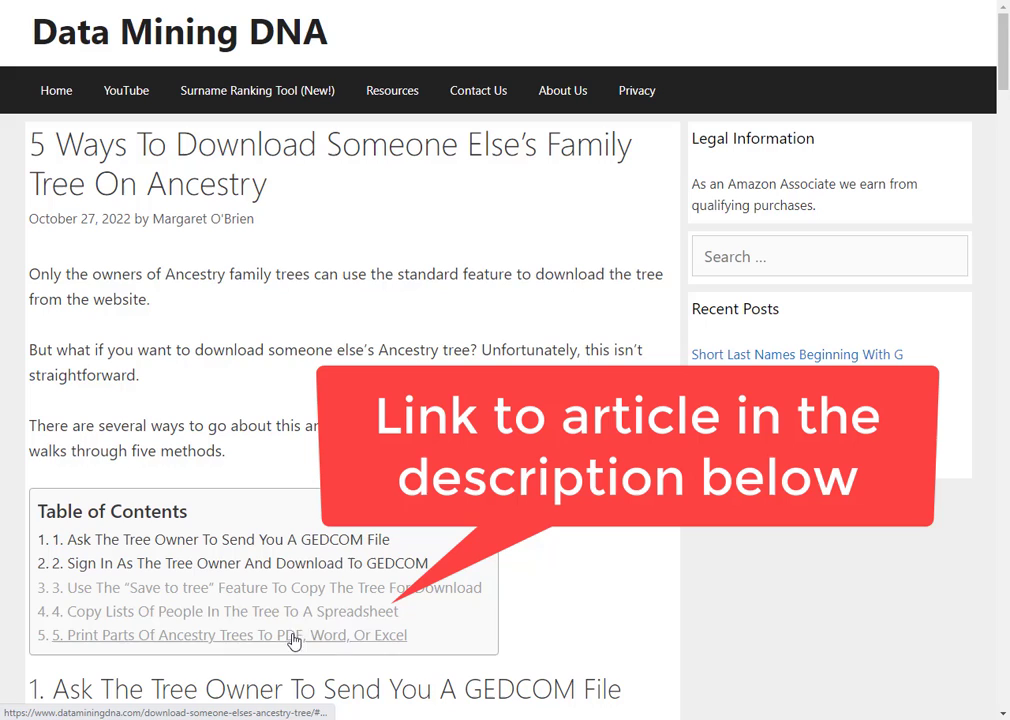
pyautogui.moveTo(255, 611)
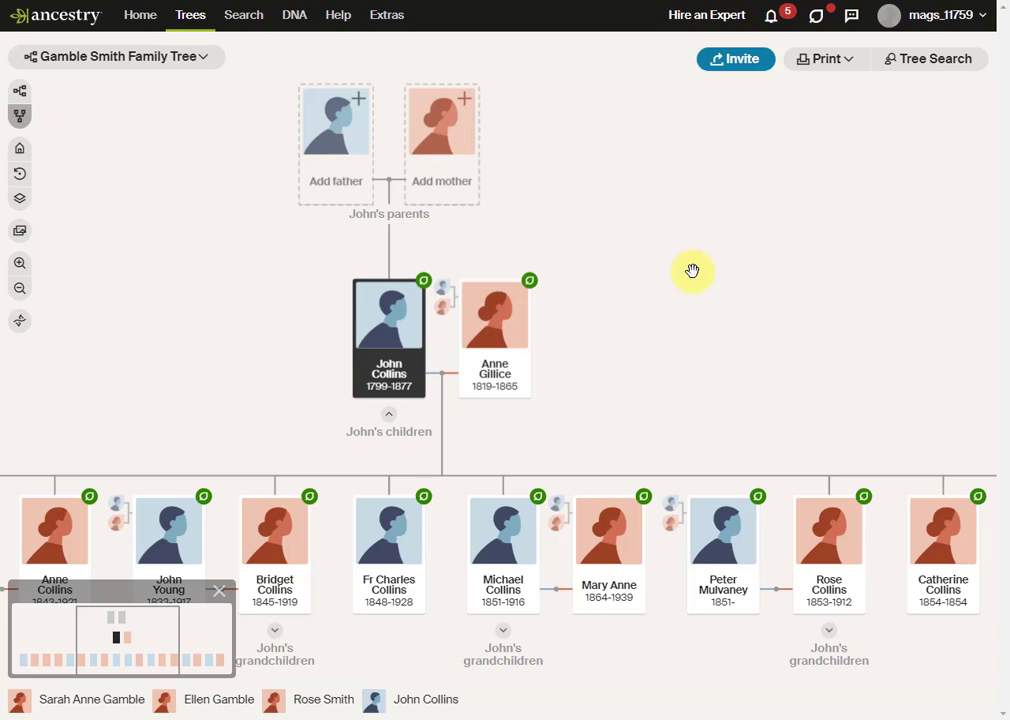
pyautogui.moveTo(941, 70)
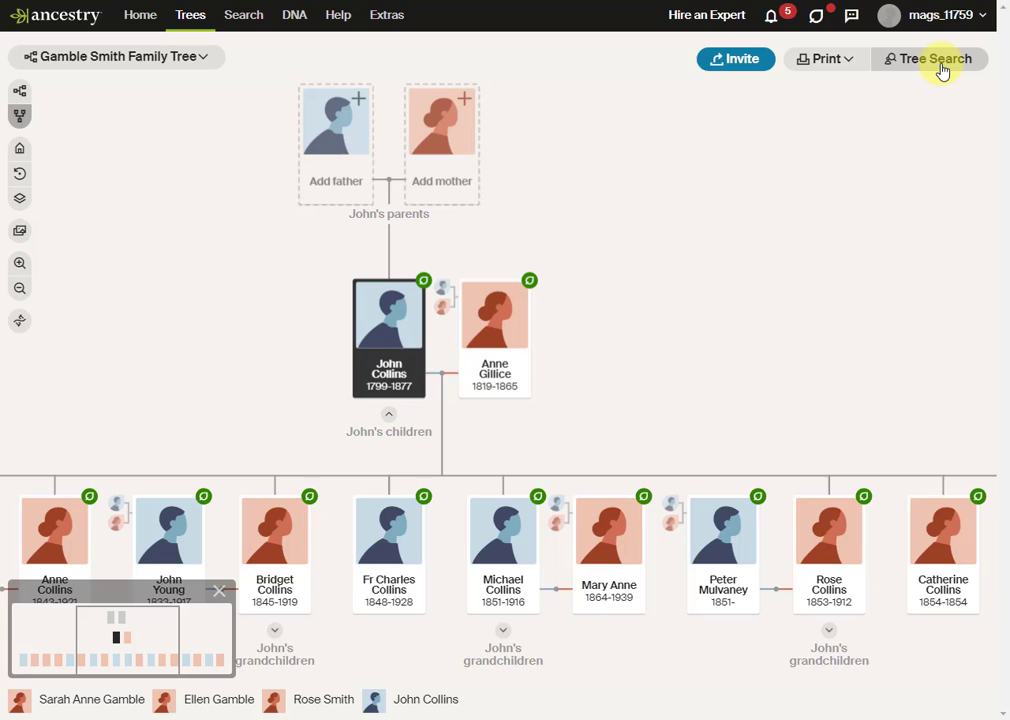
# Show the All People list of the Gamble Smith tree through Tree Search
pyautogui.click(932, 58)
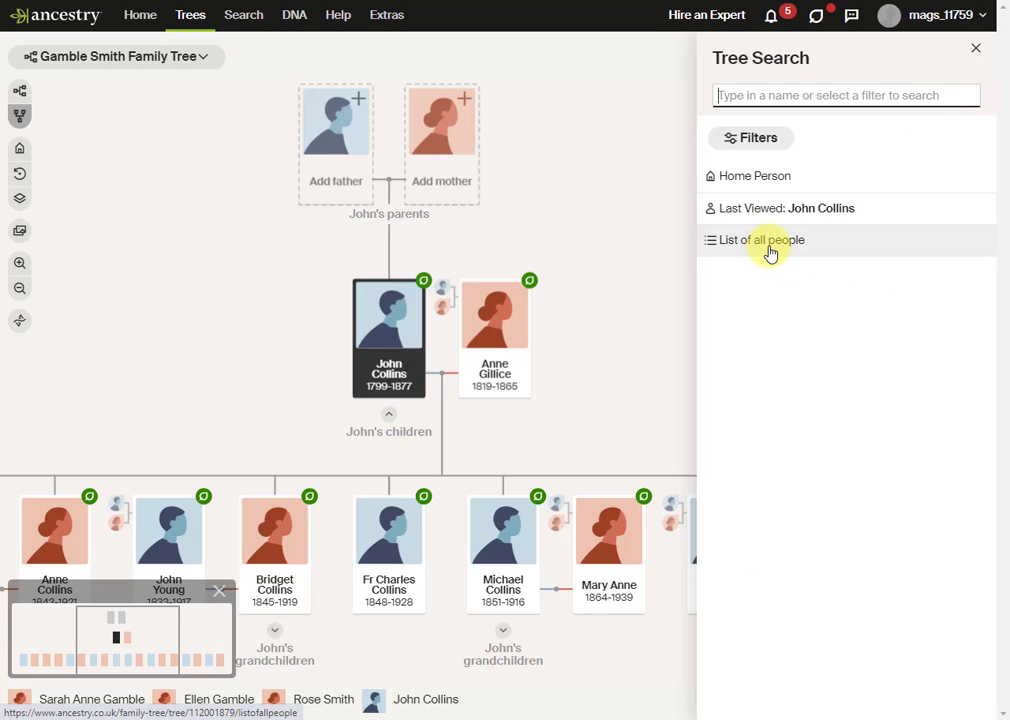
pyautogui.click(761, 240)
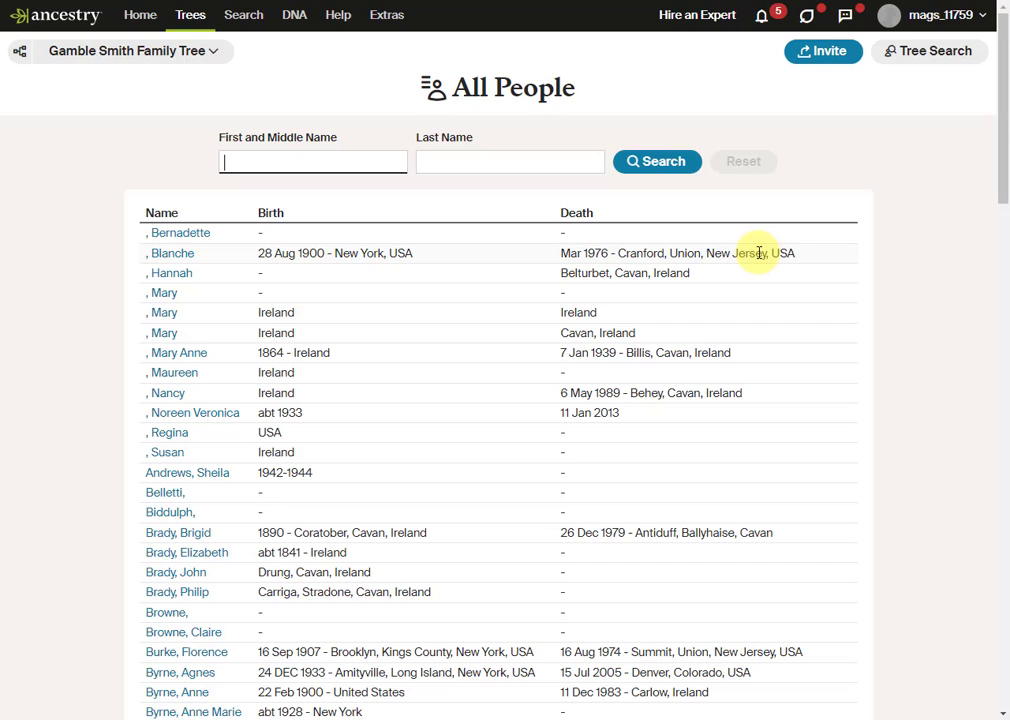
pyautogui.moveTo(257, 552)
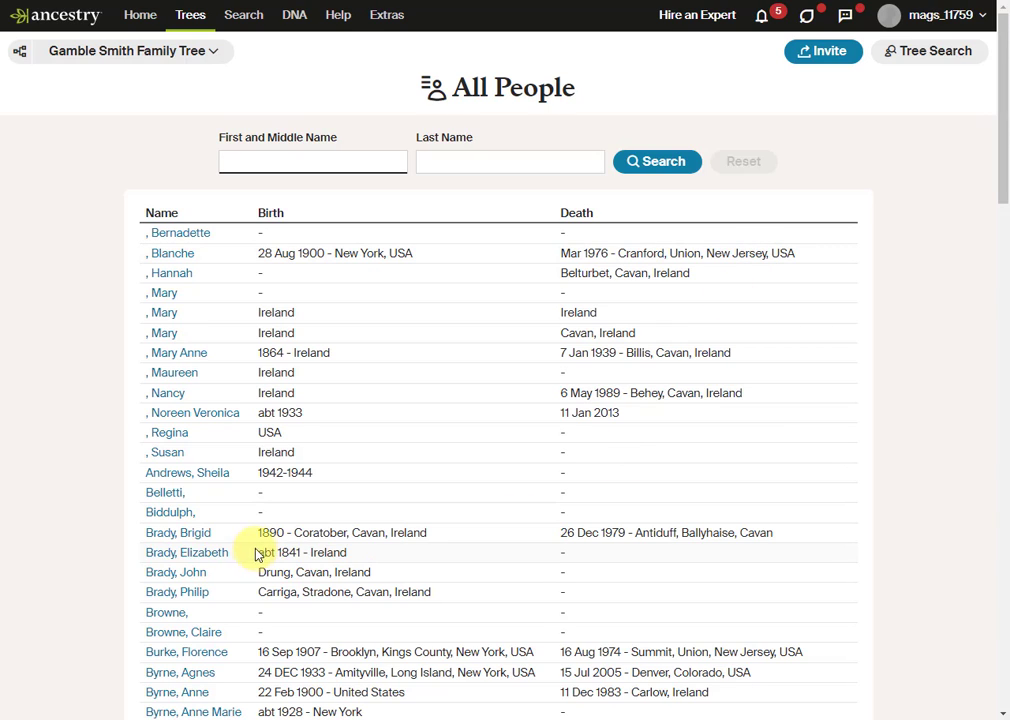
pyautogui.moveTo(397, 539)
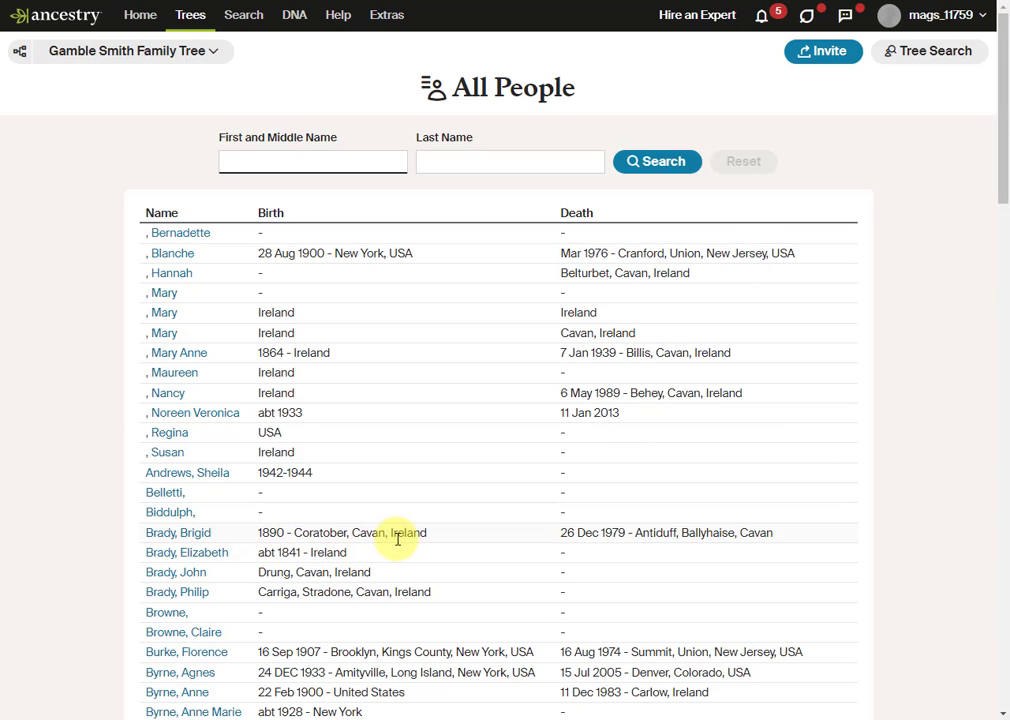
pyautogui.moveTo(717, 540)
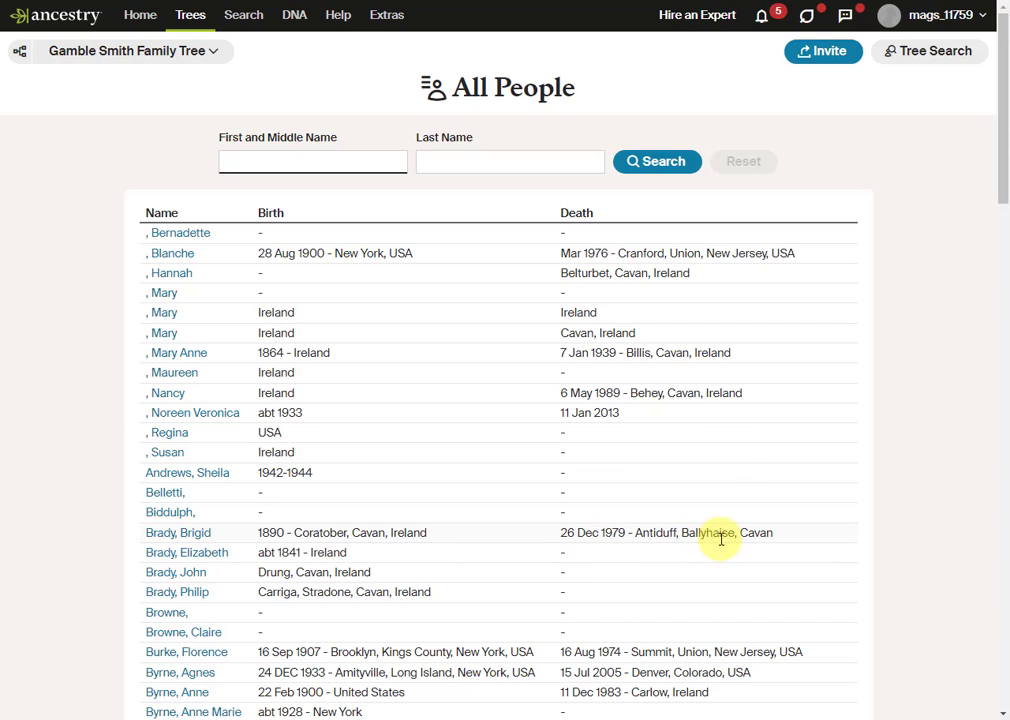
pyautogui.moveTo(204, 262)
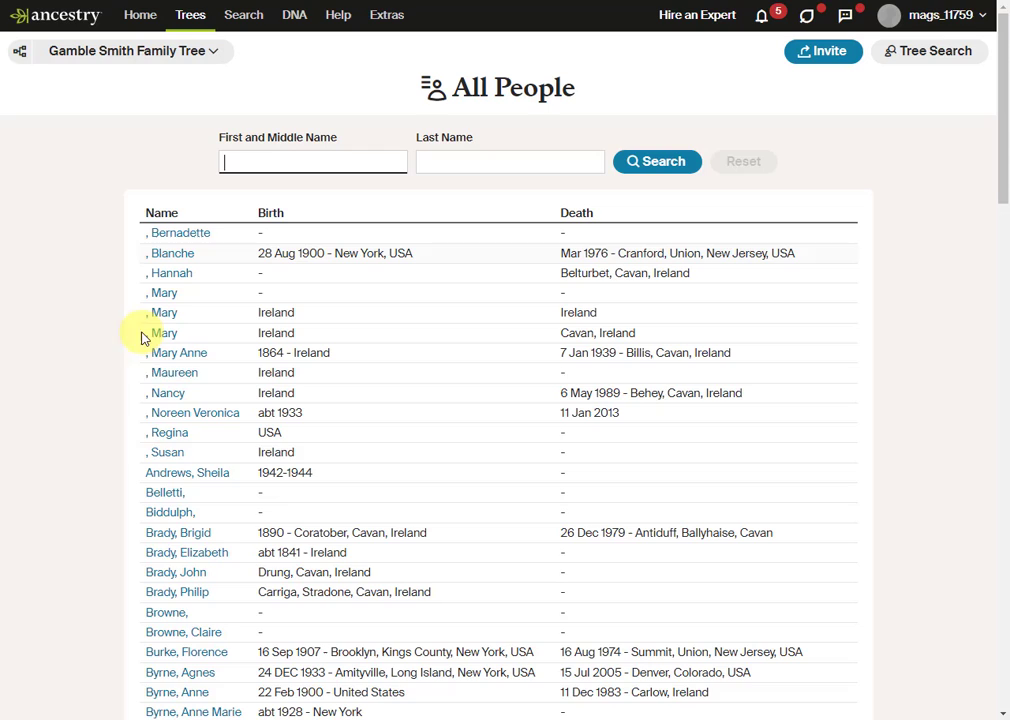
pyautogui.scroll(-3)
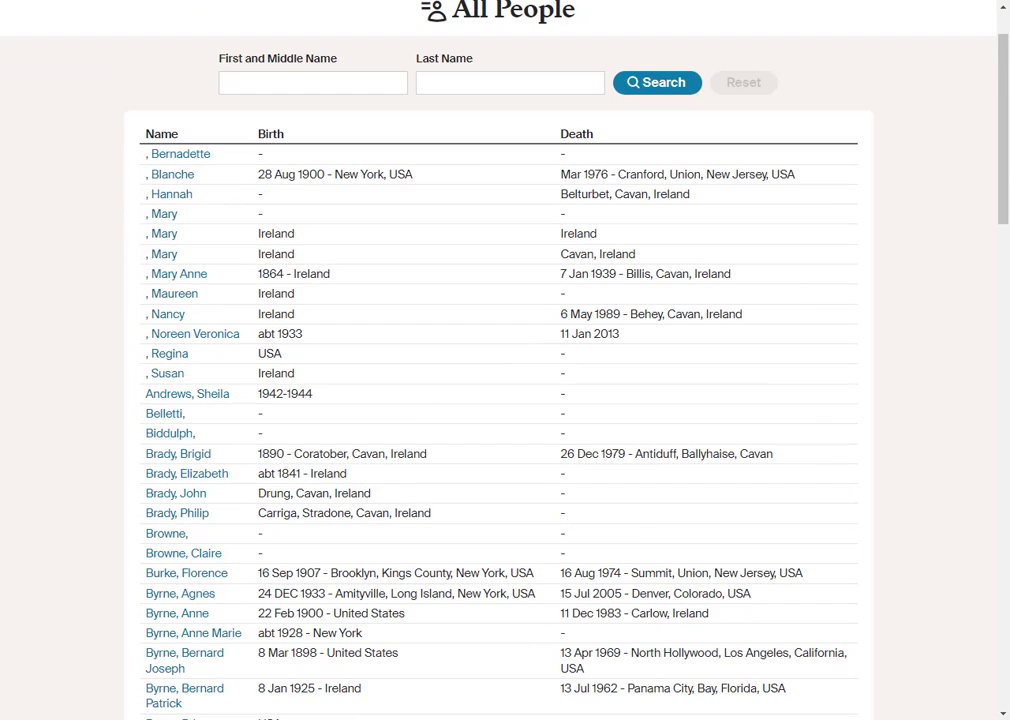
pyautogui.scroll(-3)
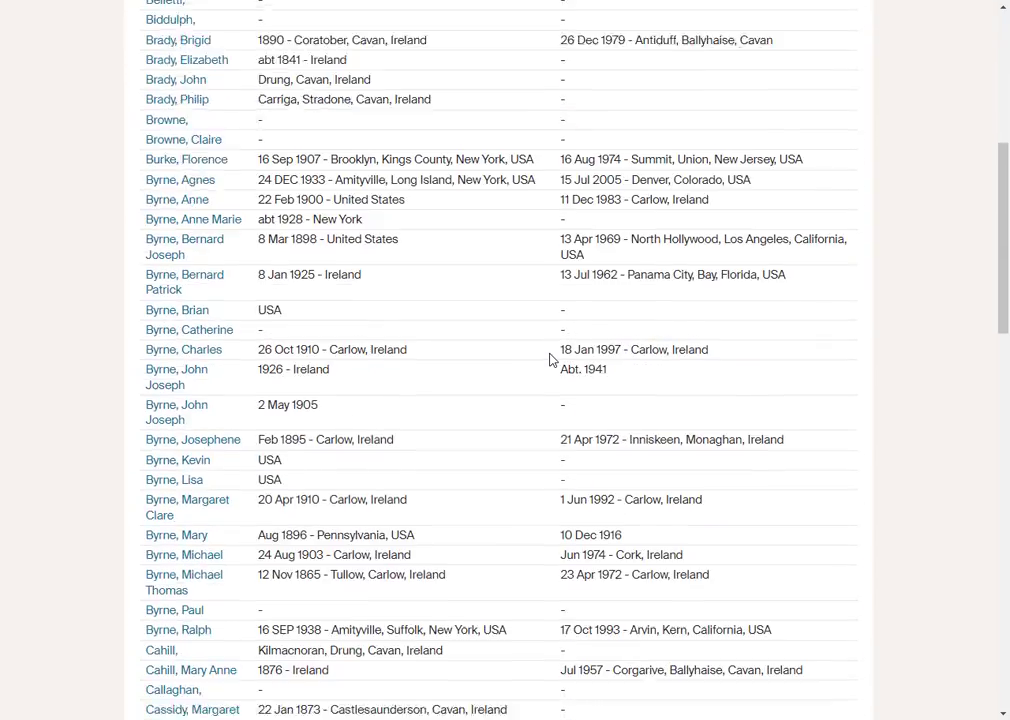
pyautogui.scroll(-3)
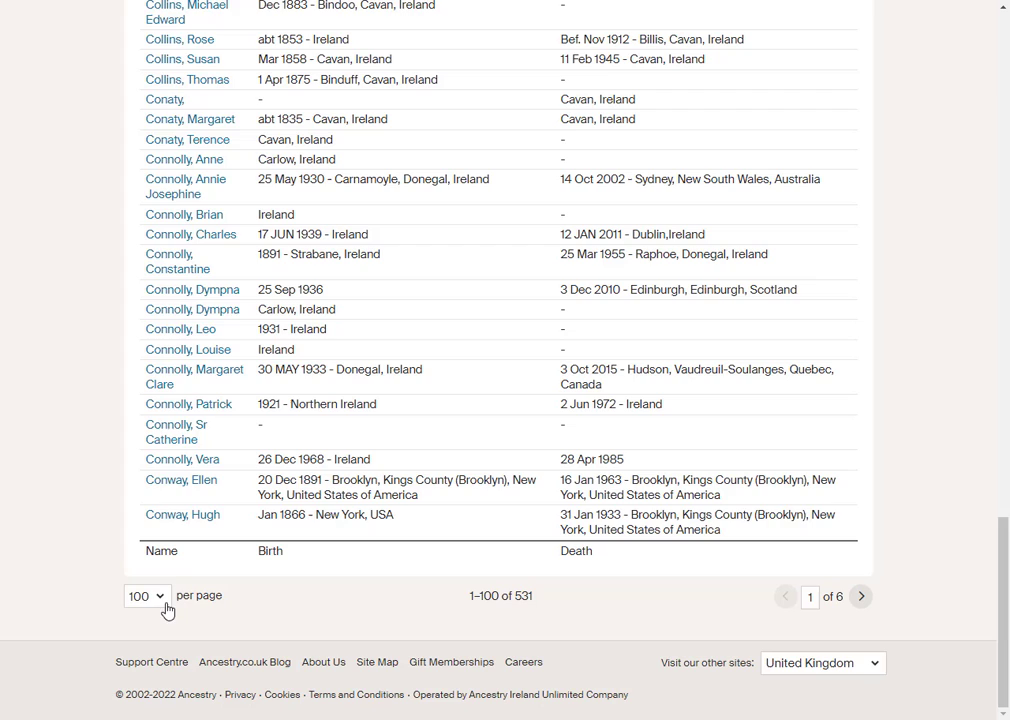
pyautogui.click(143, 595)
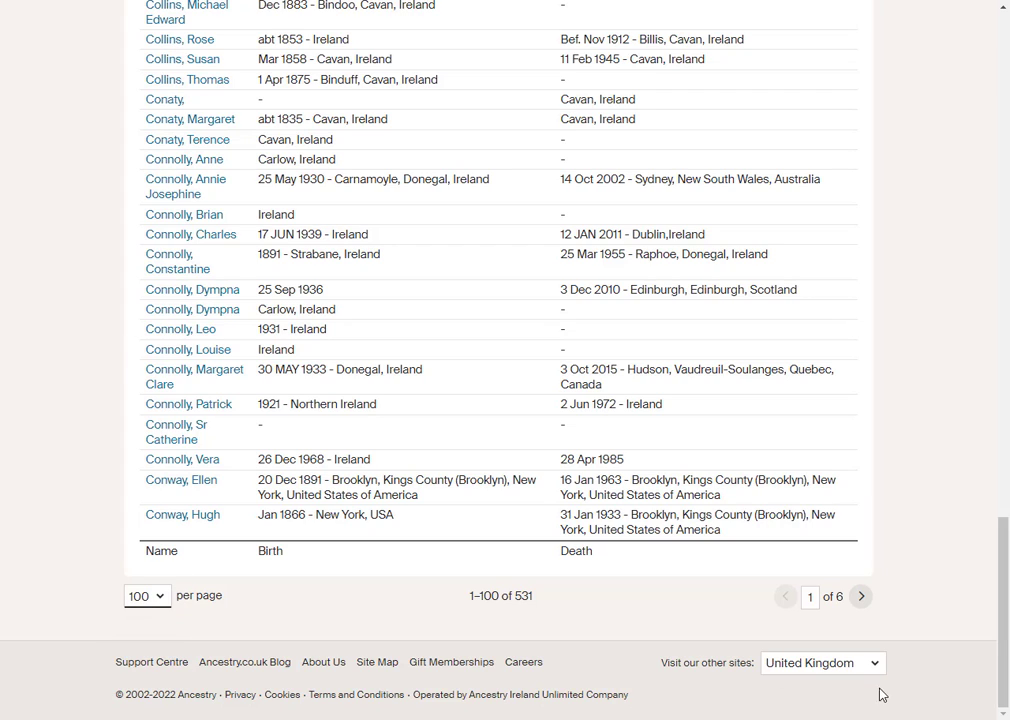
pyautogui.moveTo(847, 613)
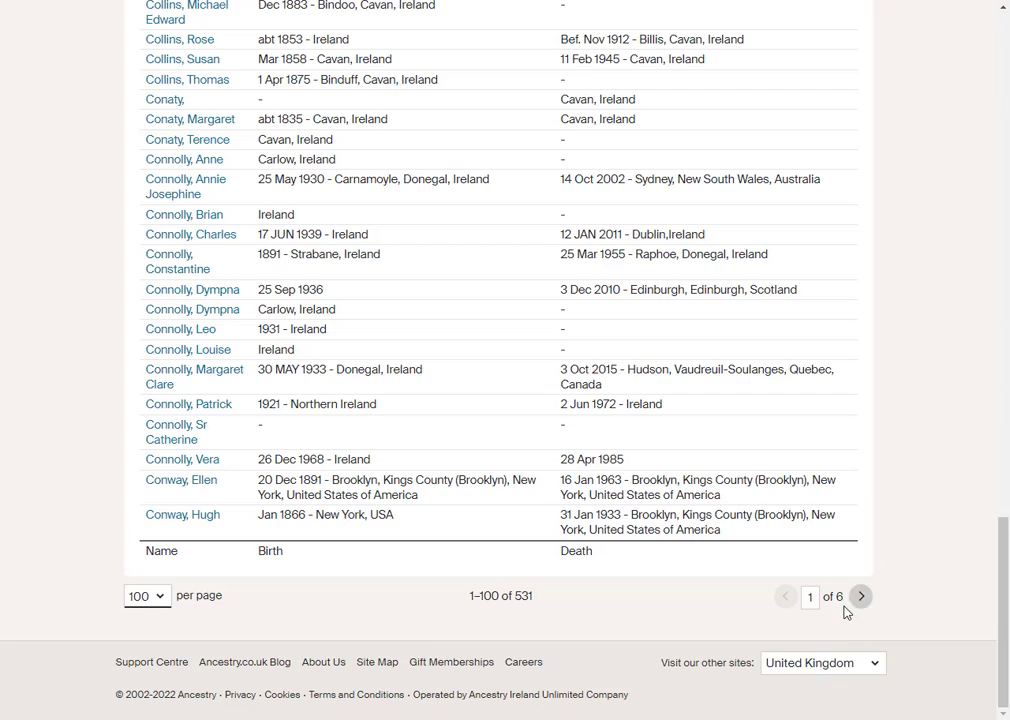
pyautogui.moveTo(285, 259)
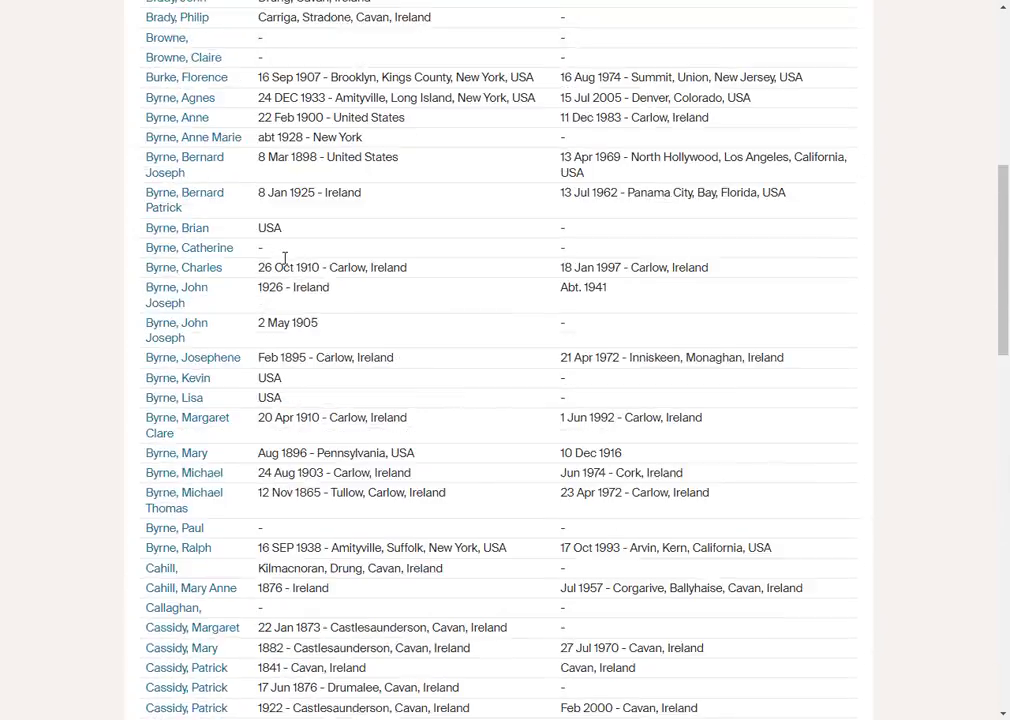
pyautogui.scroll(3)
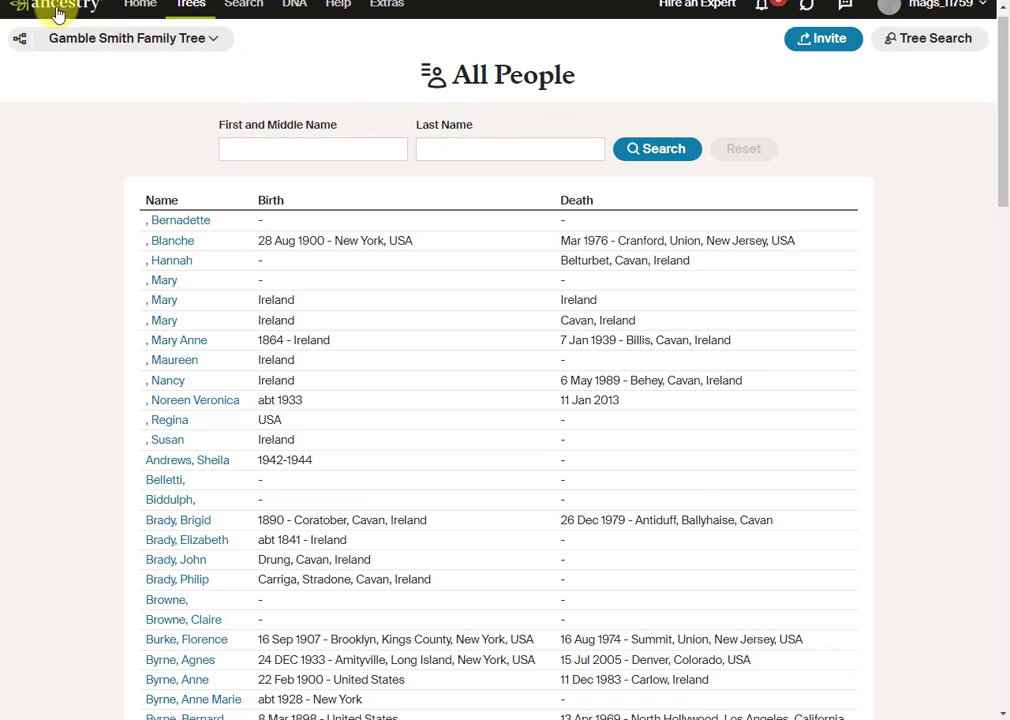
pyautogui.moveTo(368, 190)
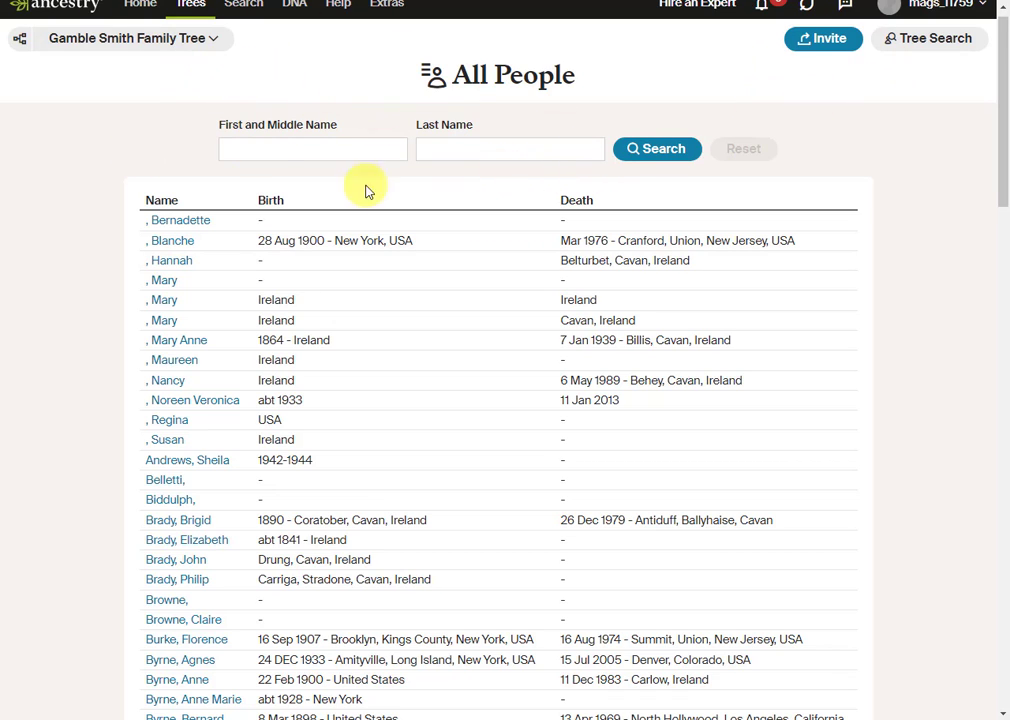
pyautogui.moveTo(134, 189)
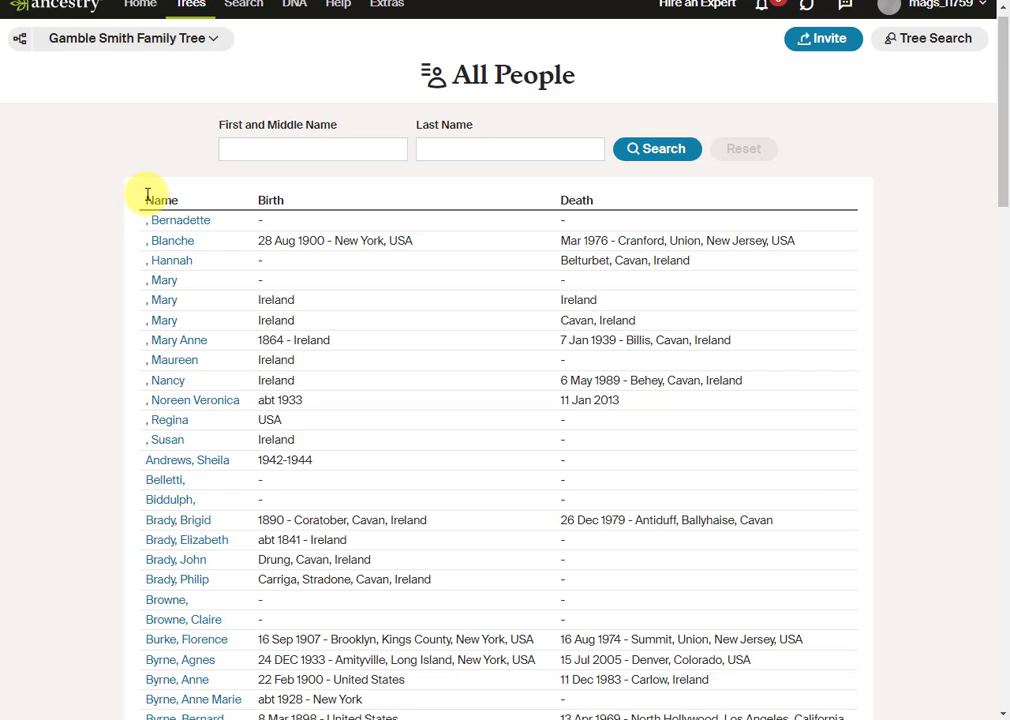
pyautogui.moveTo(140, 188)
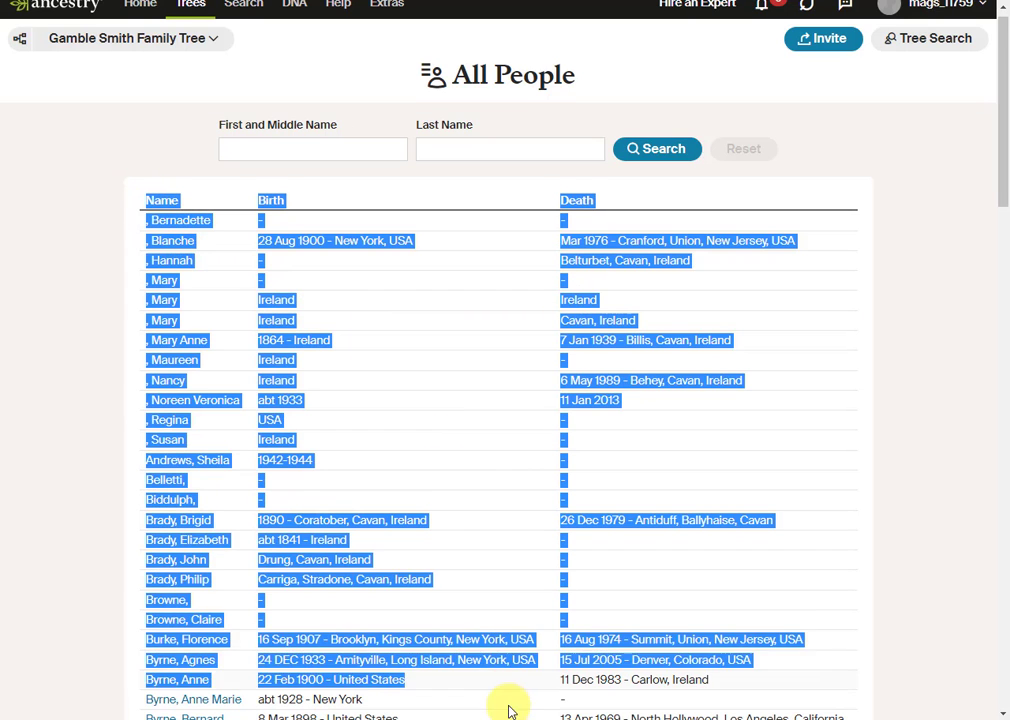
# Scroll down the All People table to mark all 100 people on the first page
pyautogui.scroll(-3)
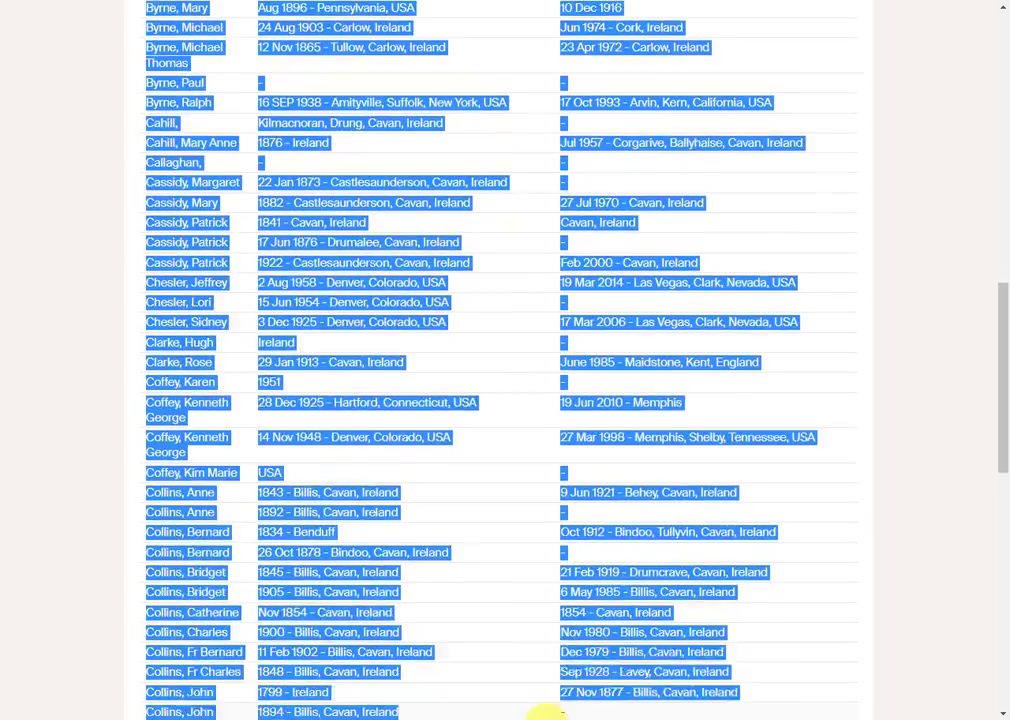
pyautogui.scroll(-3)
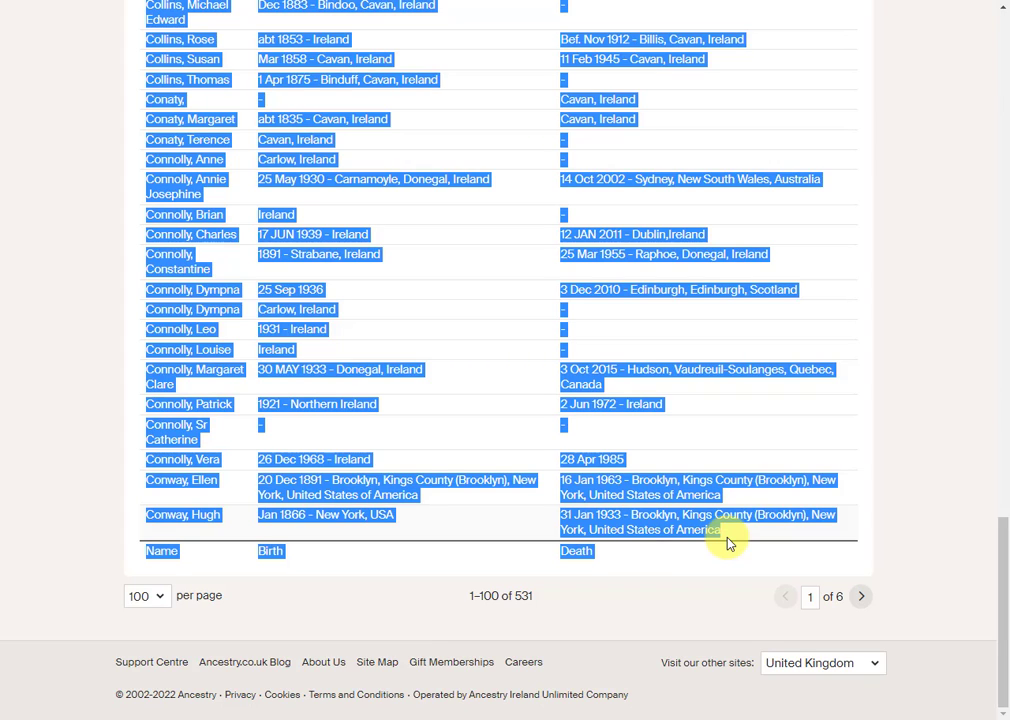
pyautogui.moveTo(313, 179)
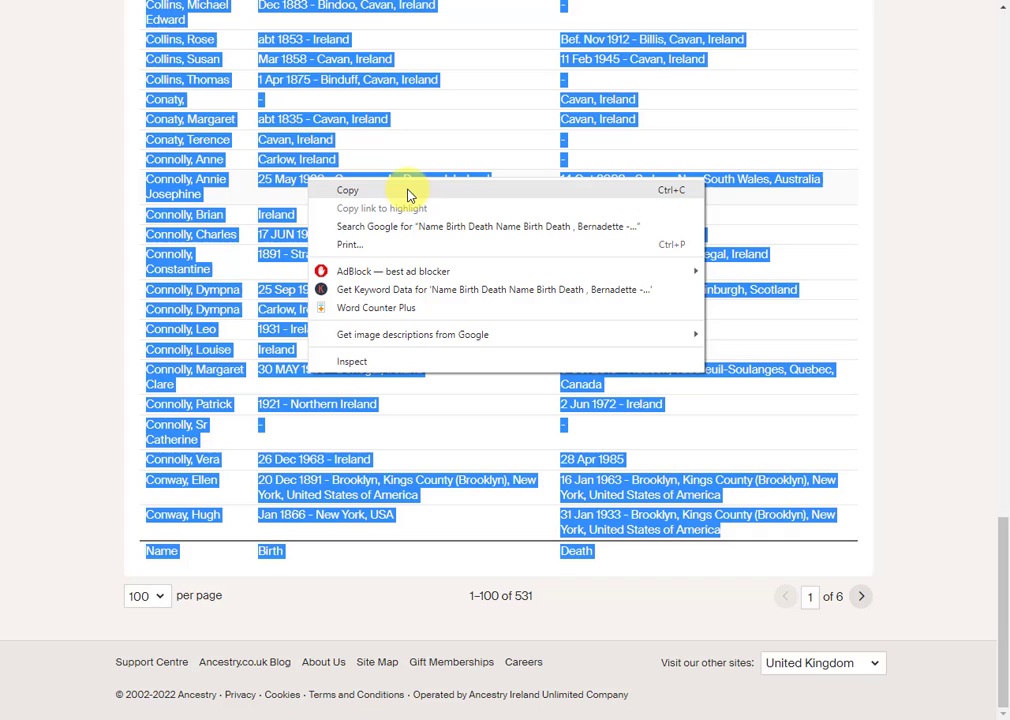
pyautogui.moveTo(420, 190)
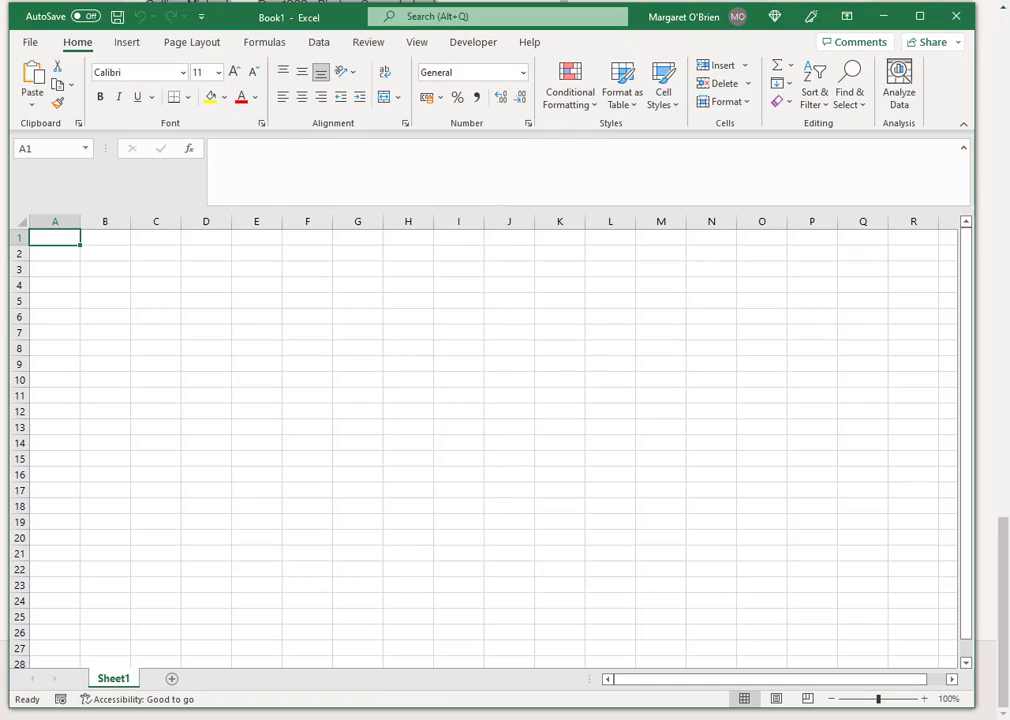
pyautogui.moveTo(31, 217)
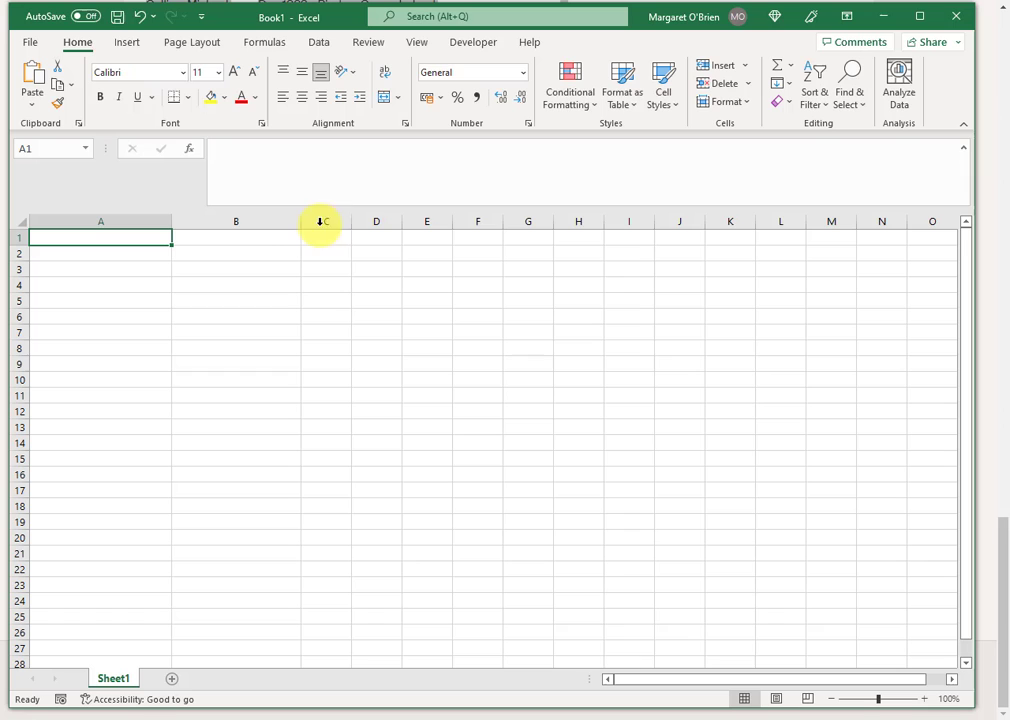
# Widen column C of the blank workbook for the pasted data
pyautogui.moveTo(322, 221); pyautogui.dragTo(553, 221)
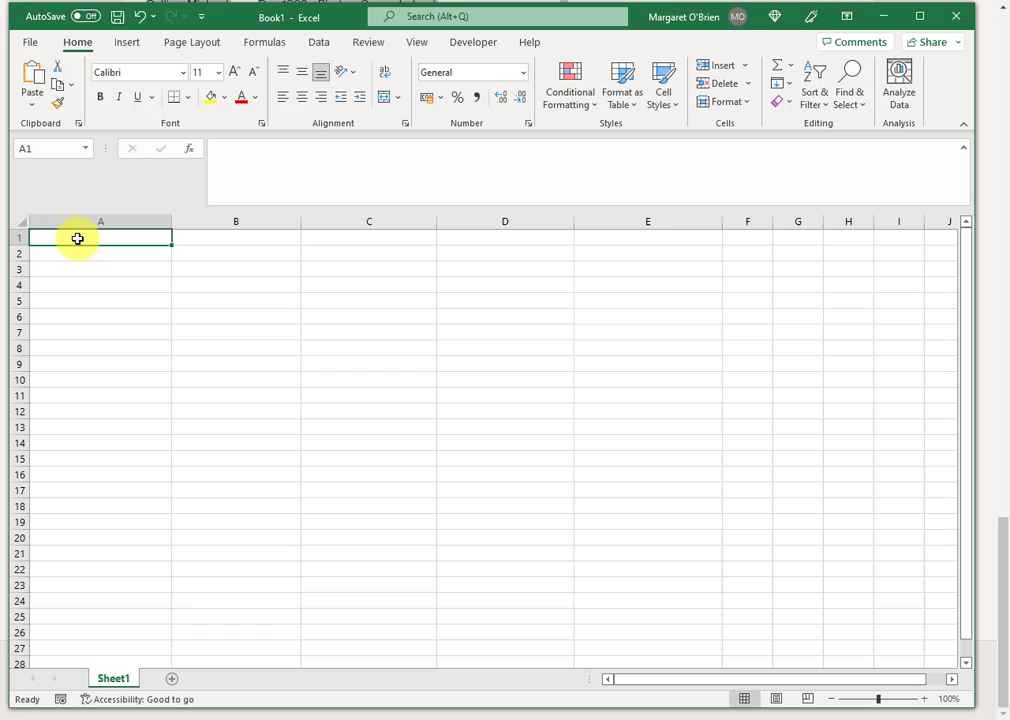
# Paste the copied Ancestry list into A1 using Keep Text Only
pyautogui.rightClick(74, 239)
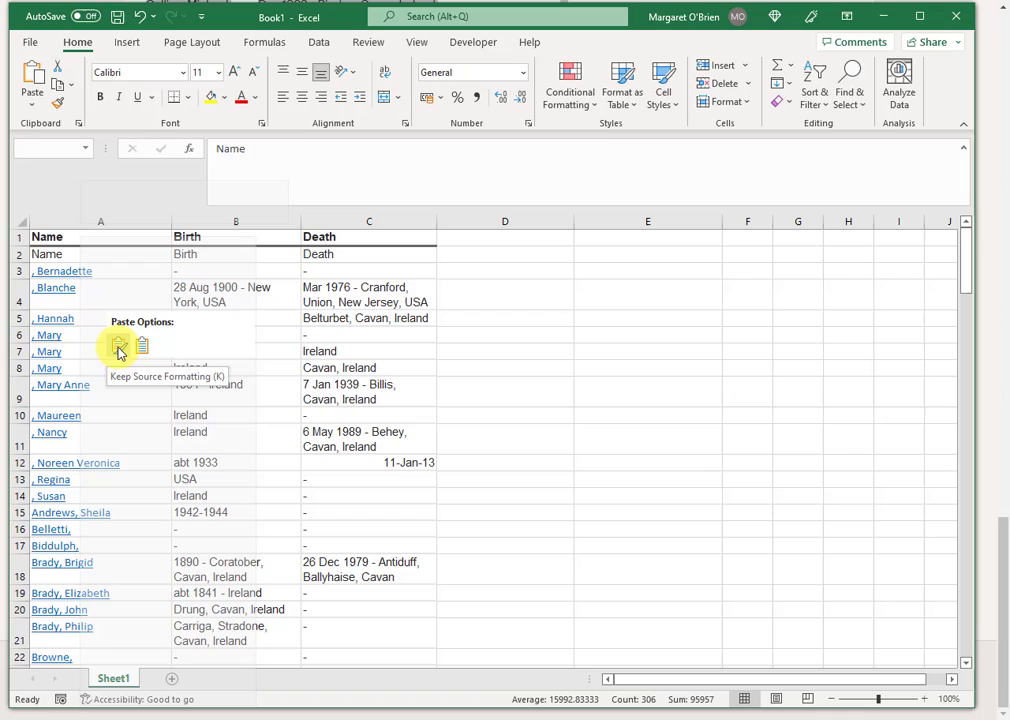
pyautogui.moveTo(118, 347)
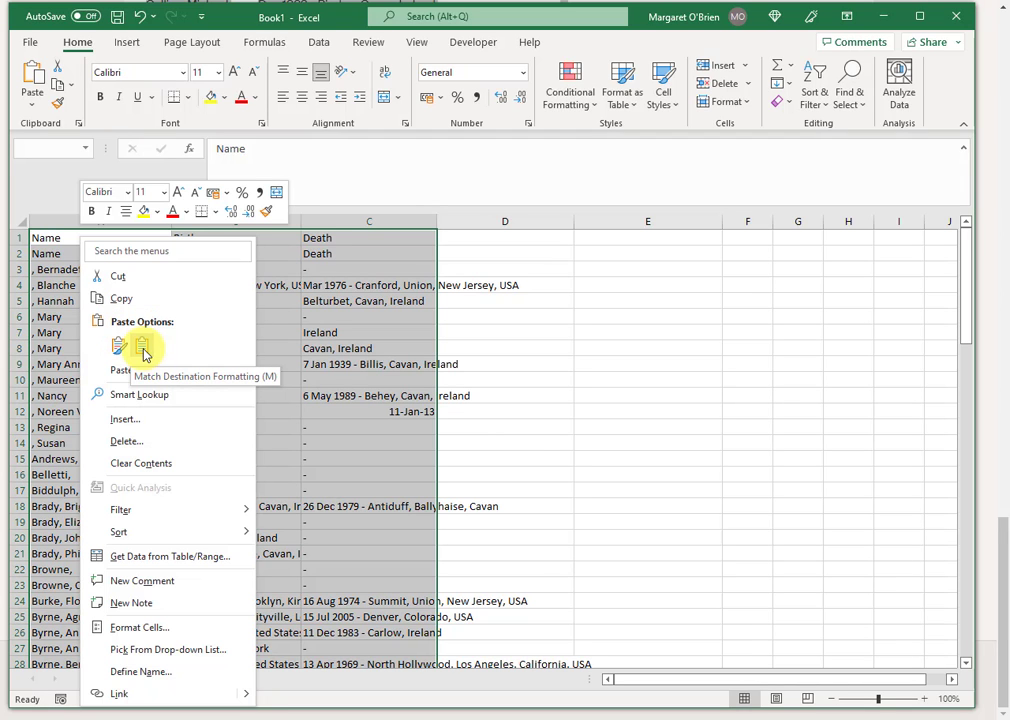
pyautogui.moveTo(140, 348)
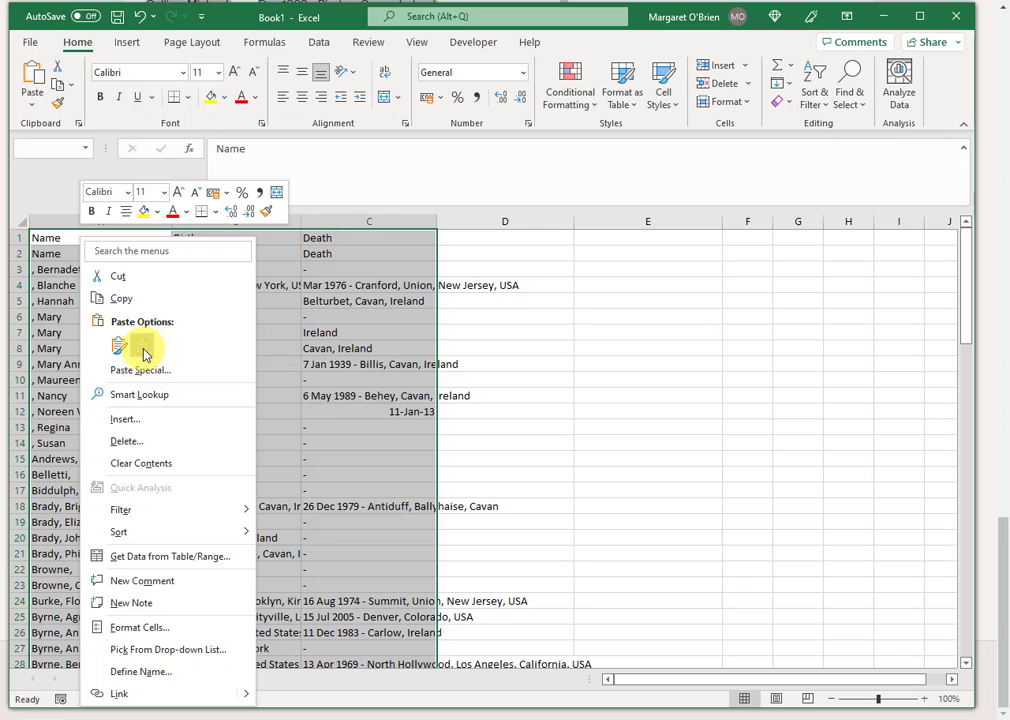
pyautogui.click(119, 347)
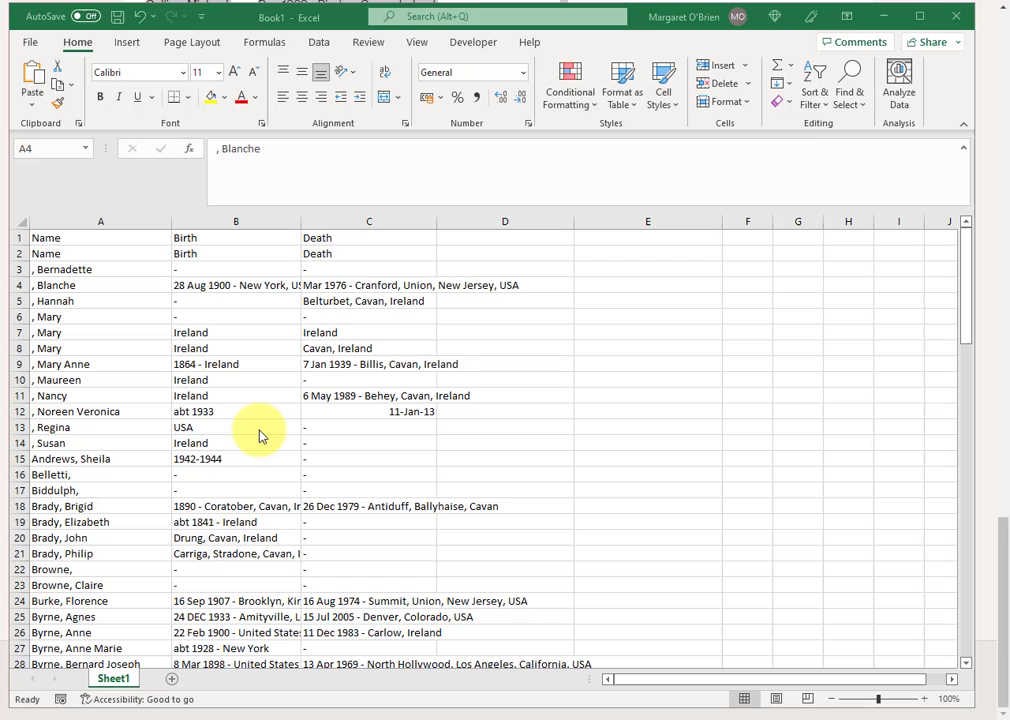
pyautogui.moveTo(284, 388)
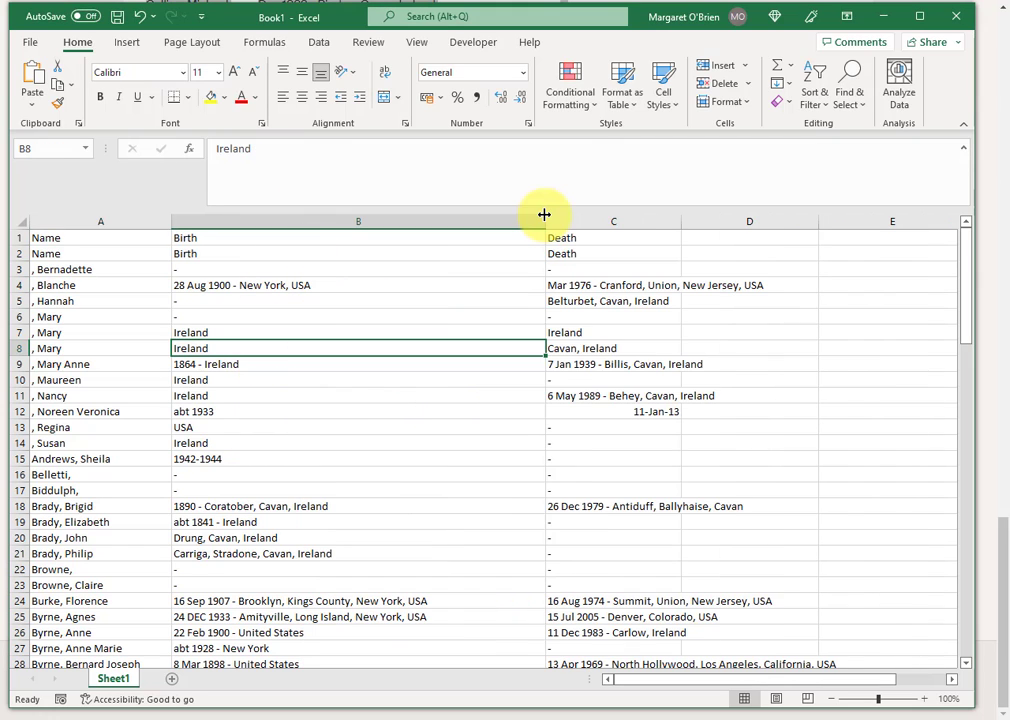
# Widen the Birth column and scroll the list to see it ends at row 102
pyautogui.moveTo(544, 221); pyautogui.dragTo(452, 221)
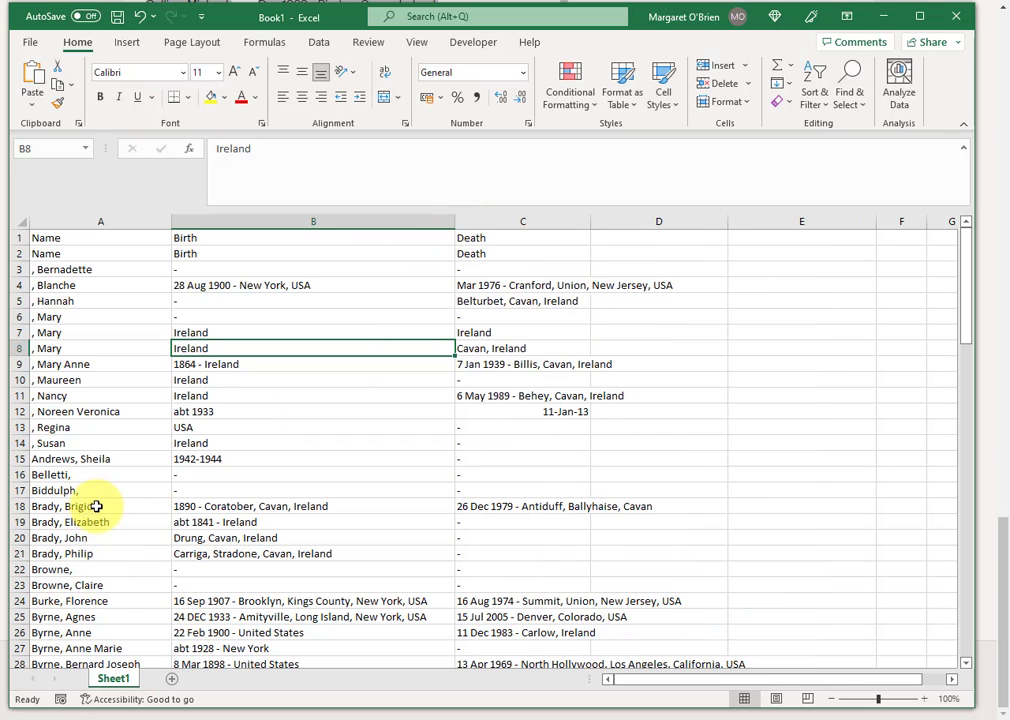
pyautogui.click(100, 506)
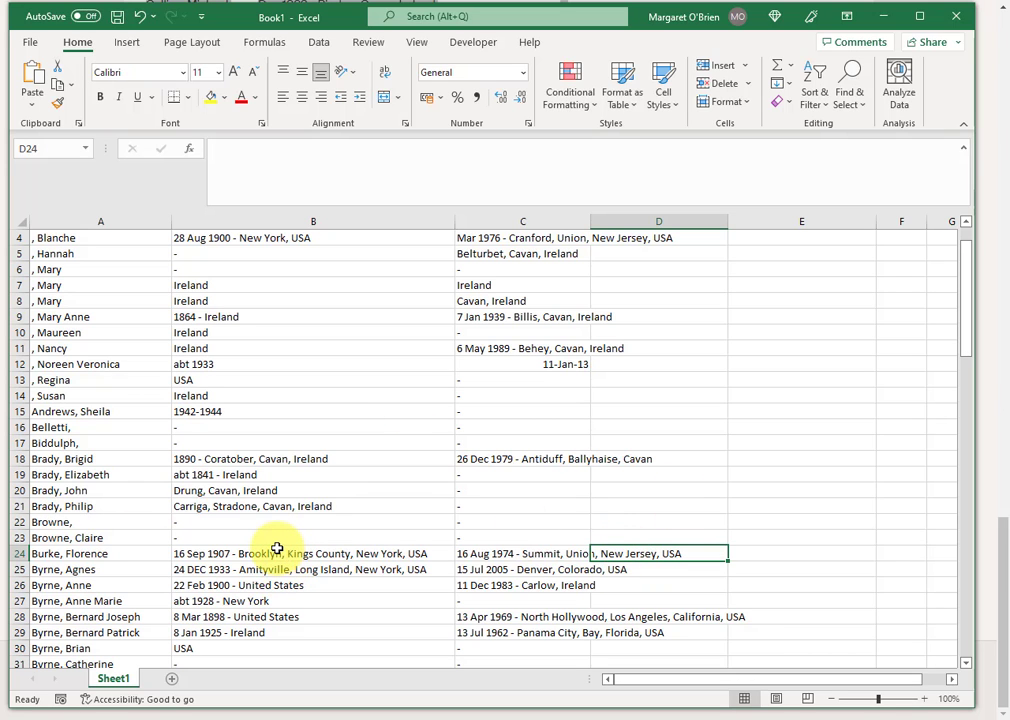
pyautogui.scroll(-3)
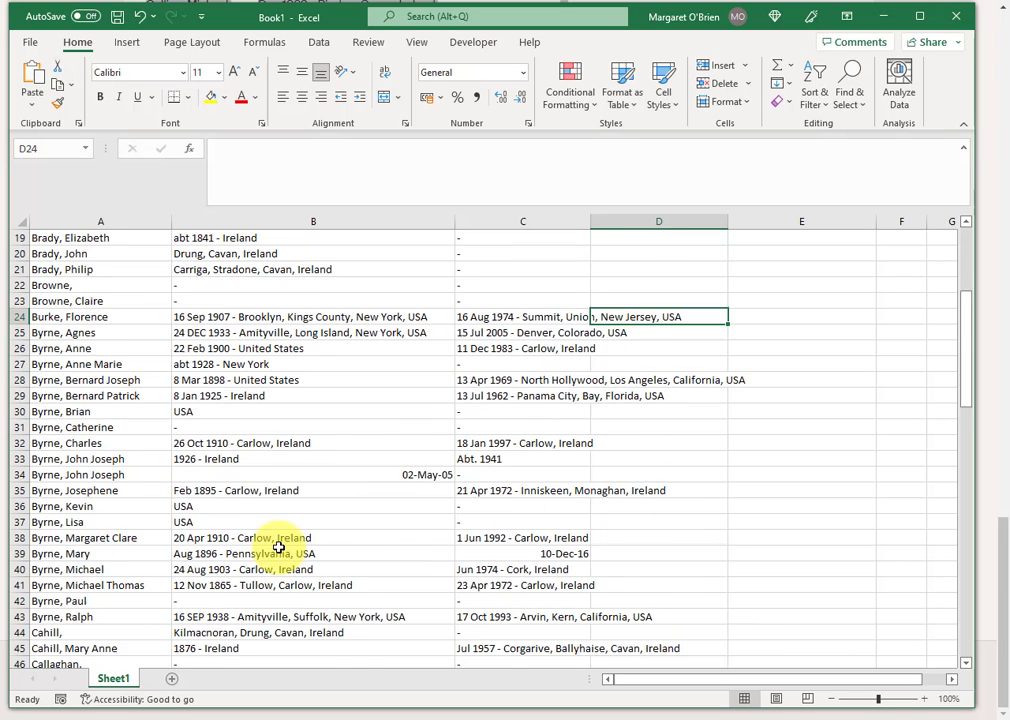
pyautogui.scroll(-3)
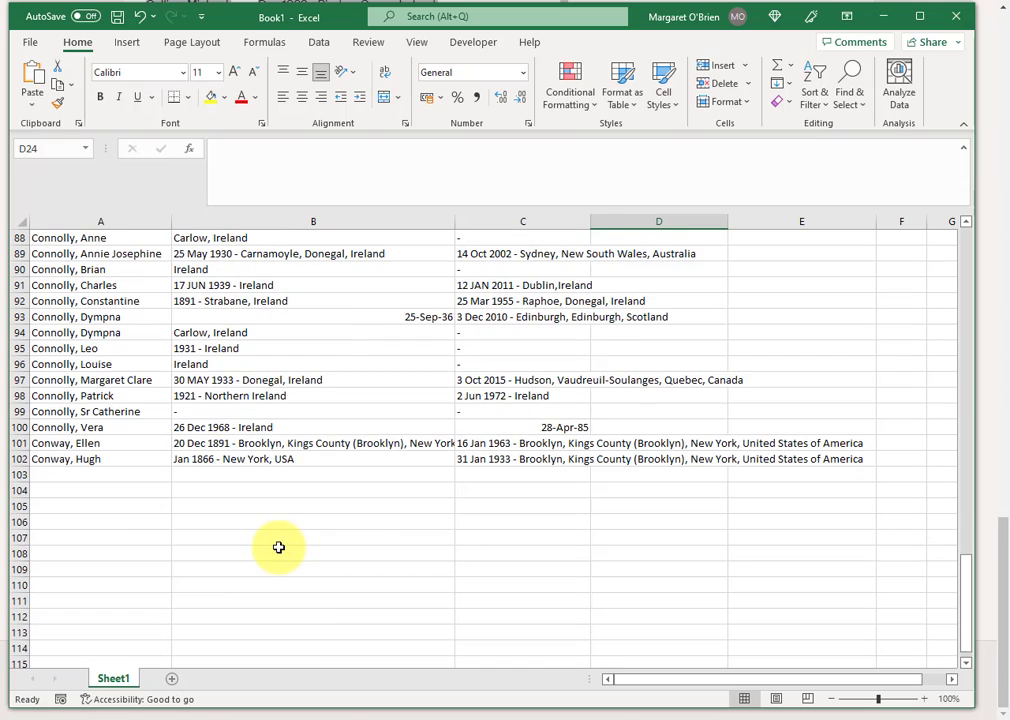
pyautogui.moveTo(88, 503)
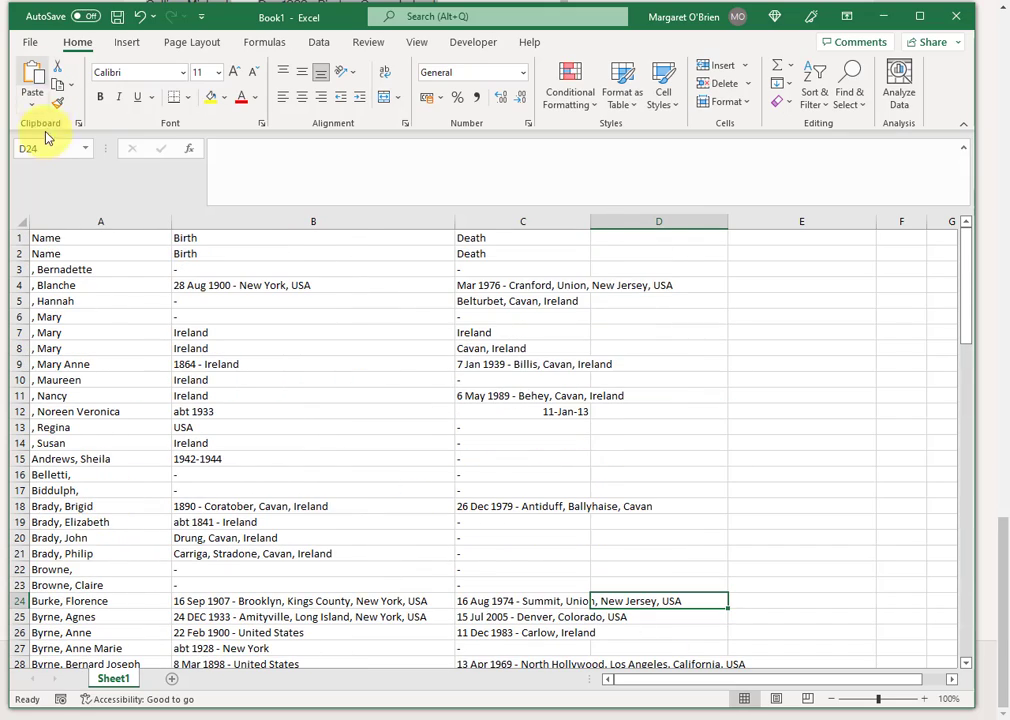
# Delete duplicate heading row 2 and bold the Name, Birth and Death headings
pyautogui.click(63, 253)
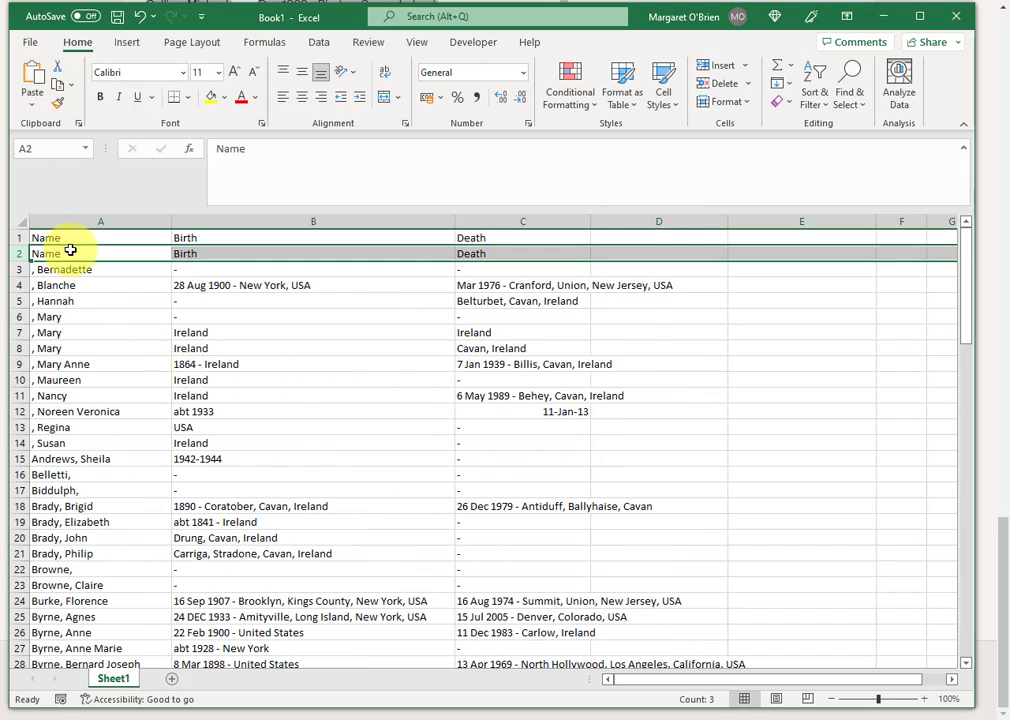
pyautogui.rightClick(62, 254)
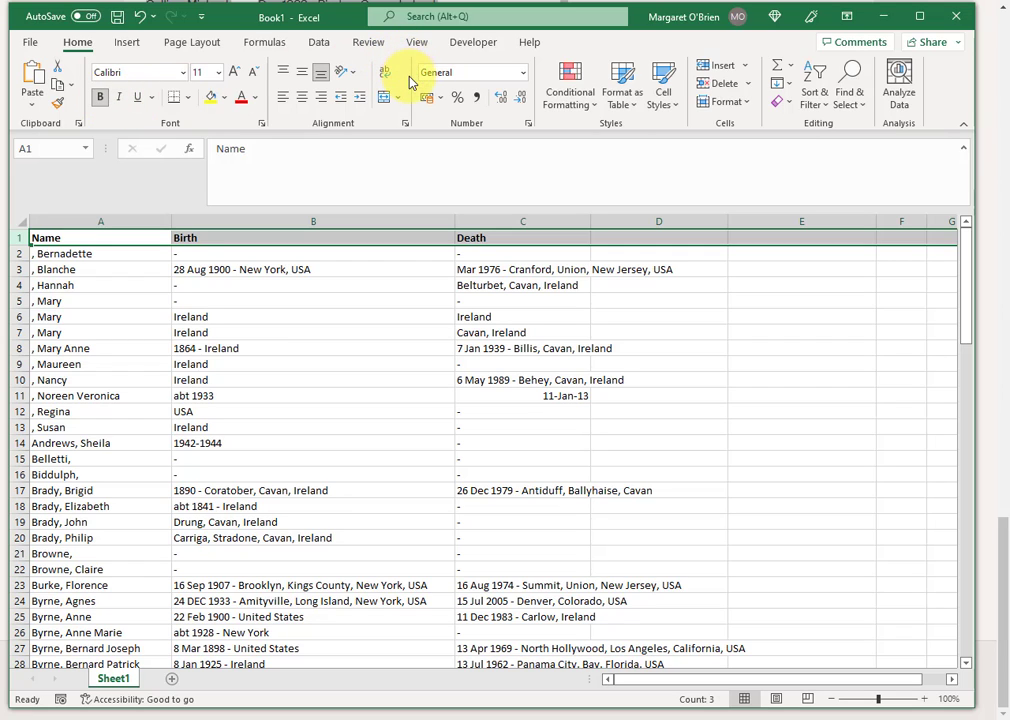
pyautogui.click(415, 42)
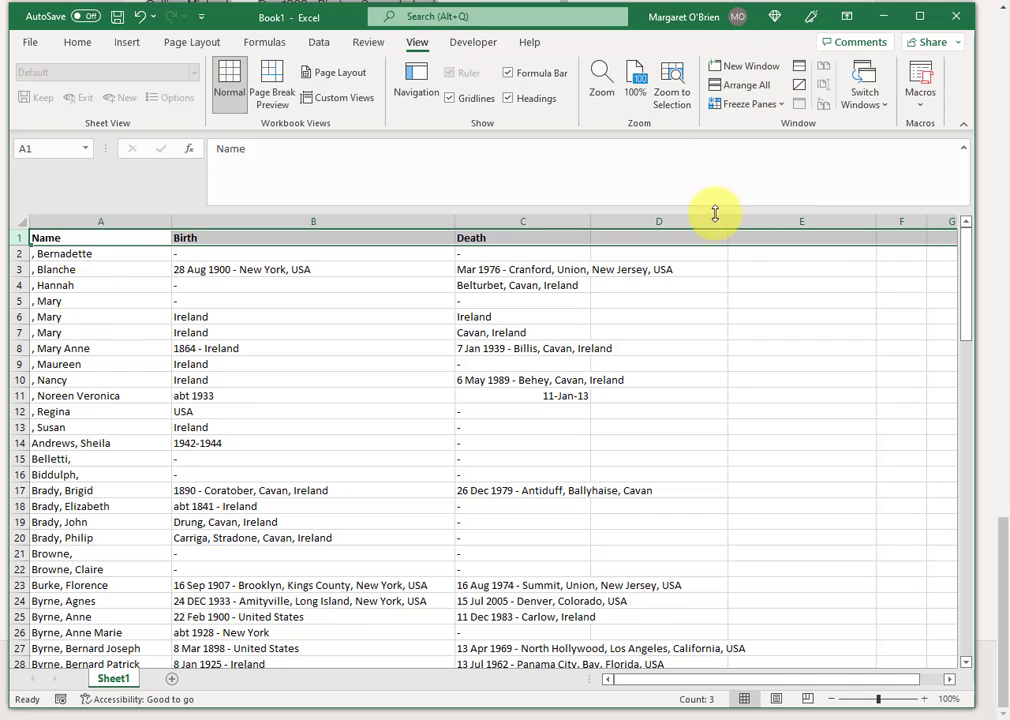
pyautogui.click(318, 42)
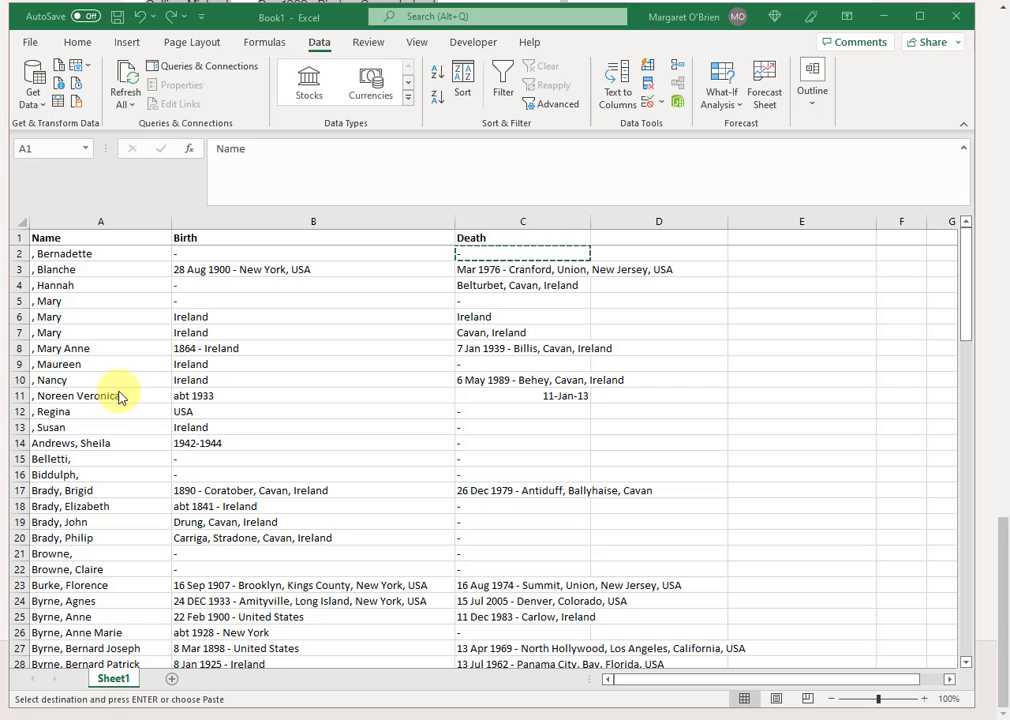
# Insert a blank column between the names and the Birth column
pyautogui.click(90, 443)
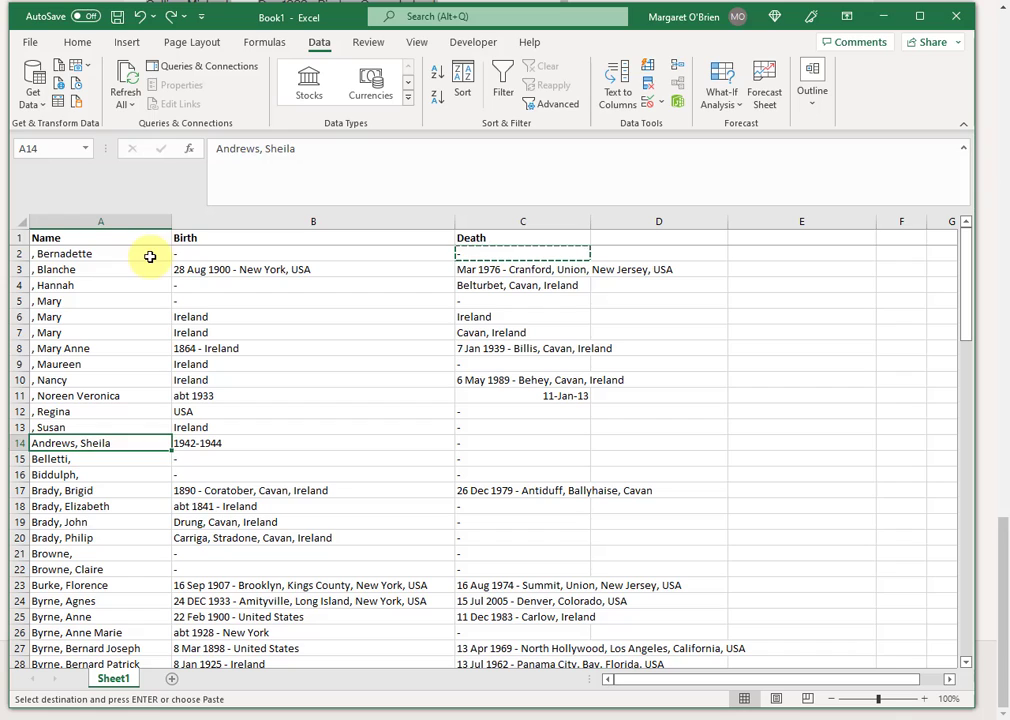
pyautogui.click(100, 253)
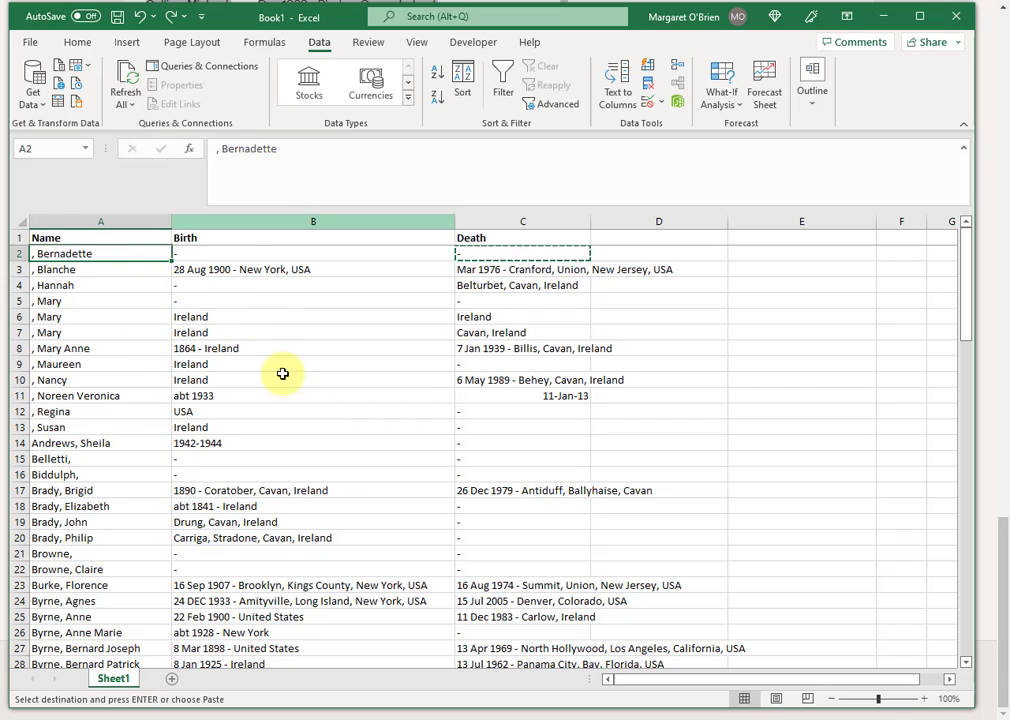
pyautogui.moveTo(280, 645)
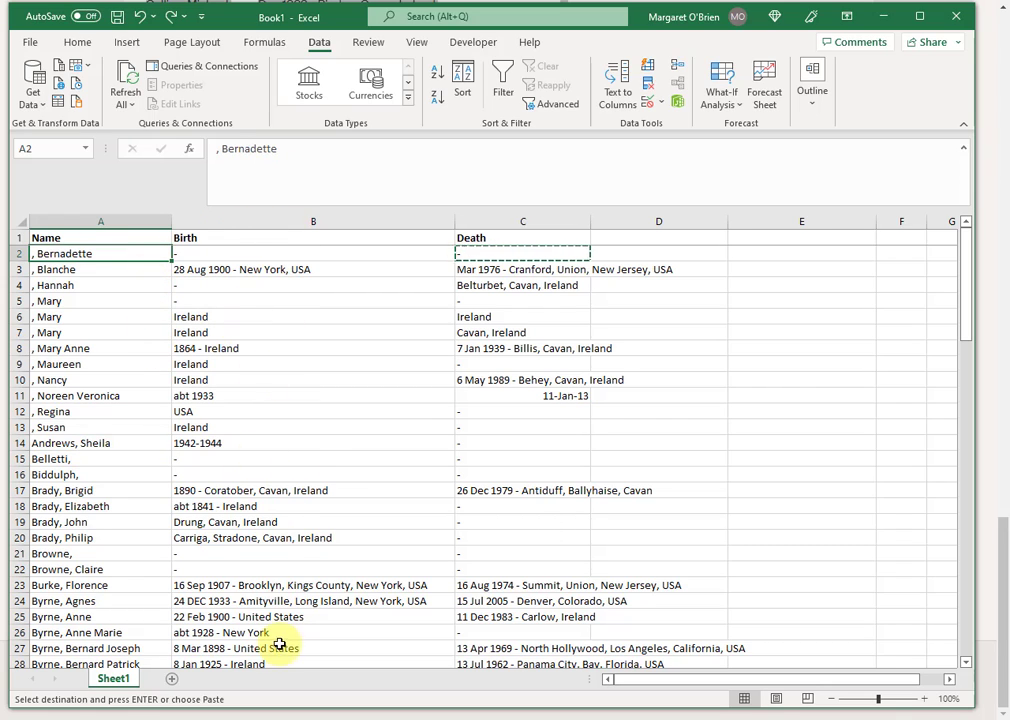
pyautogui.click(312, 221)
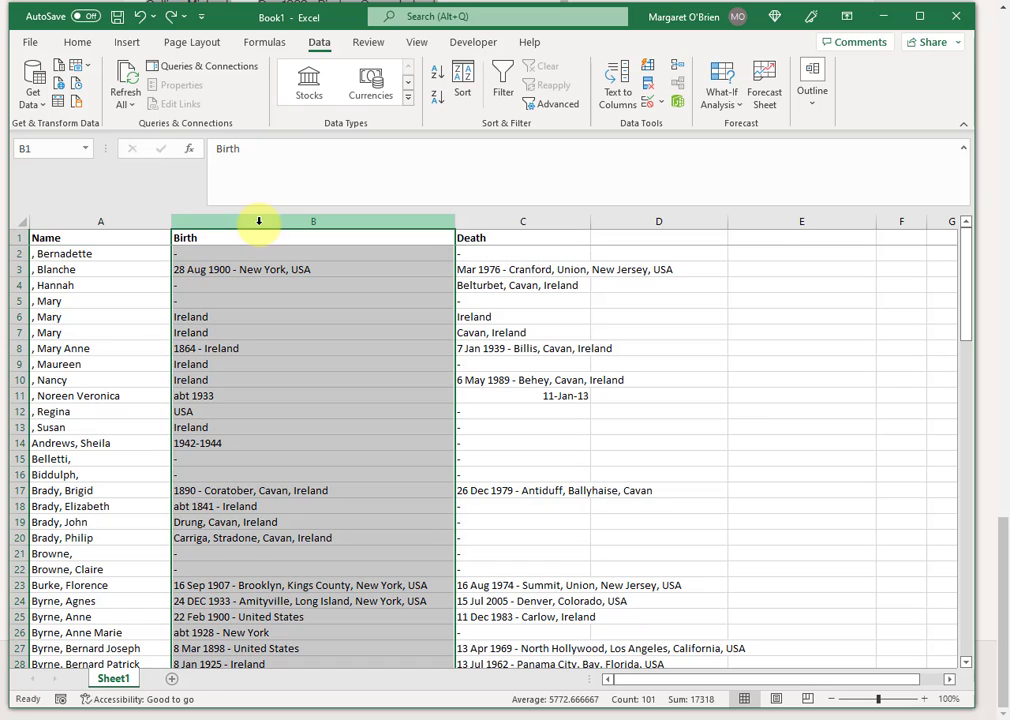
pyautogui.rightClick(313, 221)
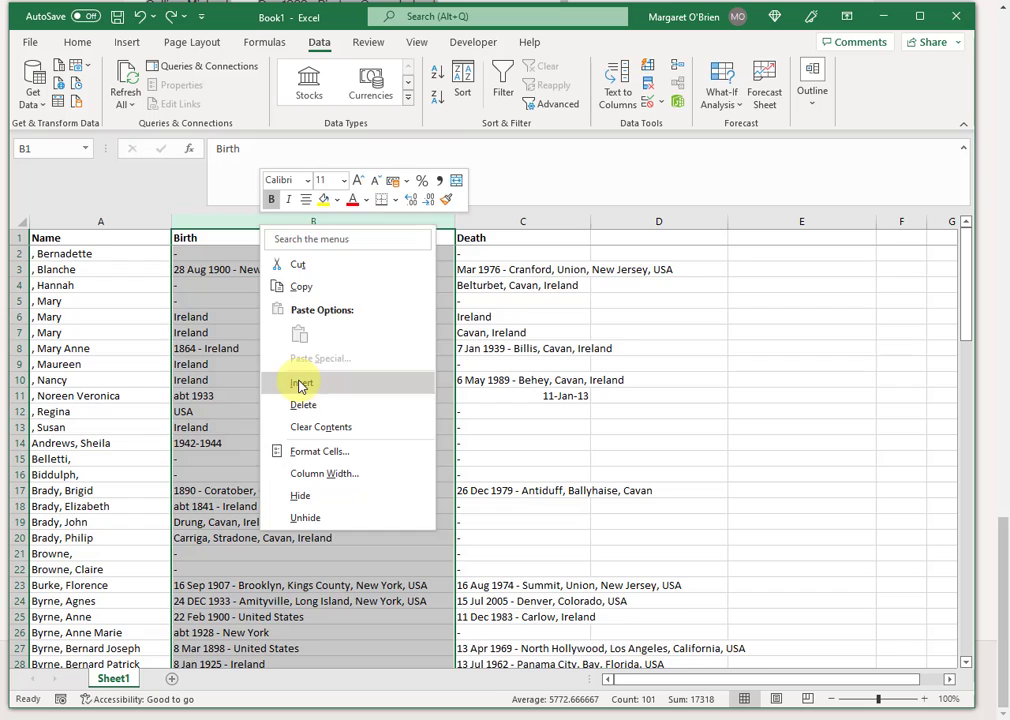
pyautogui.click(301, 382)
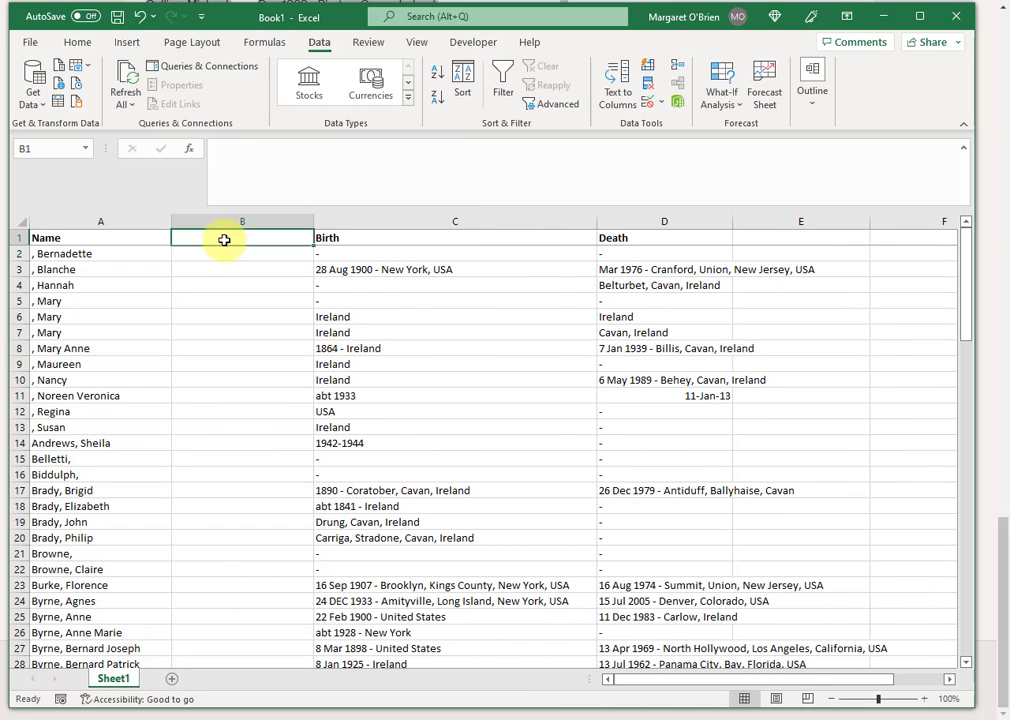
pyautogui.moveTo(225, 248)
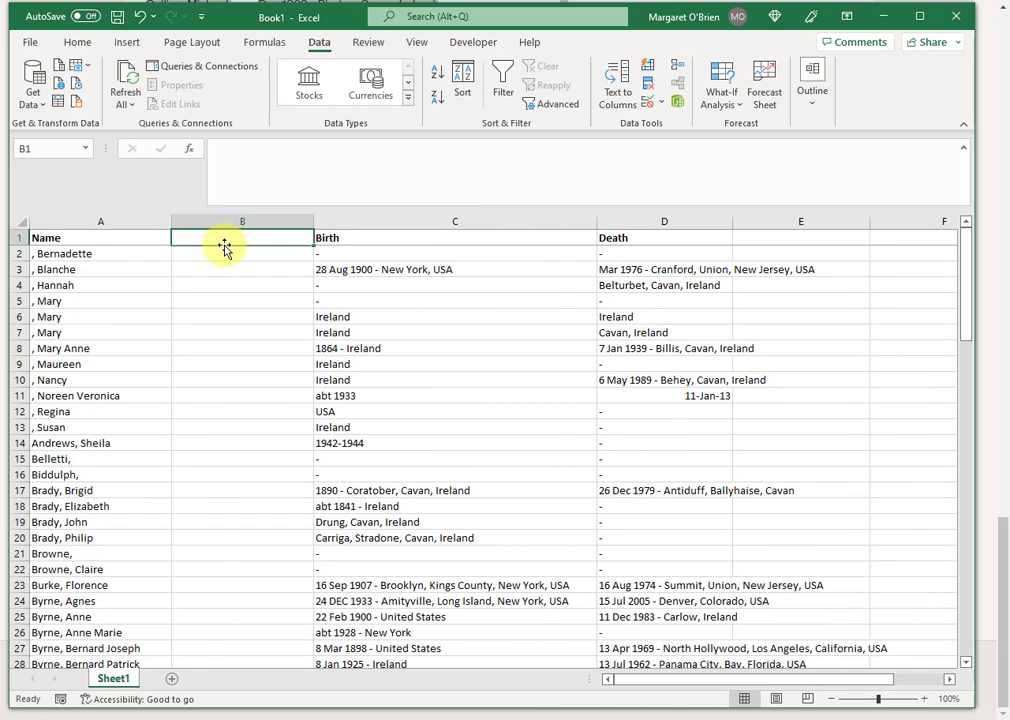
# Head the new column 'First Name' and rename the Name heading to 'Last Name'
pyautogui.write('First Nam')
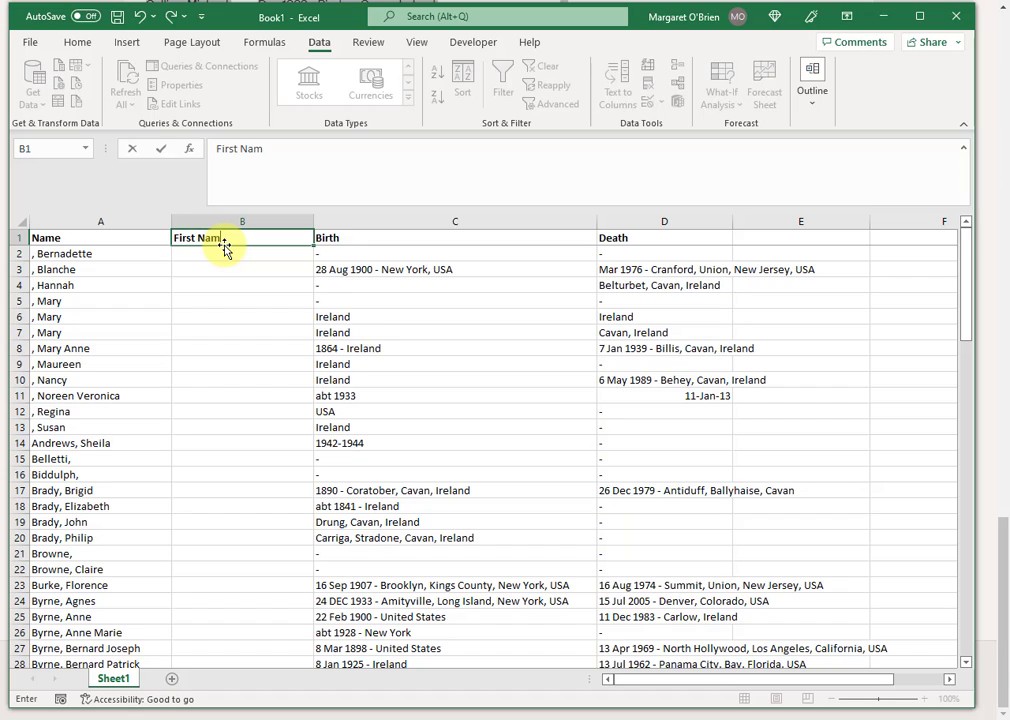
pyautogui.click(100, 237)
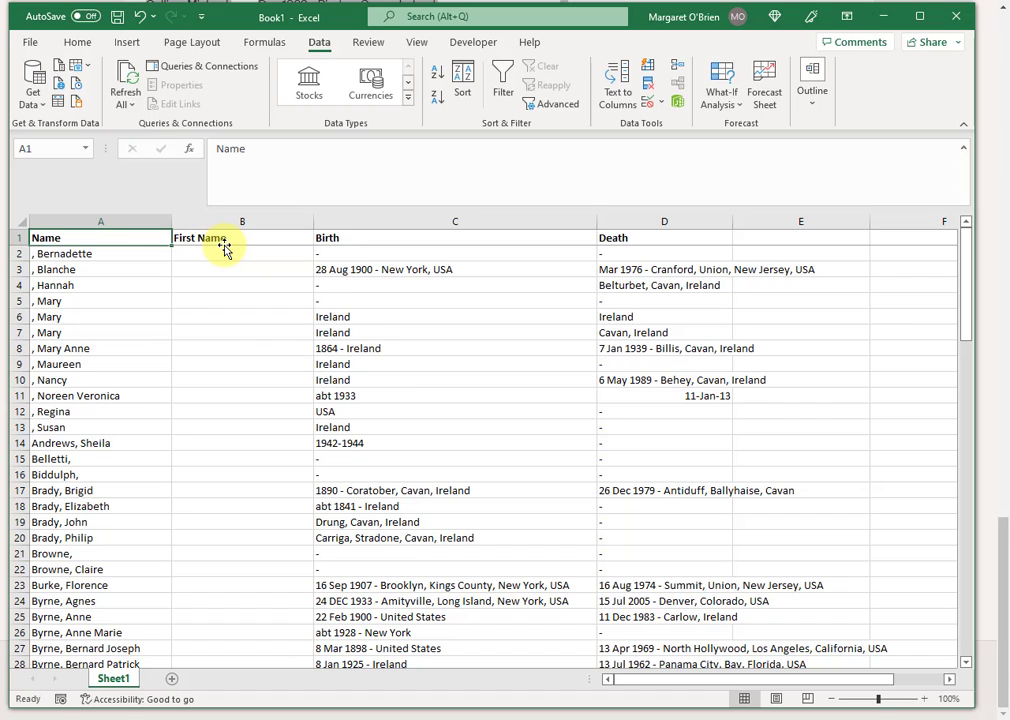
pyautogui.write('Last na')
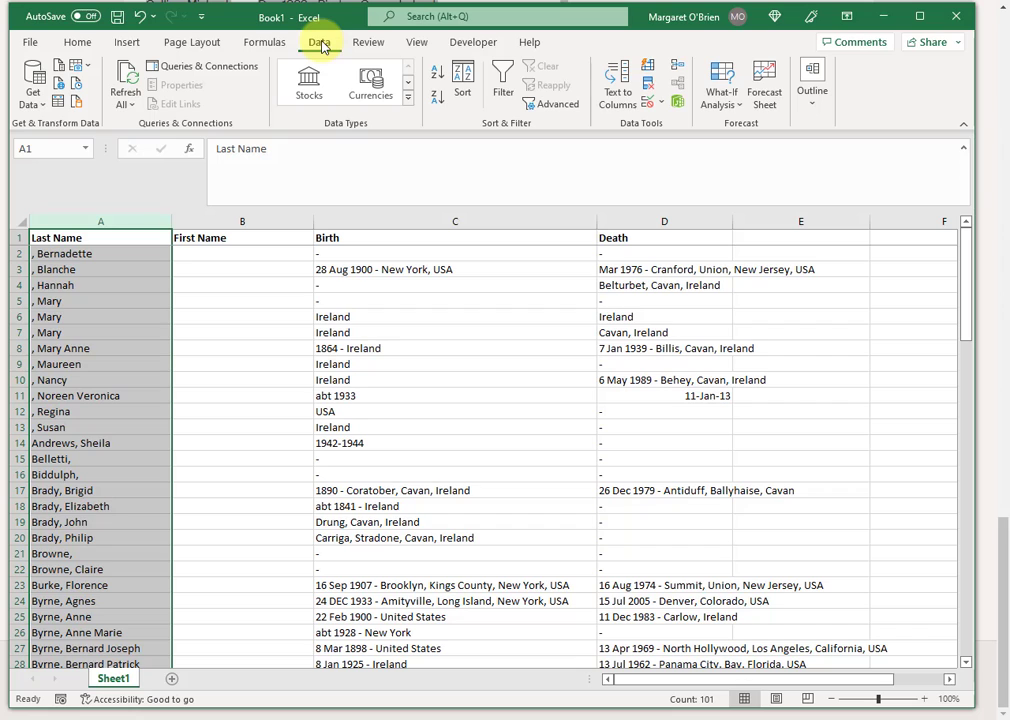
pyautogui.moveTo(81, 47)
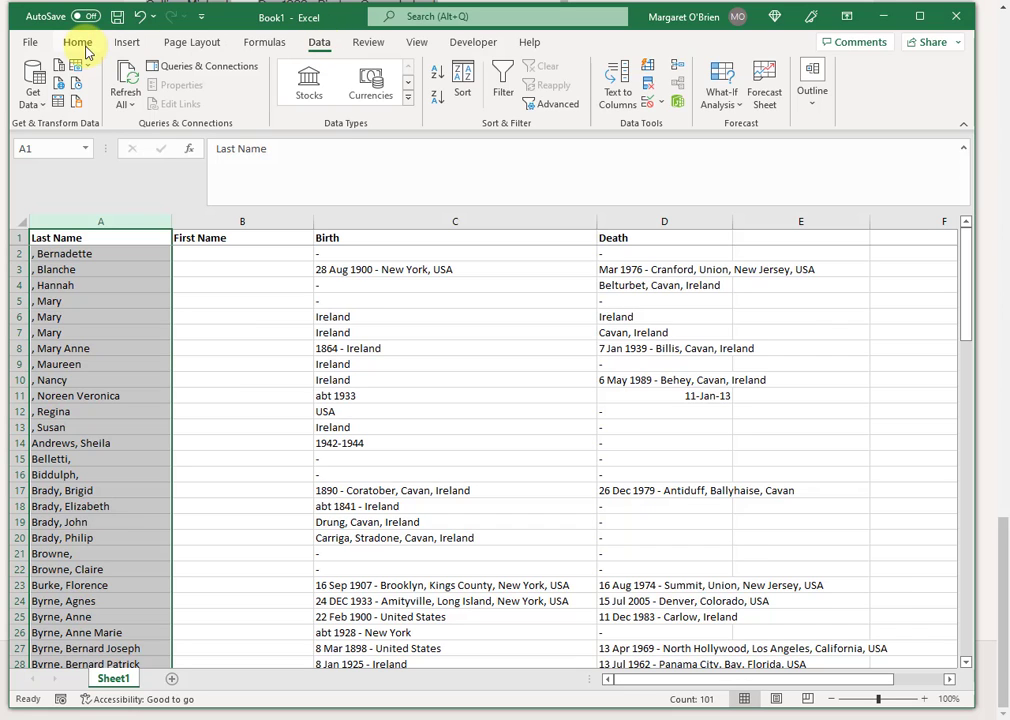
pyautogui.click(417, 42)
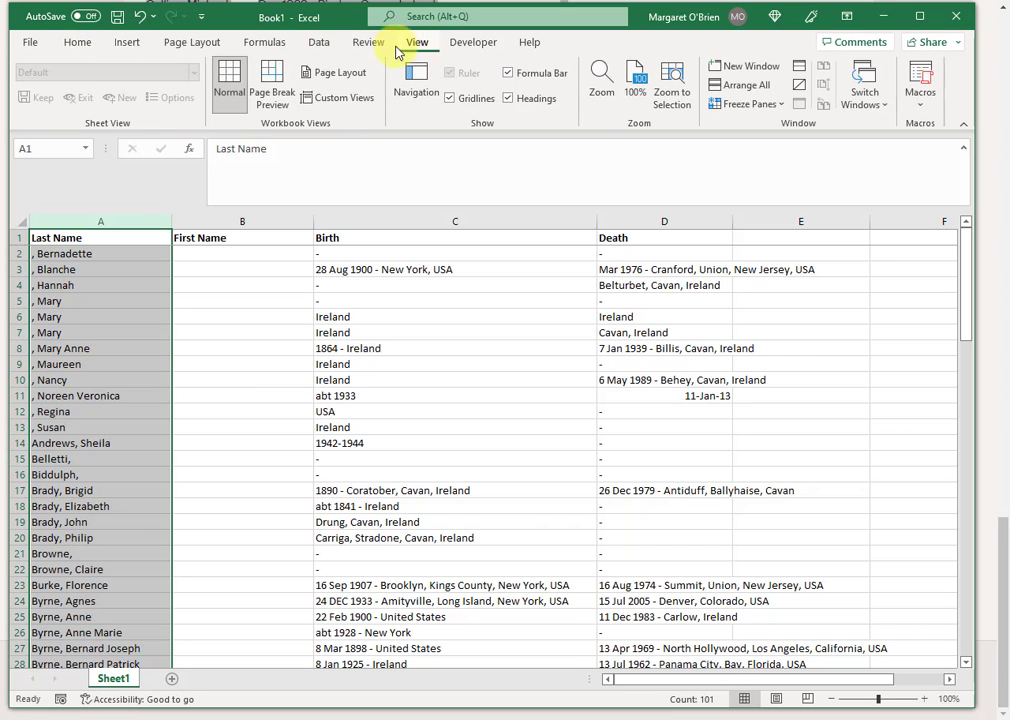
pyautogui.moveTo(319, 42)
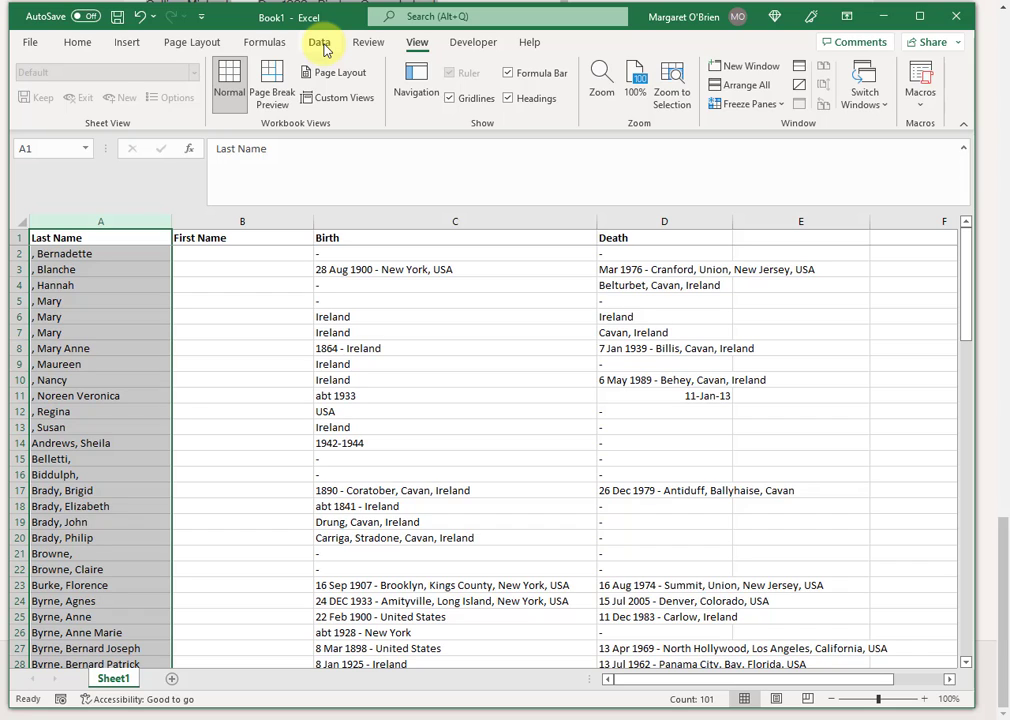
pyautogui.click(320, 42)
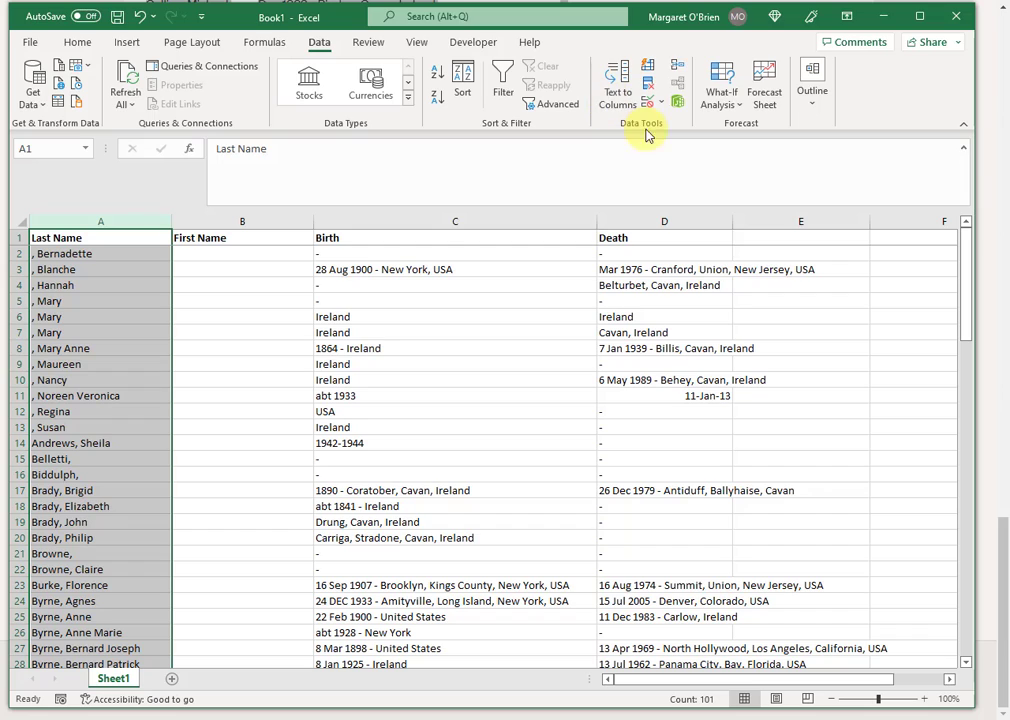
pyautogui.moveTo(619, 85)
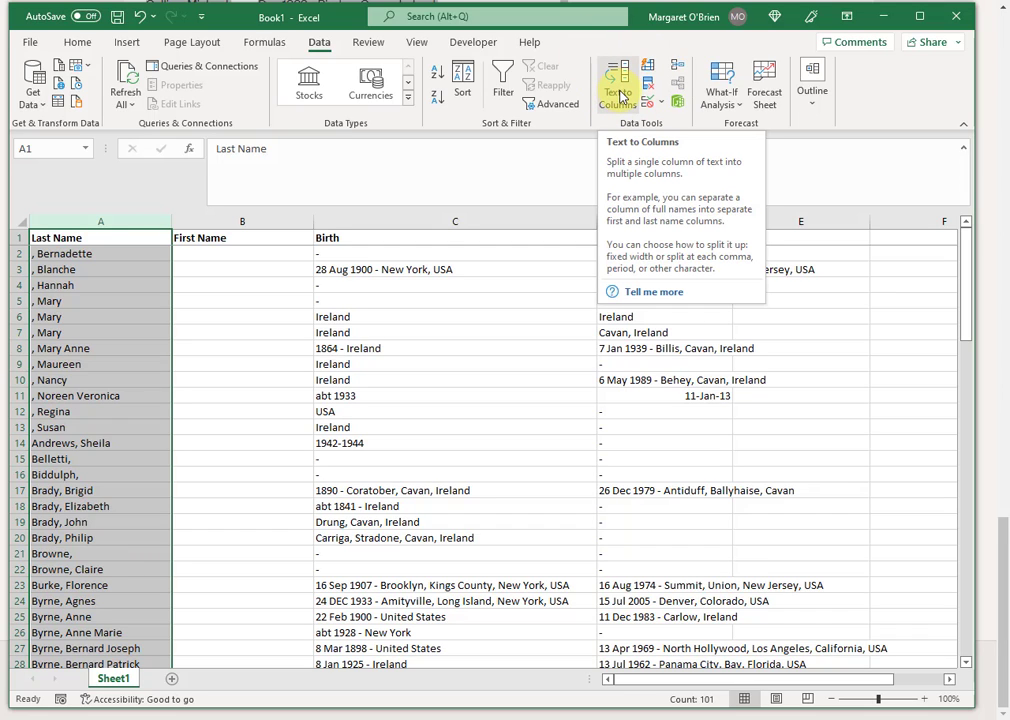
# Start Text to Columns on the names, keeping Delimited as the data type
pyautogui.click(614, 85)
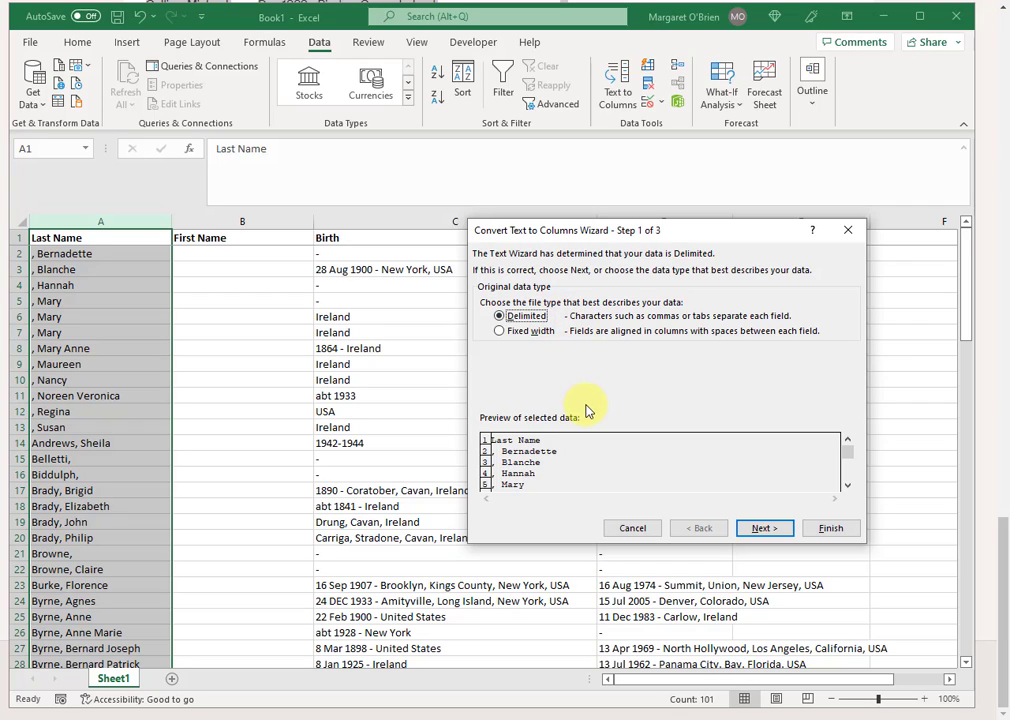
pyautogui.moveTo(650, 400)
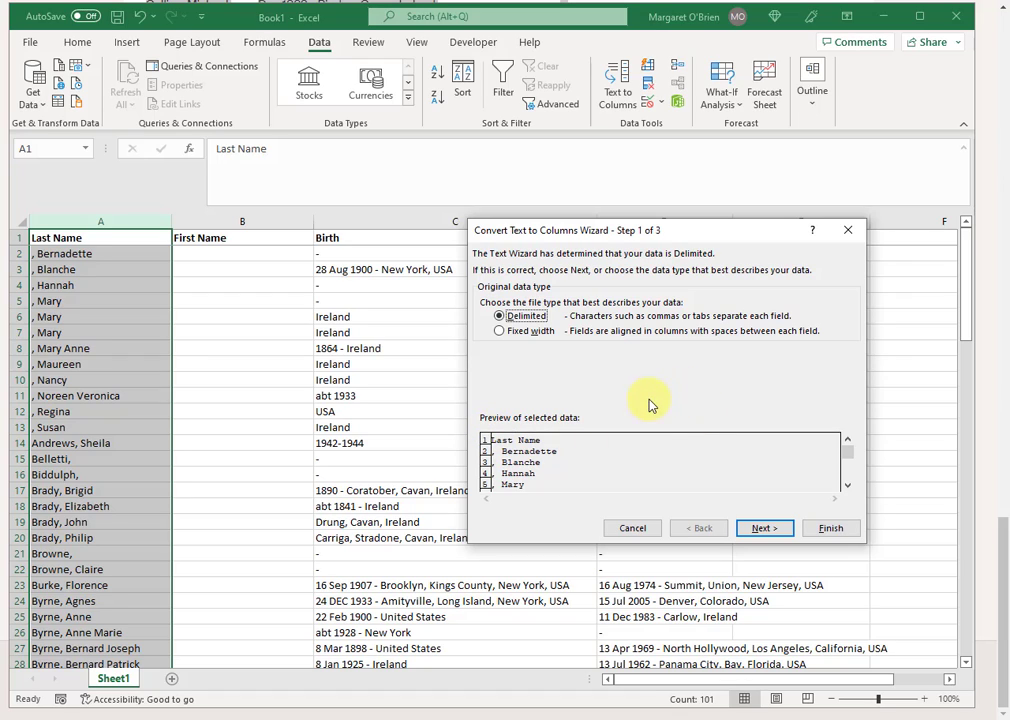
pyautogui.moveTo(663, 443)
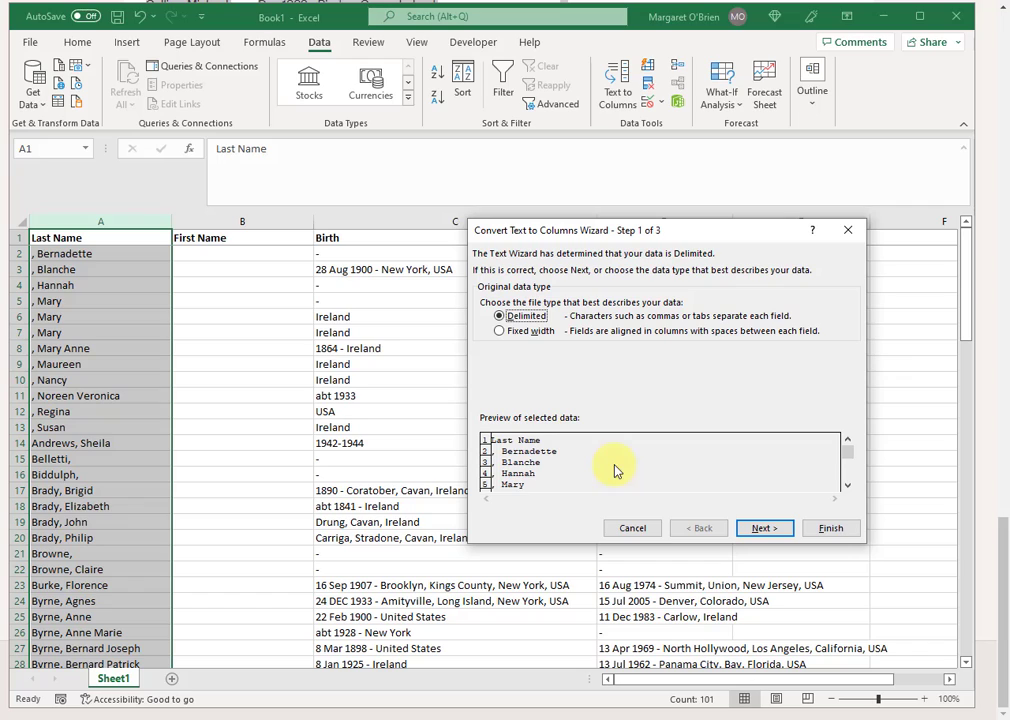
pyautogui.moveTo(850, 458)
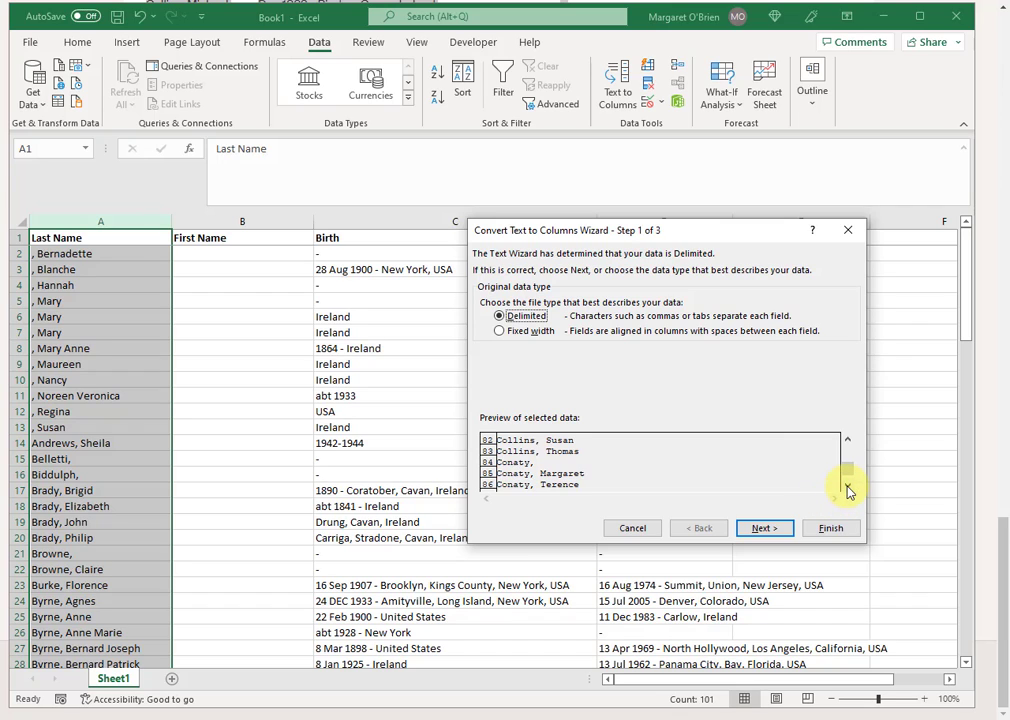
pyautogui.click(853, 483)
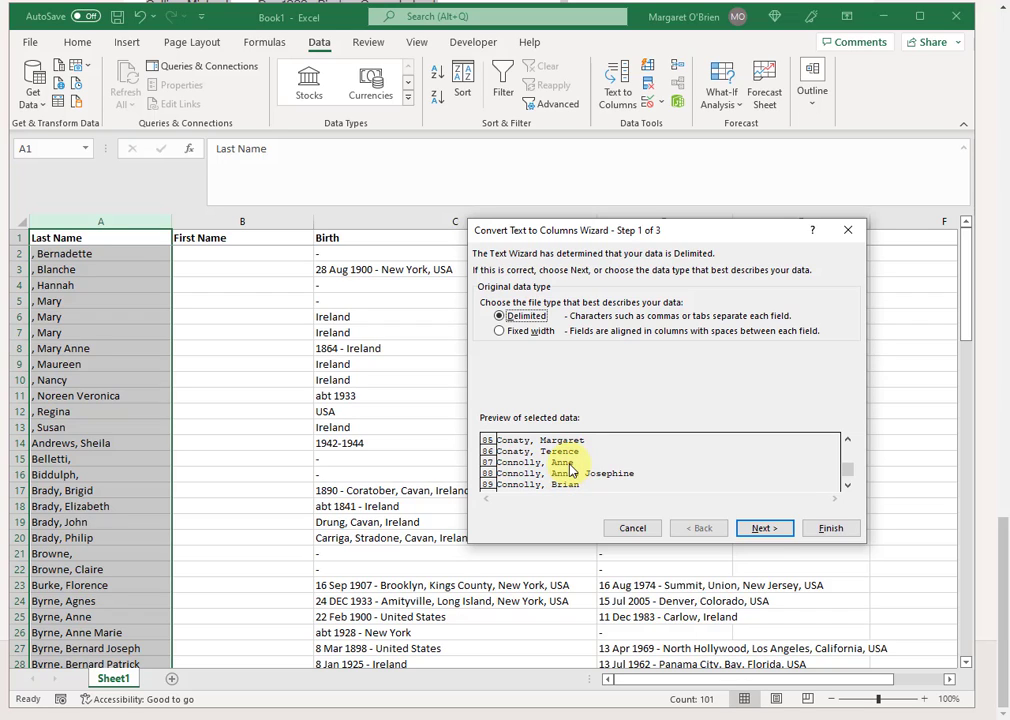
pyautogui.click(764, 528)
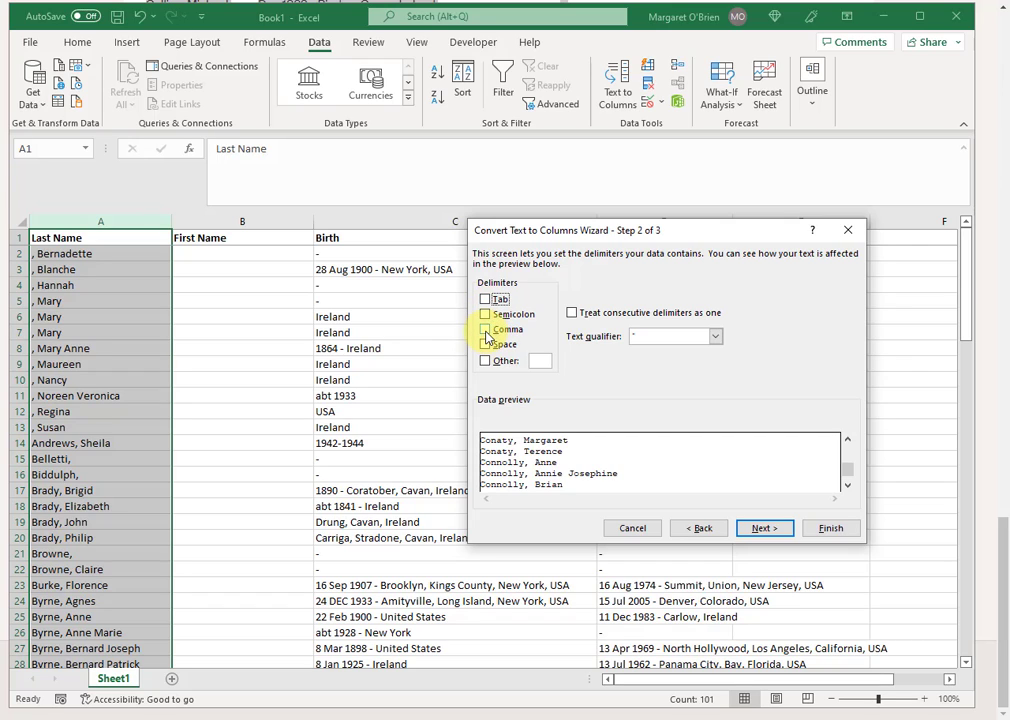
# Choose Comma as the delimiter in the wizard's step 2 and continue
pyautogui.click(486, 329)
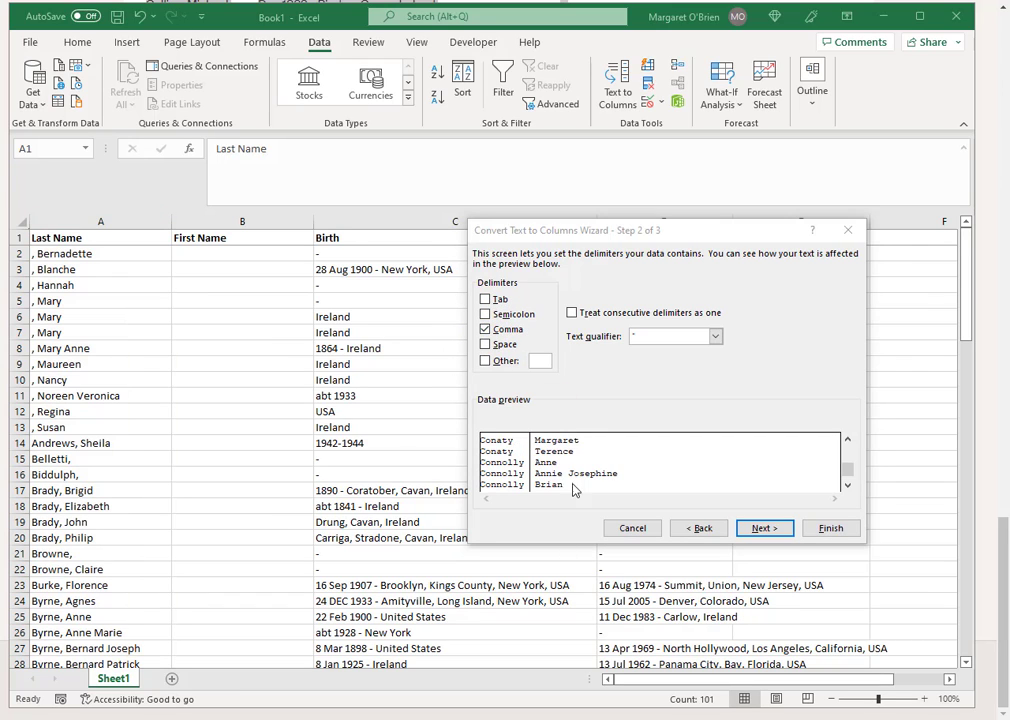
pyautogui.moveTo(546, 485)
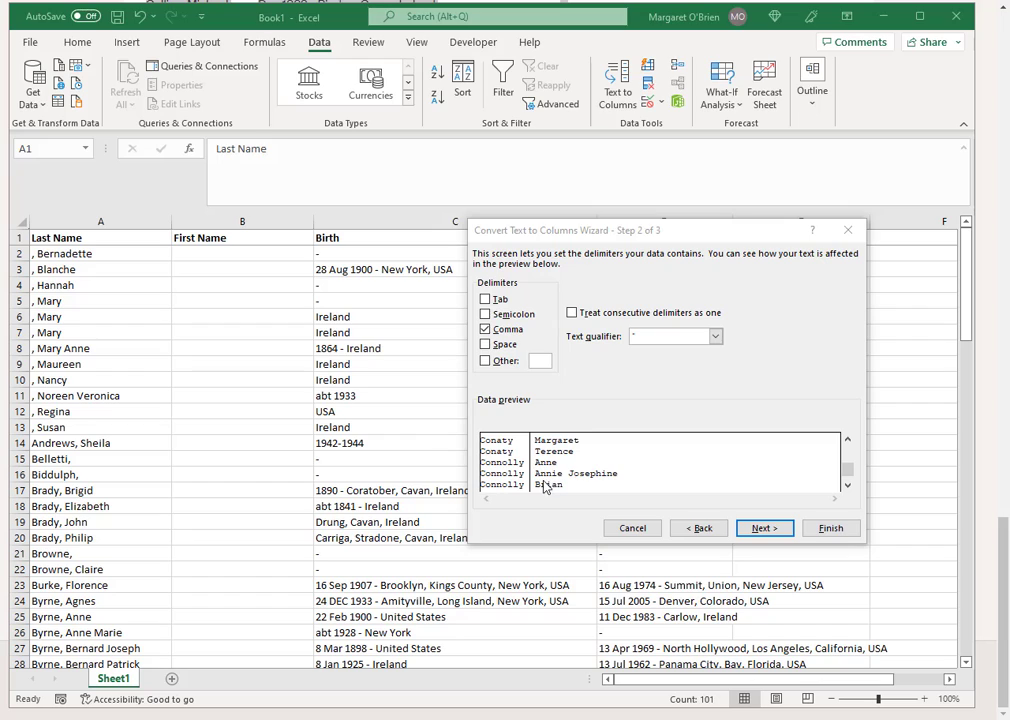
pyautogui.moveTo(542, 485)
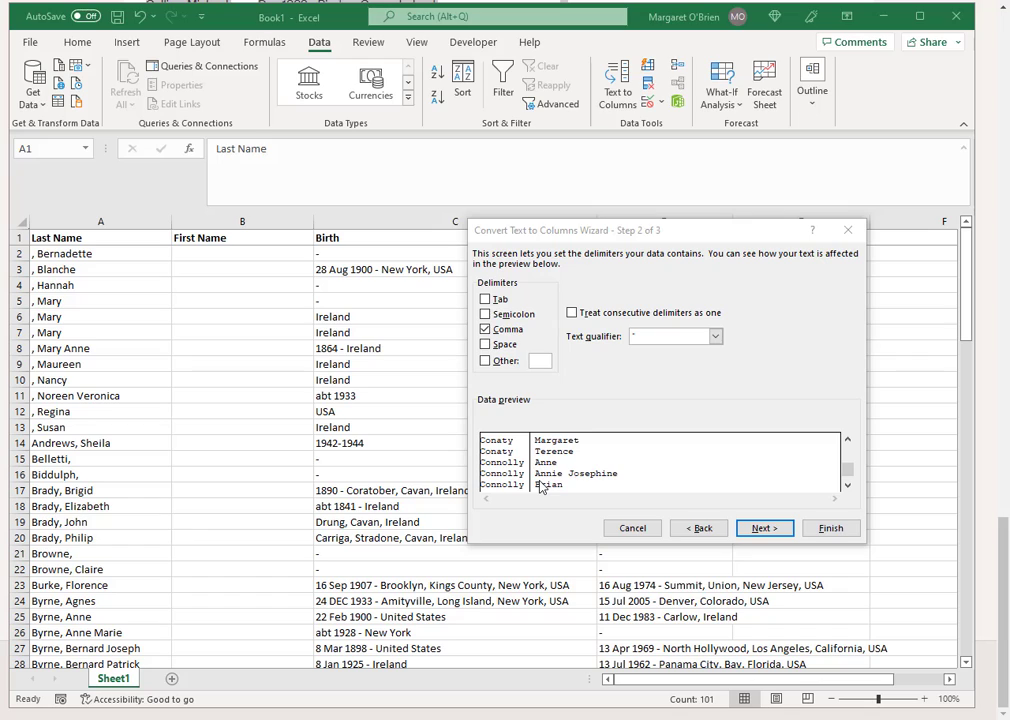
pyautogui.moveTo(553, 487)
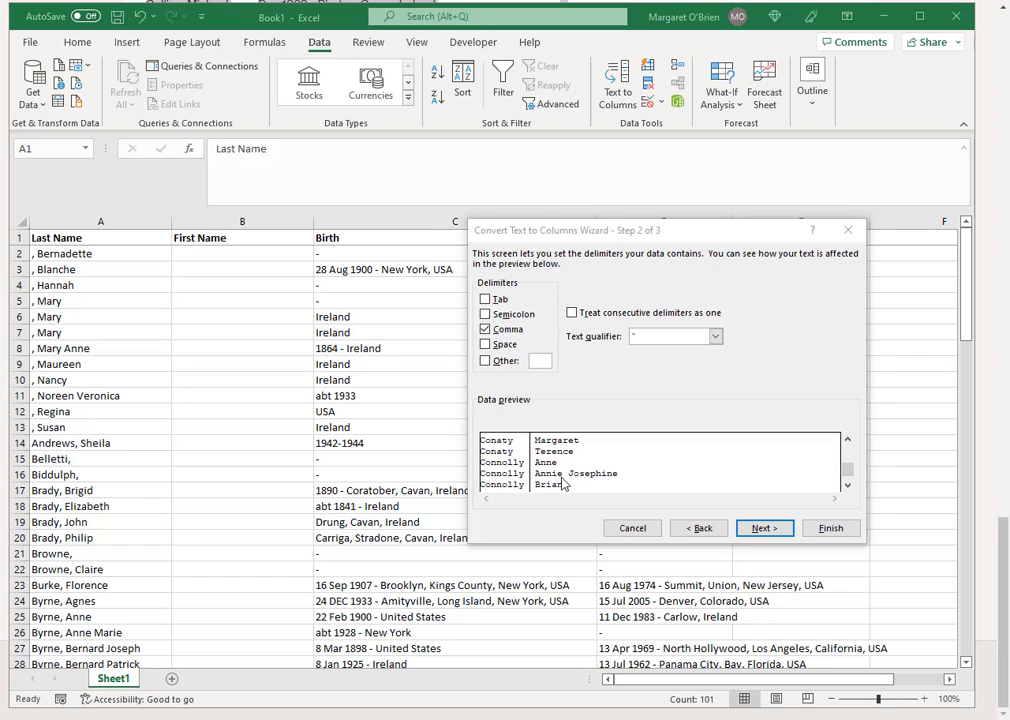
pyautogui.moveTo(597, 463)
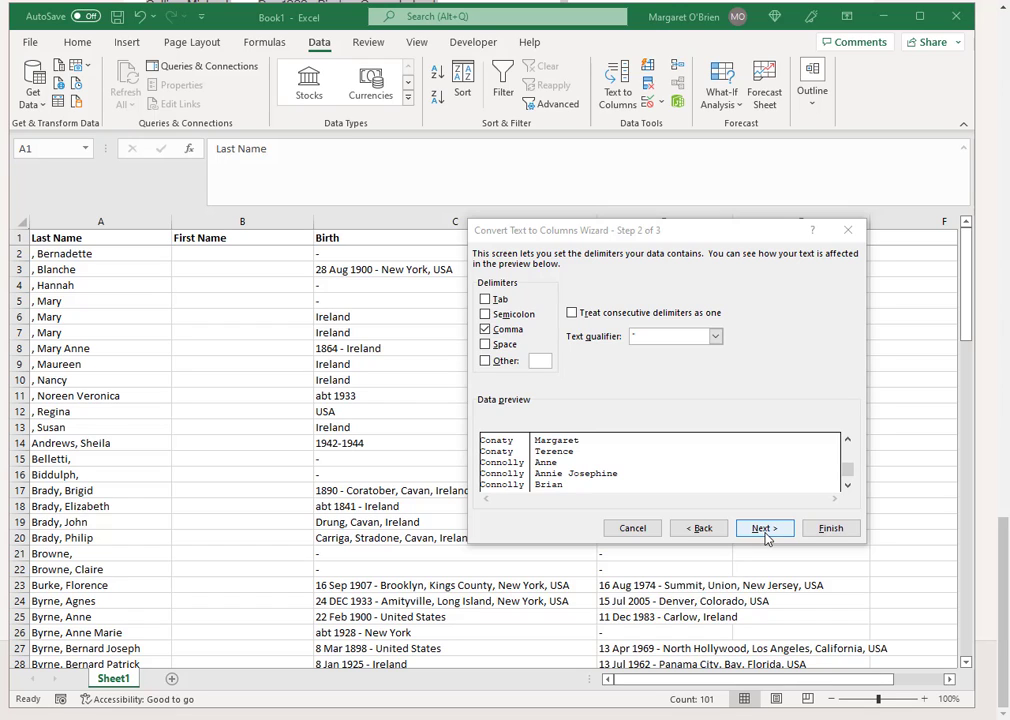
pyautogui.click(763, 528)
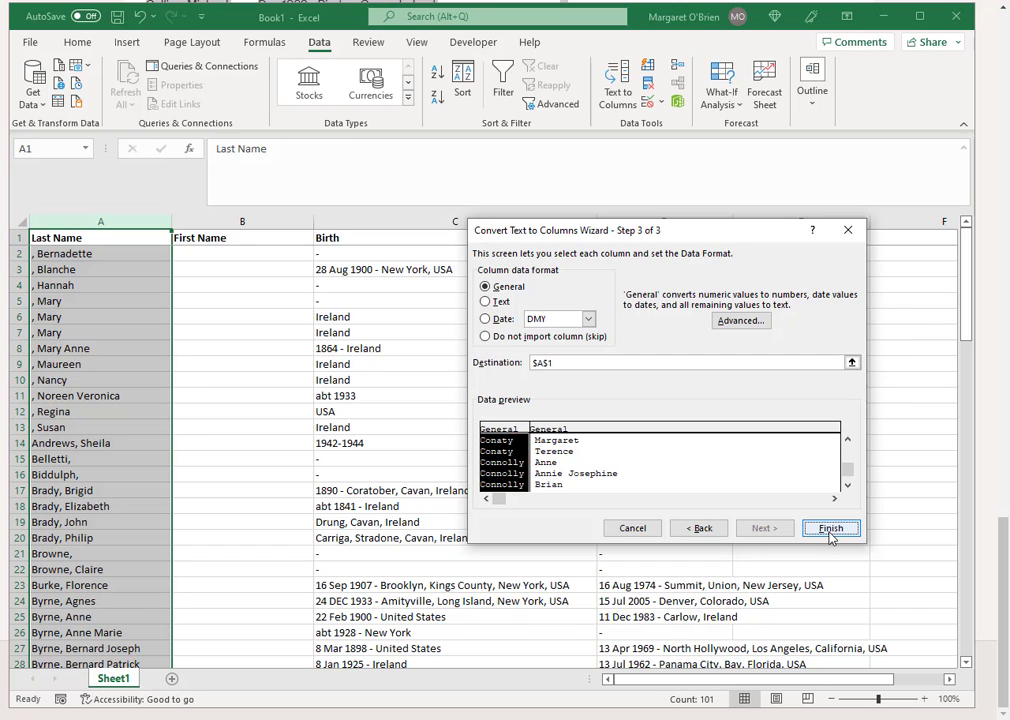
# Finish the comma split and confirm replacing the existing column data
pyautogui.click(831, 527)
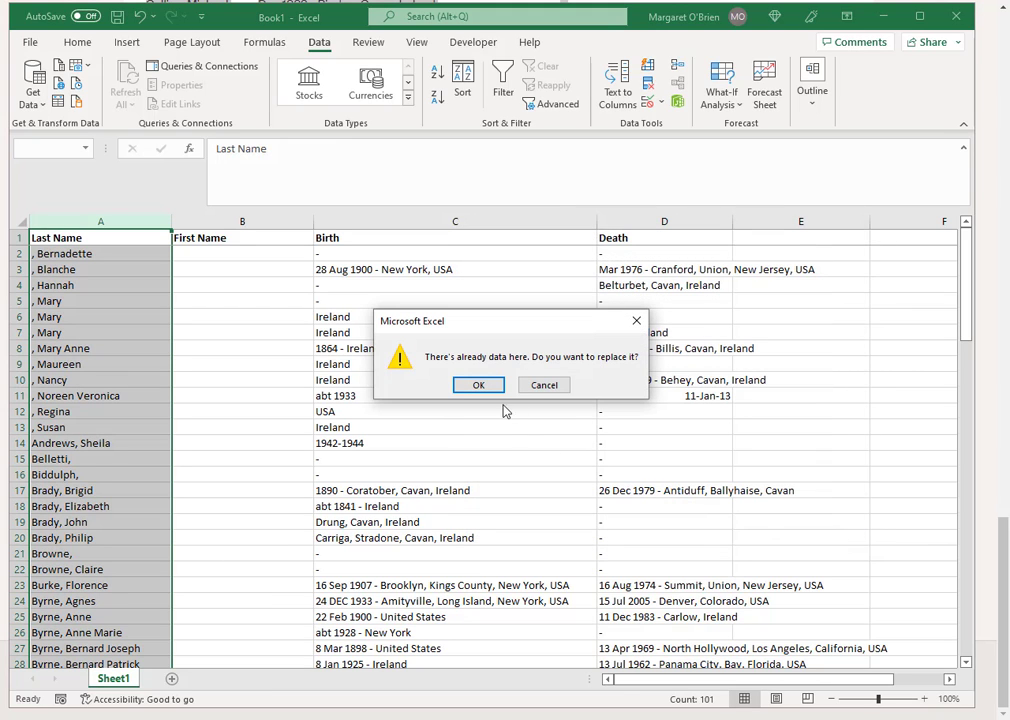
pyautogui.moveTo(474, 366)
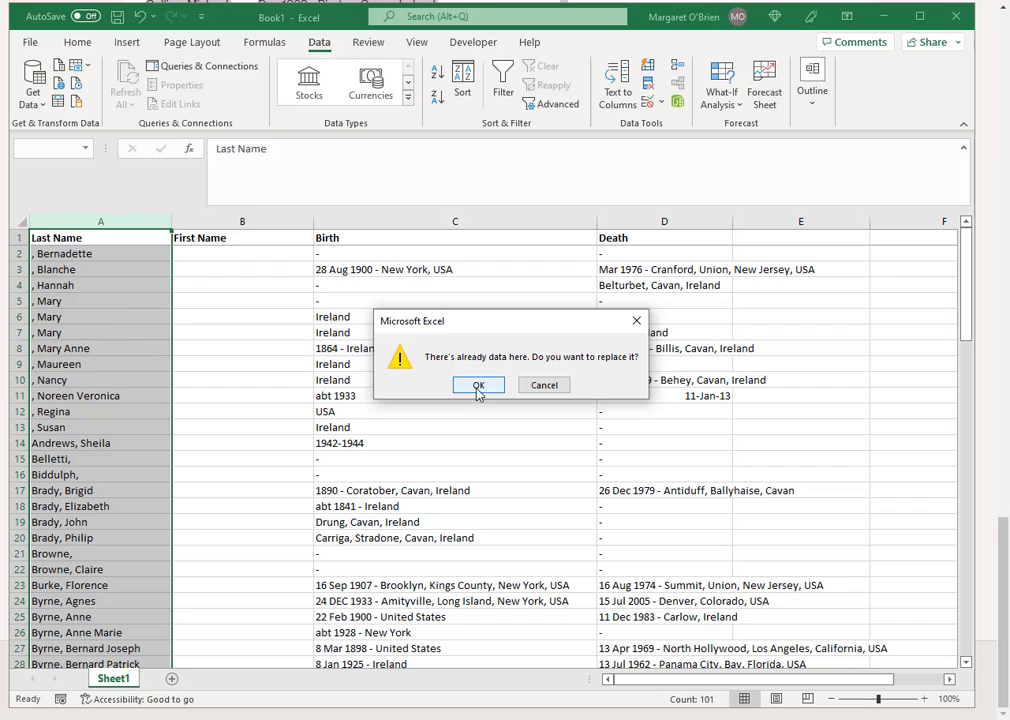
pyautogui.click(478, 385)
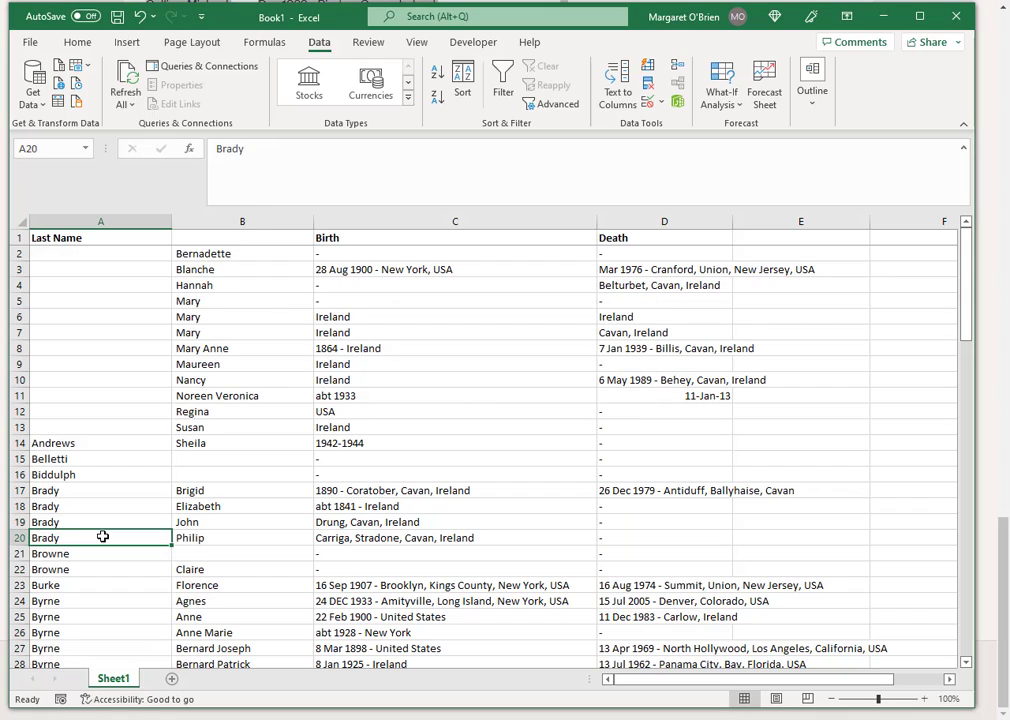
# Review the split names and insert a blank column C before Birth
pyautogui.scroll(-3)
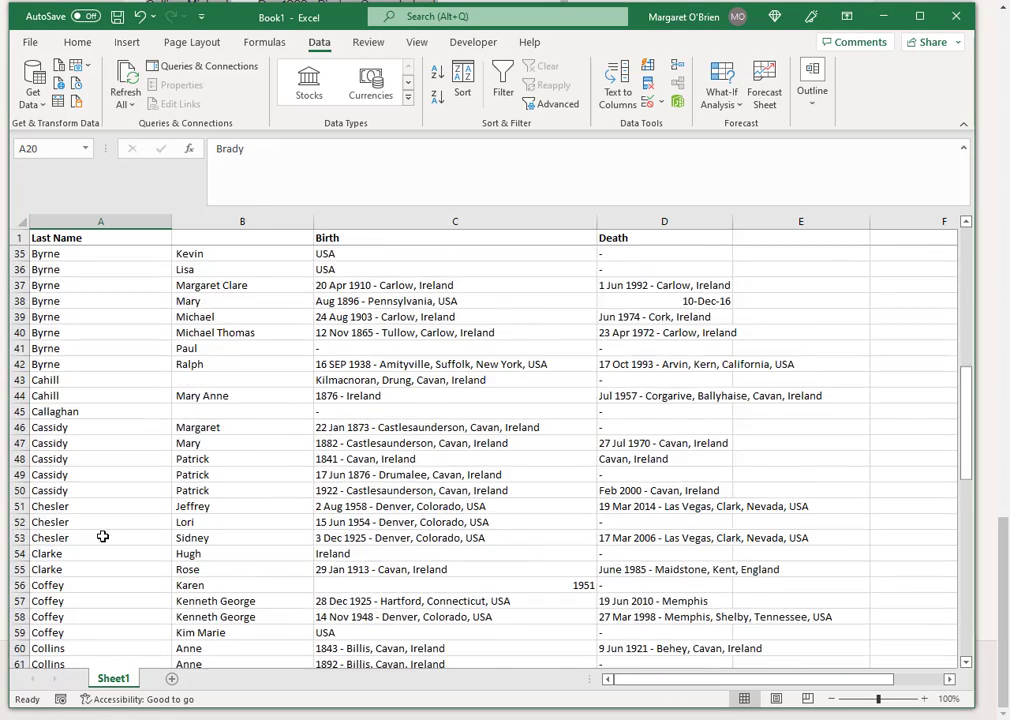
pyautogui.scroll(-3)
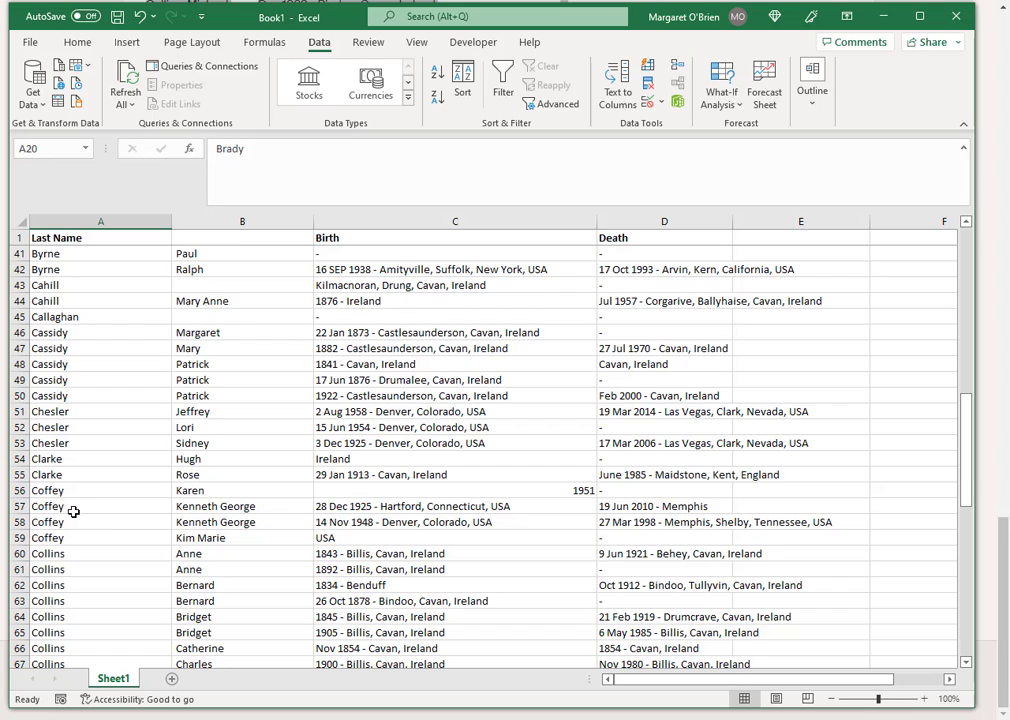
pyautogui.click(241, 506)
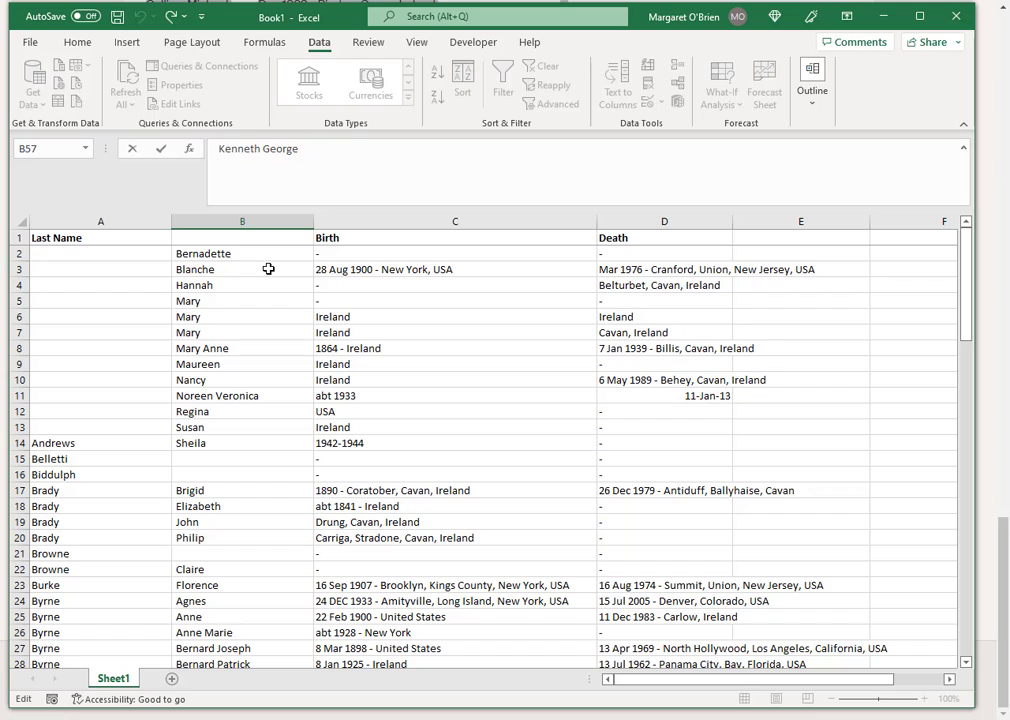
pyautogui.click(242, 269)
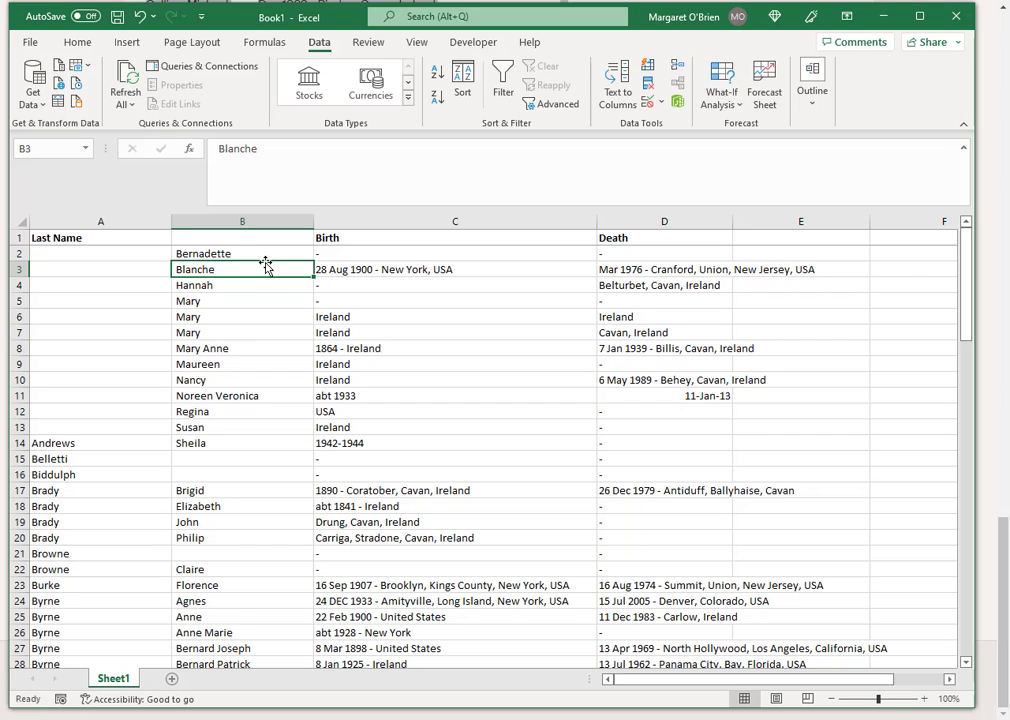
pyautogui.click(241, 253)
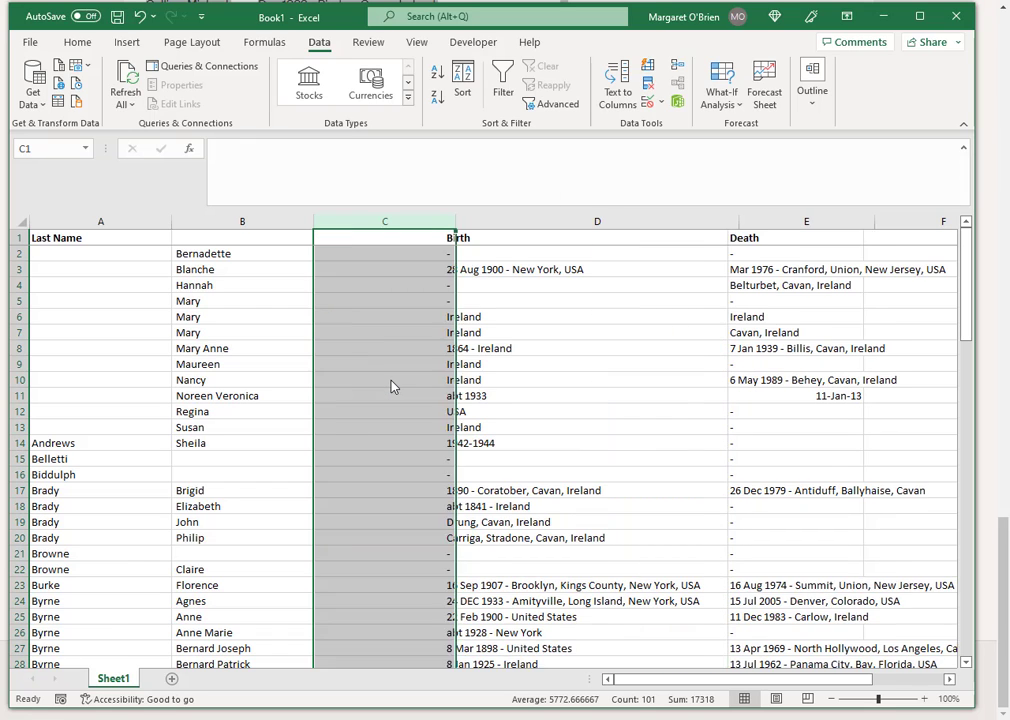
# Enter =TRIM(B2) in C2 so it shows the trimmed name Bernadette
pyautogui.click(242, 253)
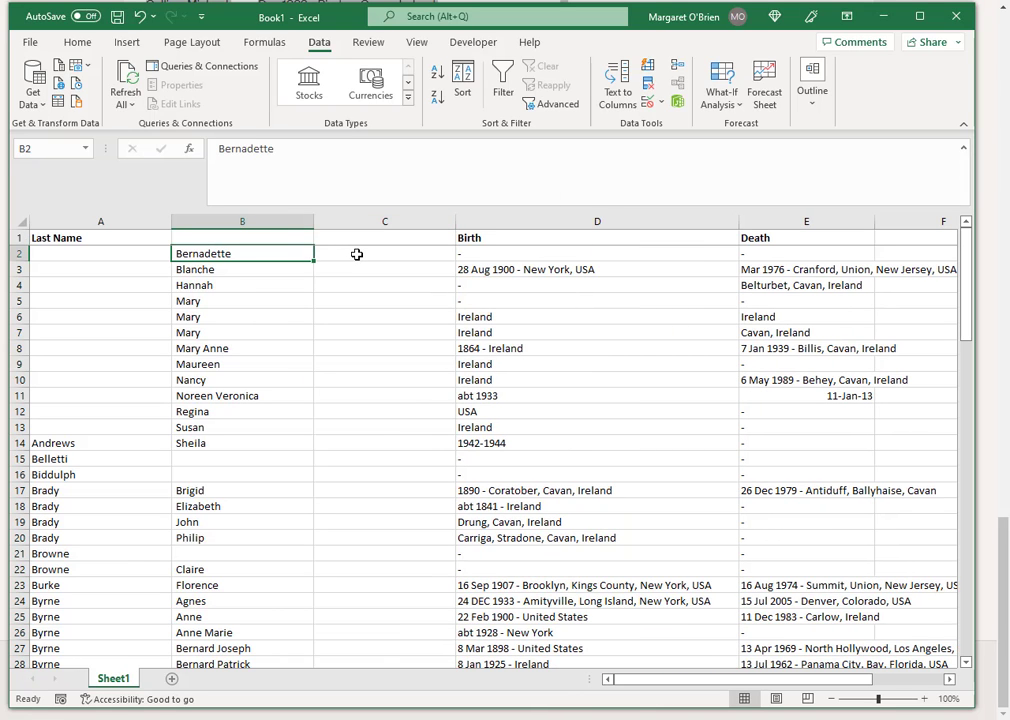
pyautogui.click(384, 253)
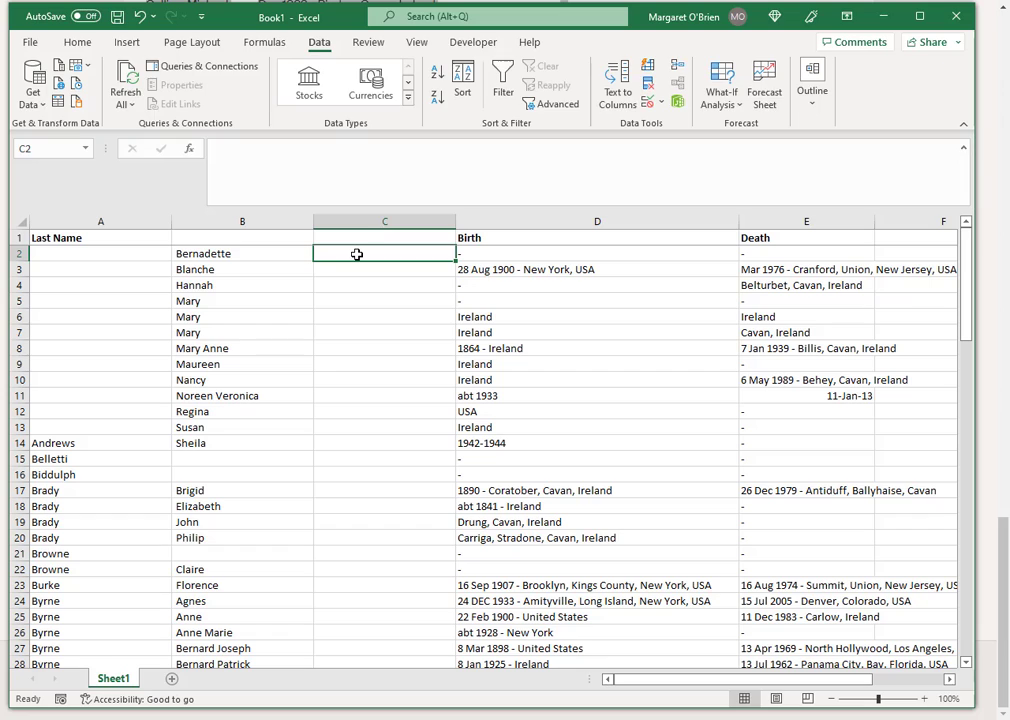
pyautogui.write('=')
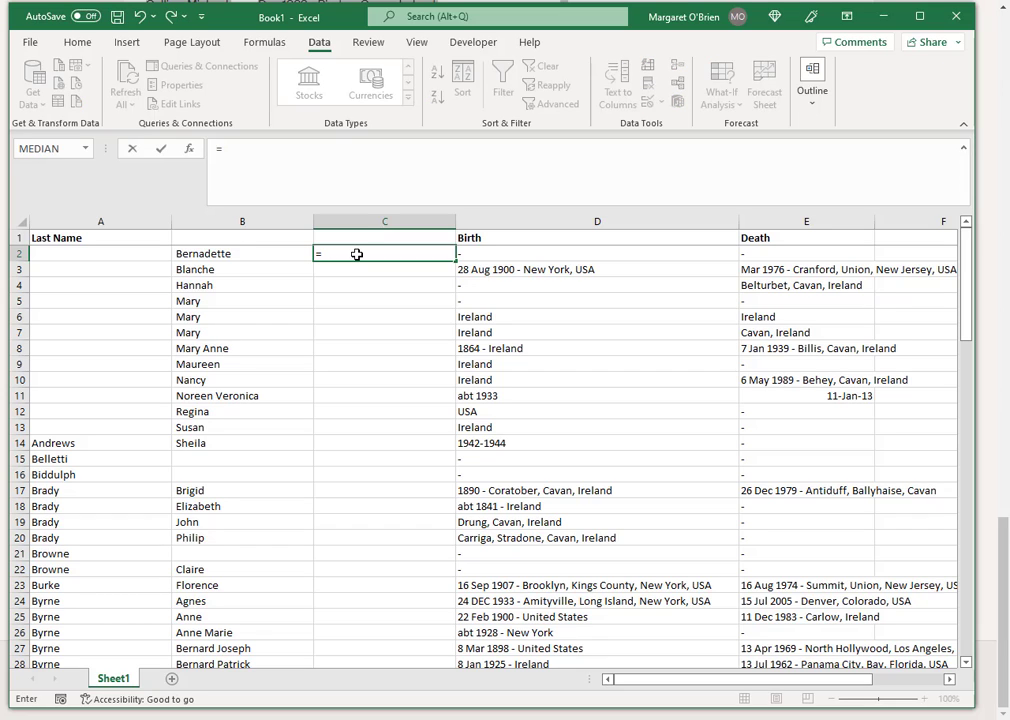
pyautogui.write('TRIM')
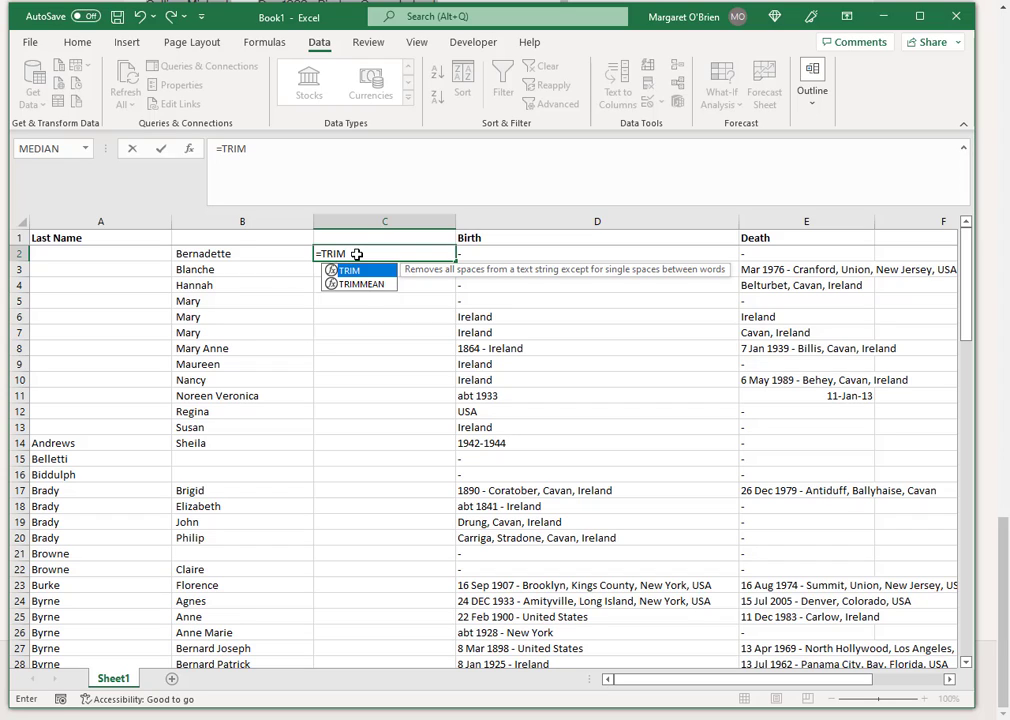
pyautogui.write('(')
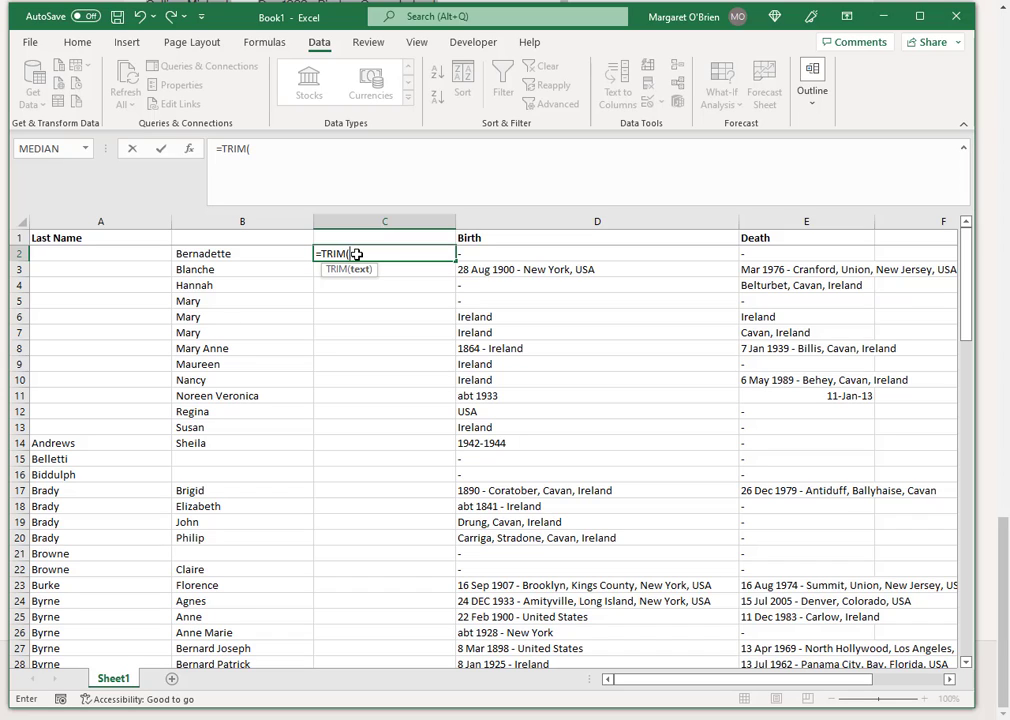
pyautogui.write('b')
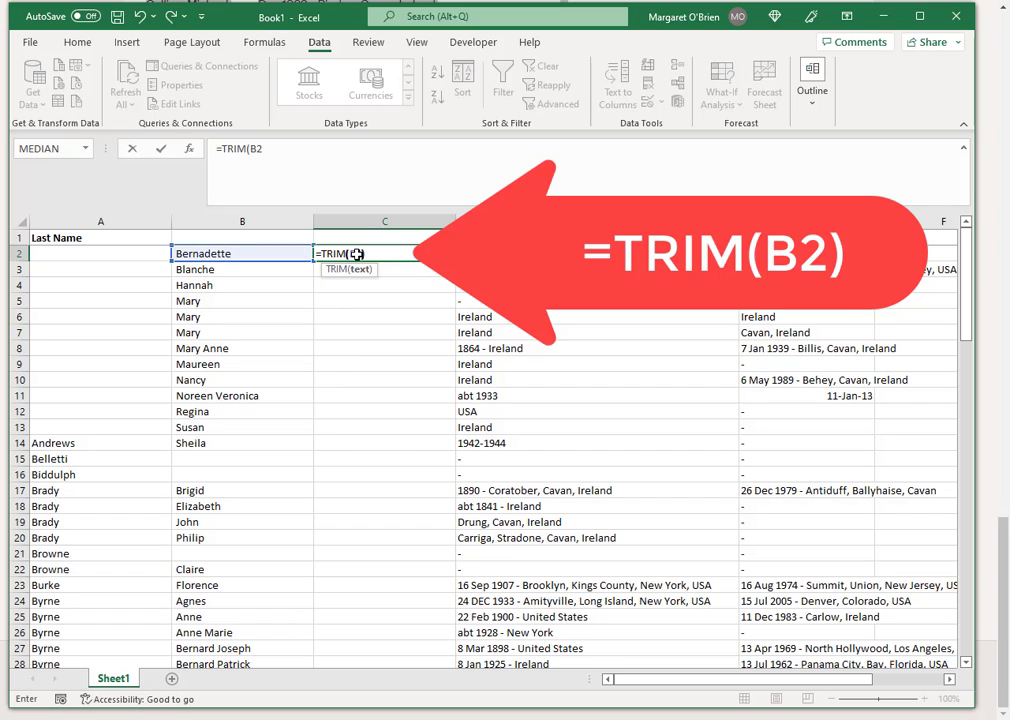
pyautogui.press('Enter')
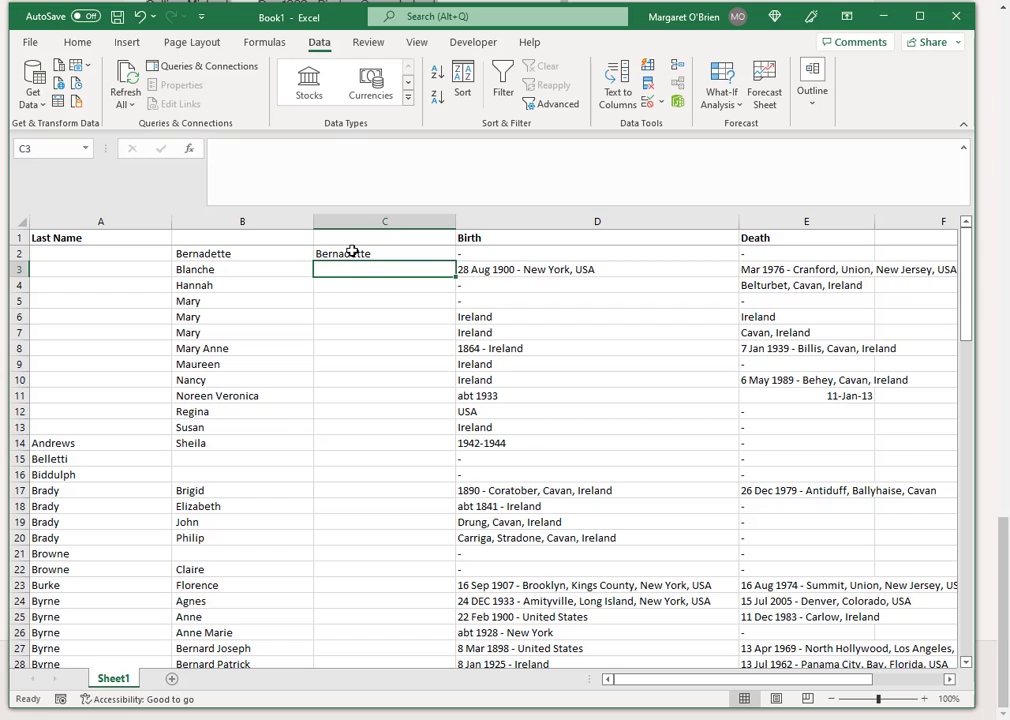
# Check the TRIM results down column C, then hide the original first-name column B
pyautogui.click(384, 253)
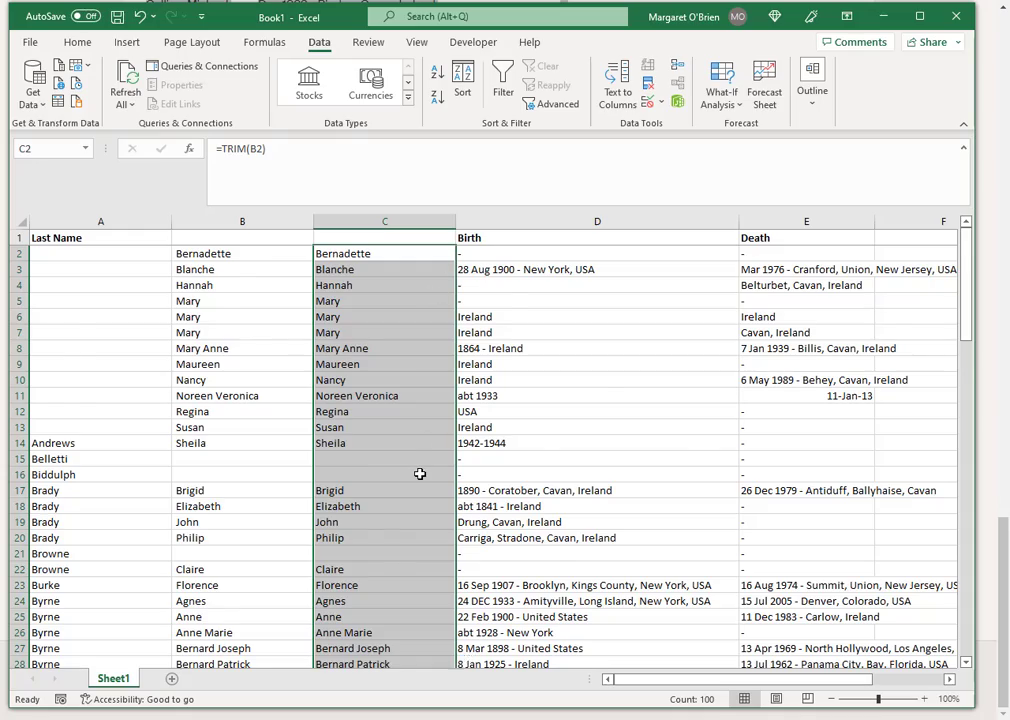
pyautogui.scroll(-3)
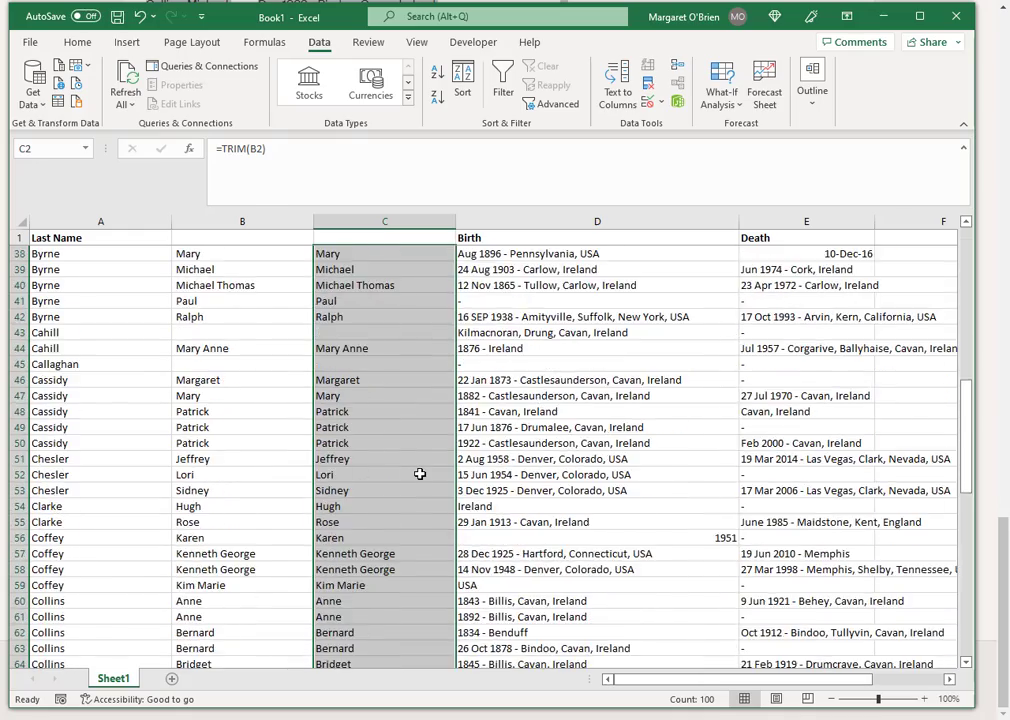
pyautogui.scroll(-3)
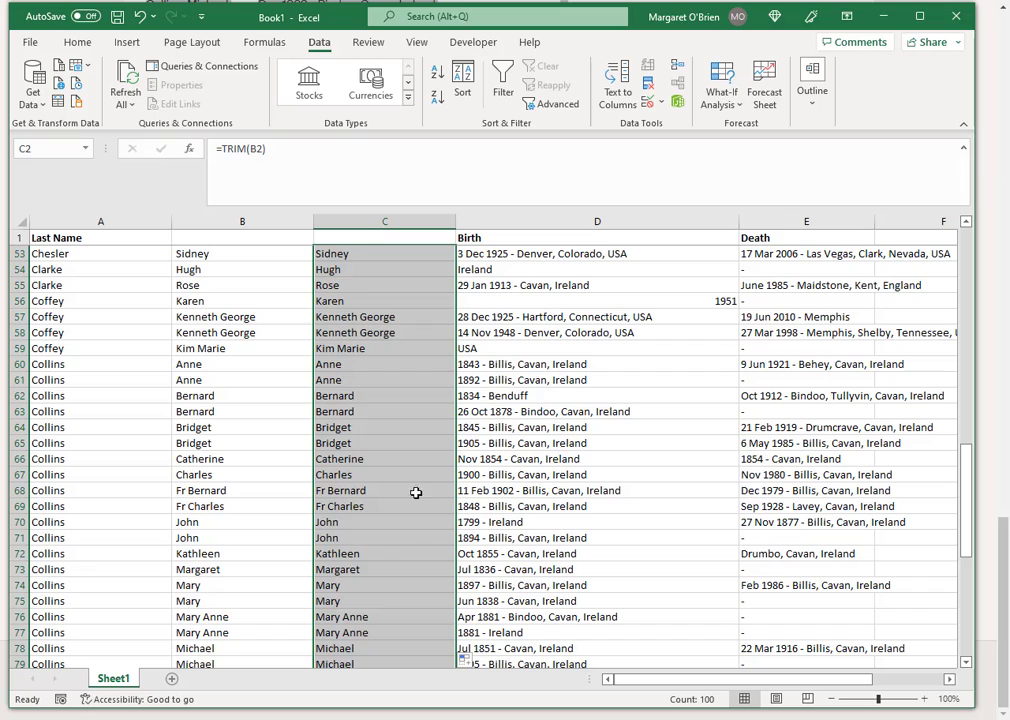
pyautogui.click(384, 317)
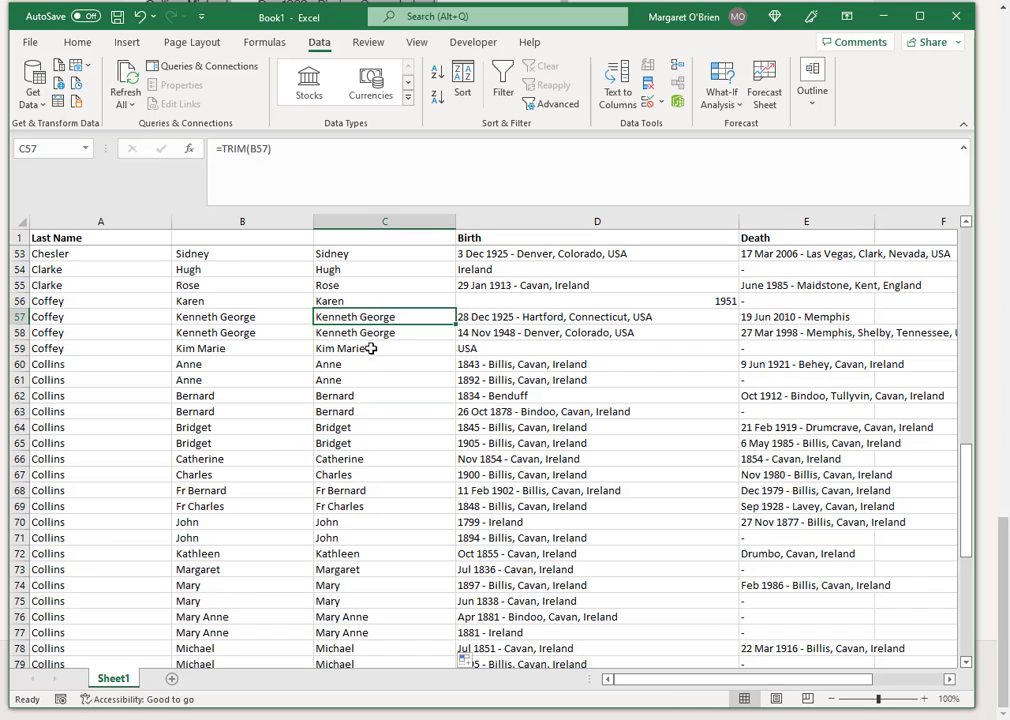
pyautogui.click(384, 332)
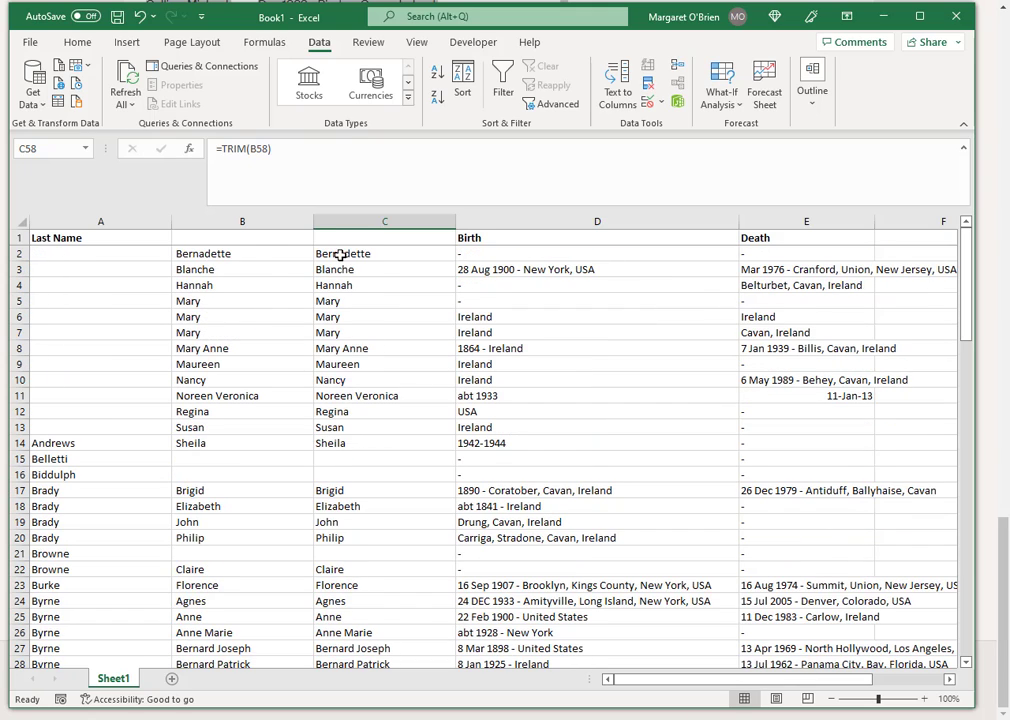
pyautogui.click(242, 221)
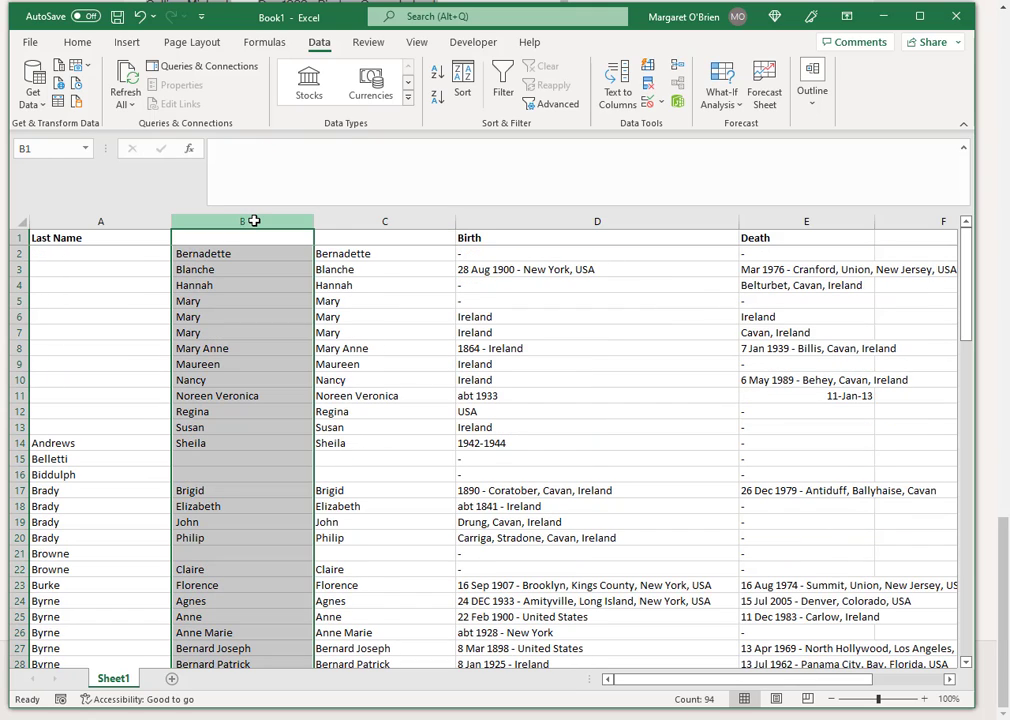
pyautogui.rightClick(242, 221)
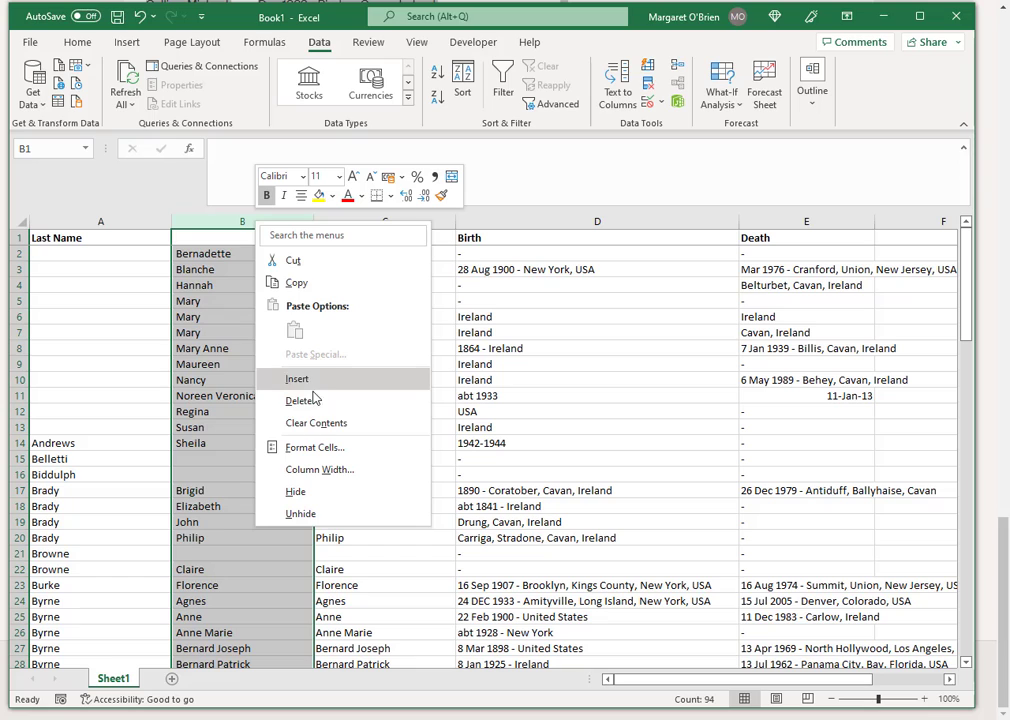
pyautogui.click(300, 400)
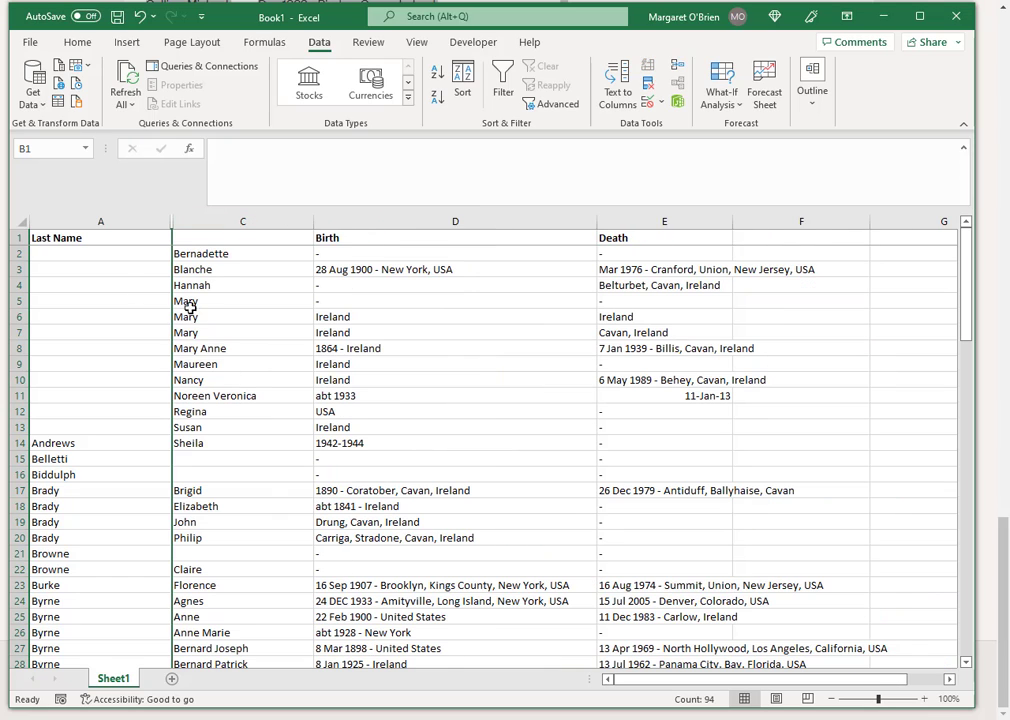
# Type the heading 'First Name' into C1 above the trimmed names
pyautogui.click(240, 237)
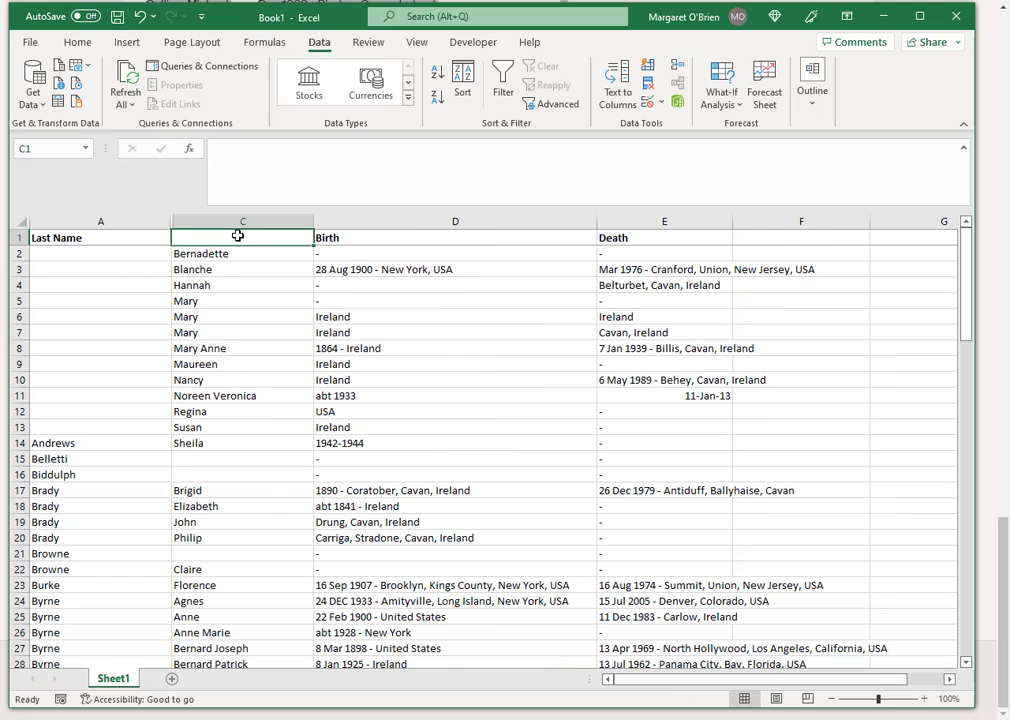
pyautogui.write('First Name')
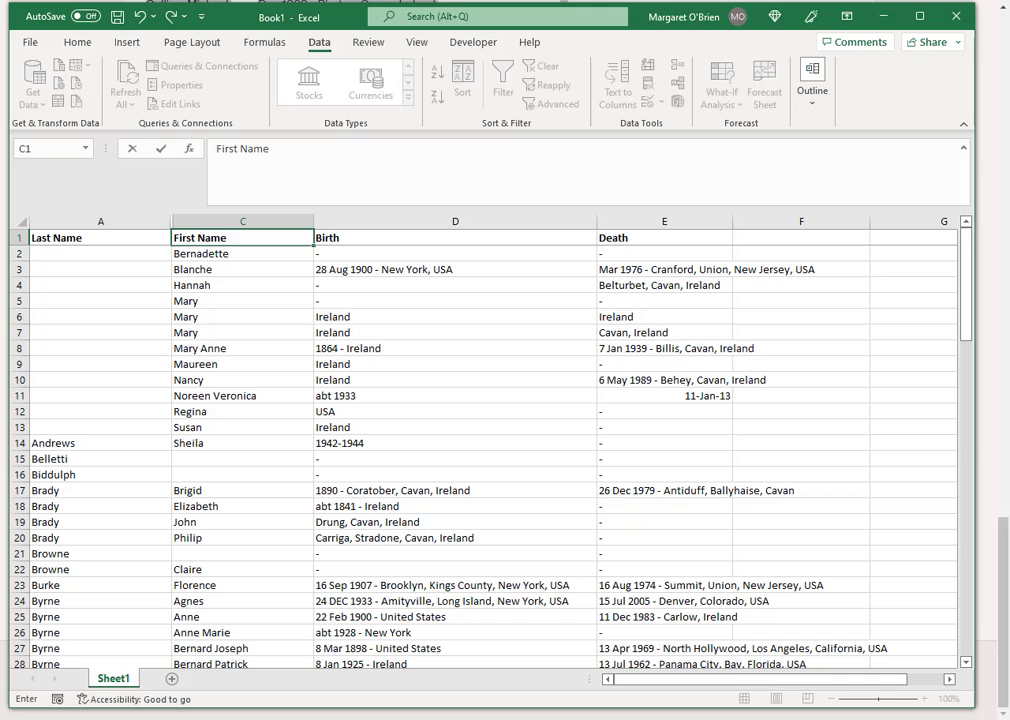
pyautogui.scroll(-3)
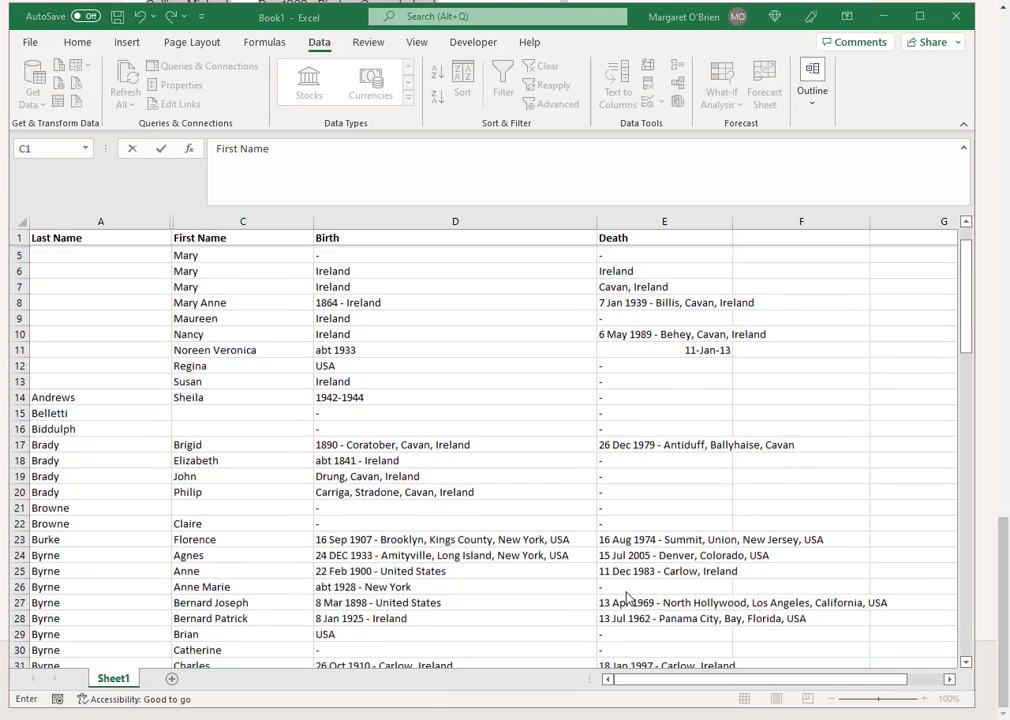
pyautogui.scroll(-3)
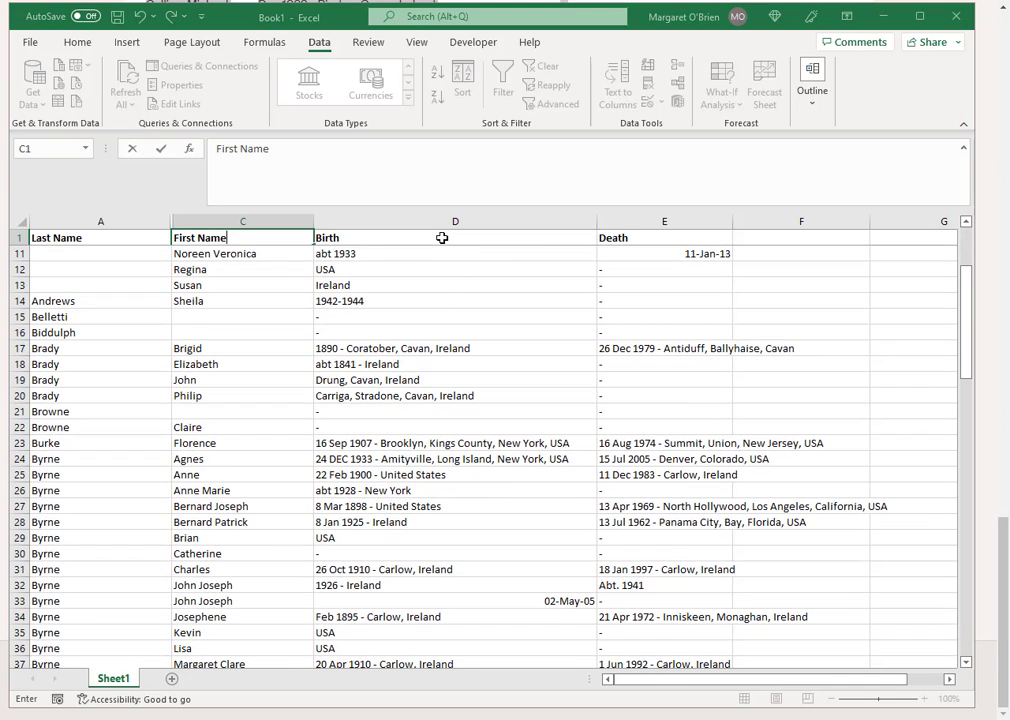
pyautogui.moveTo(400, 443)
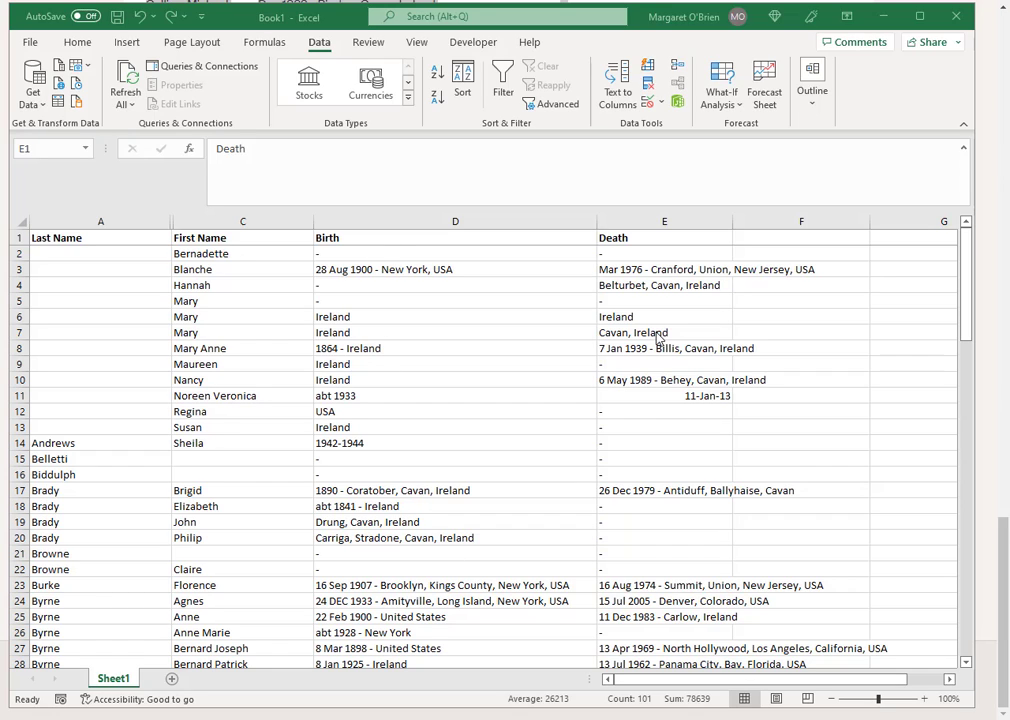
pyautogui.moveTo(380, 522)
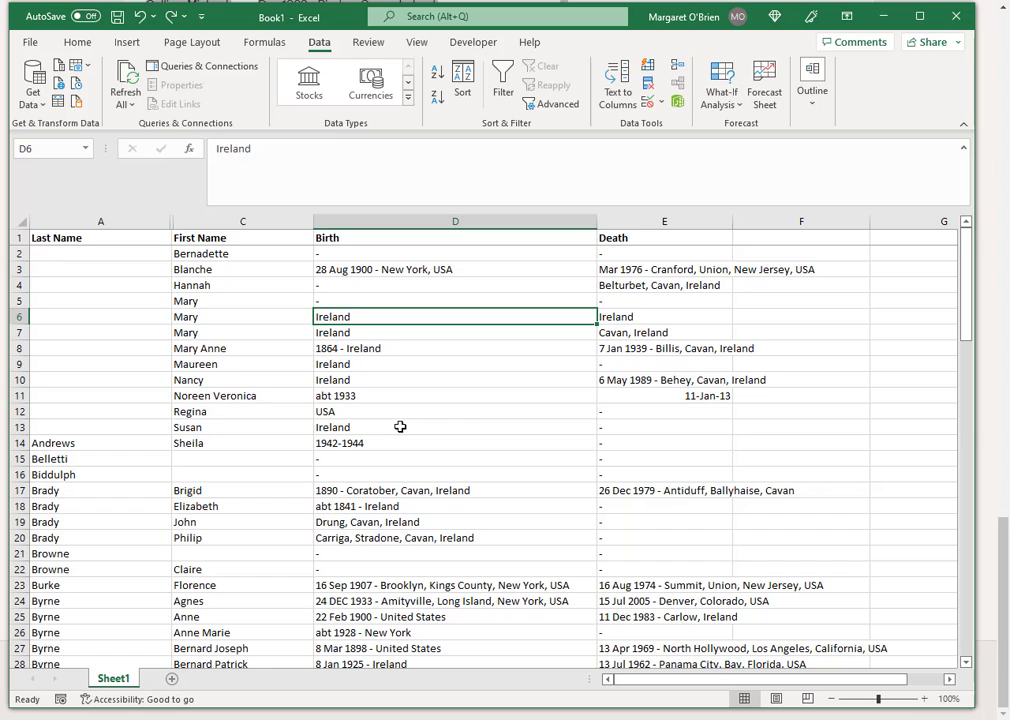
pyautogui.moveTo(350, 447)
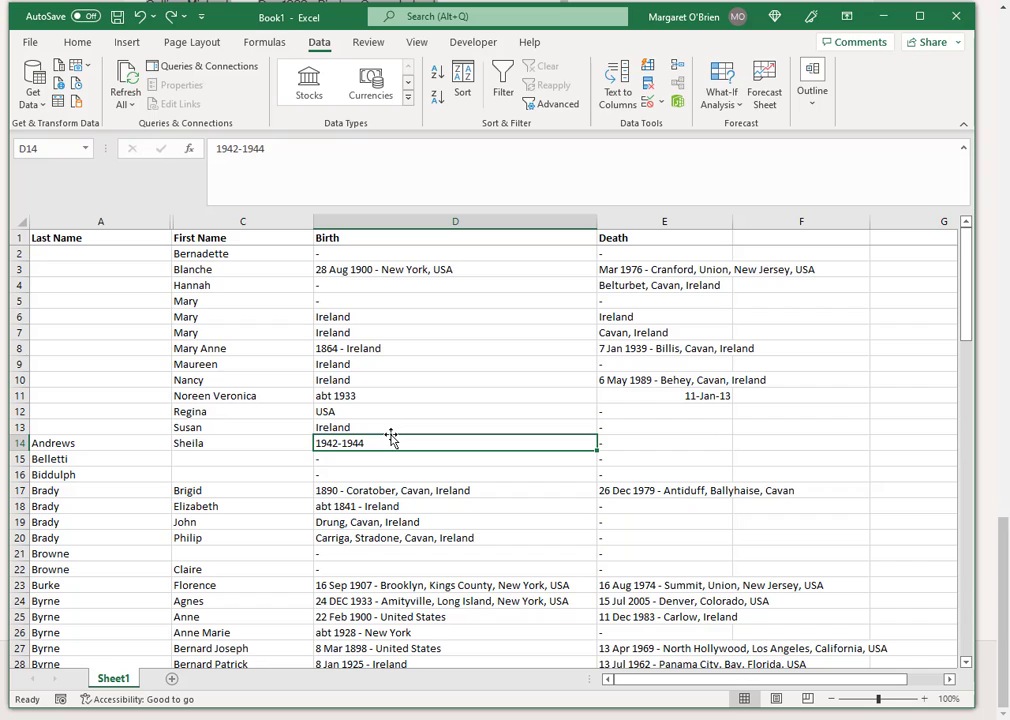
pyautogui.moveTo(363, 443)
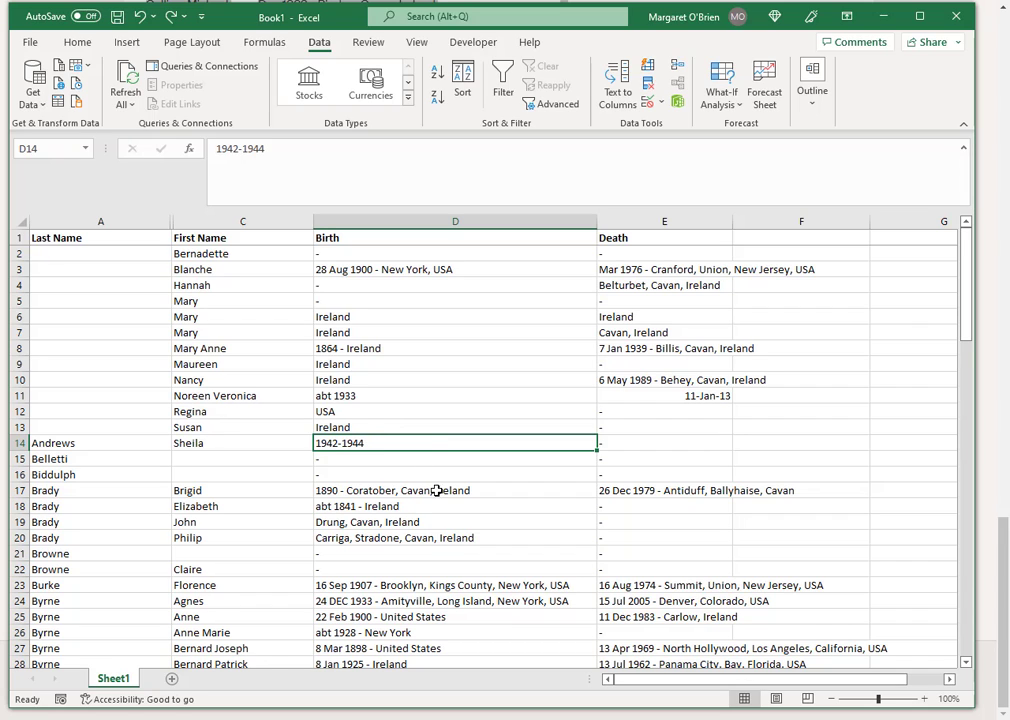
pyautogui.scroll(-3)
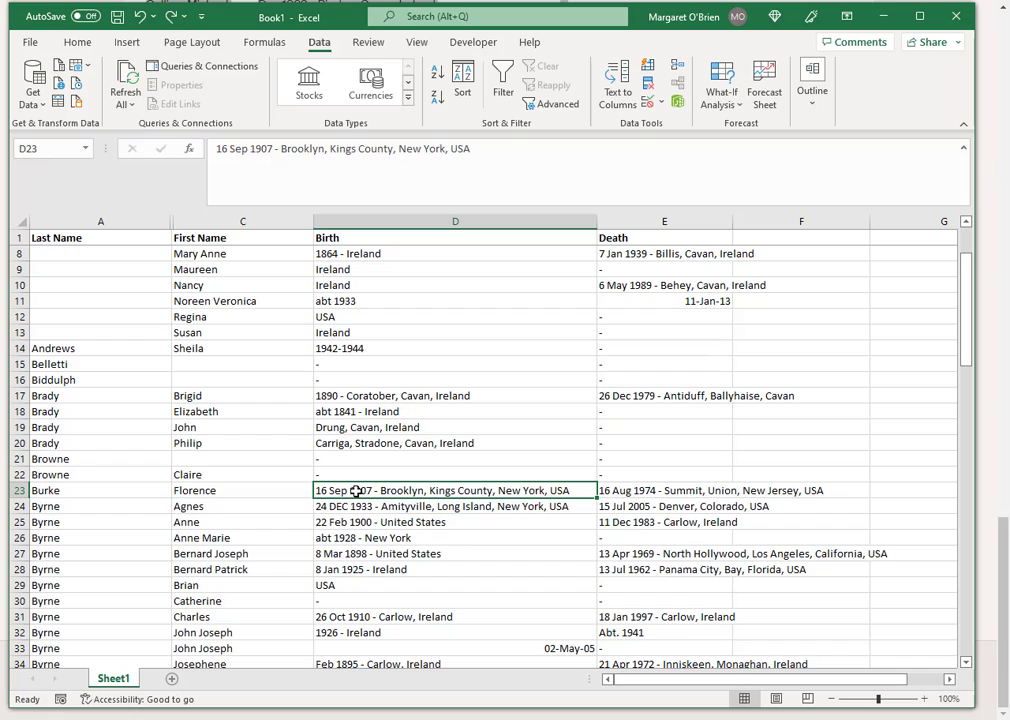
pyautogui.moveTo(398, 506)
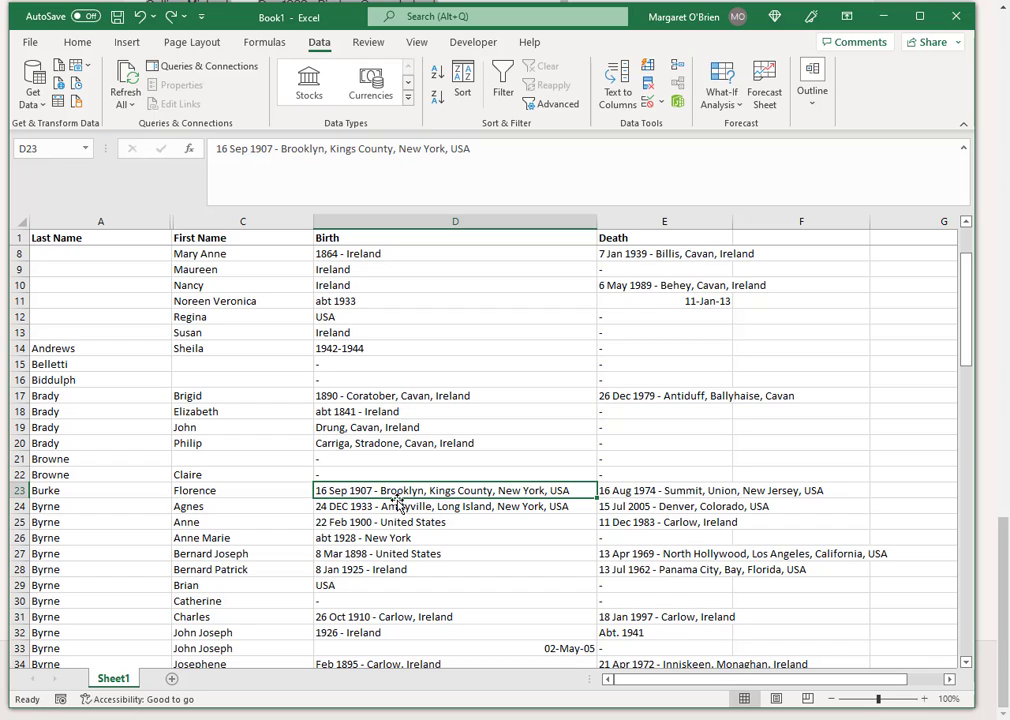
pyautogui.moveTo(383, 505)
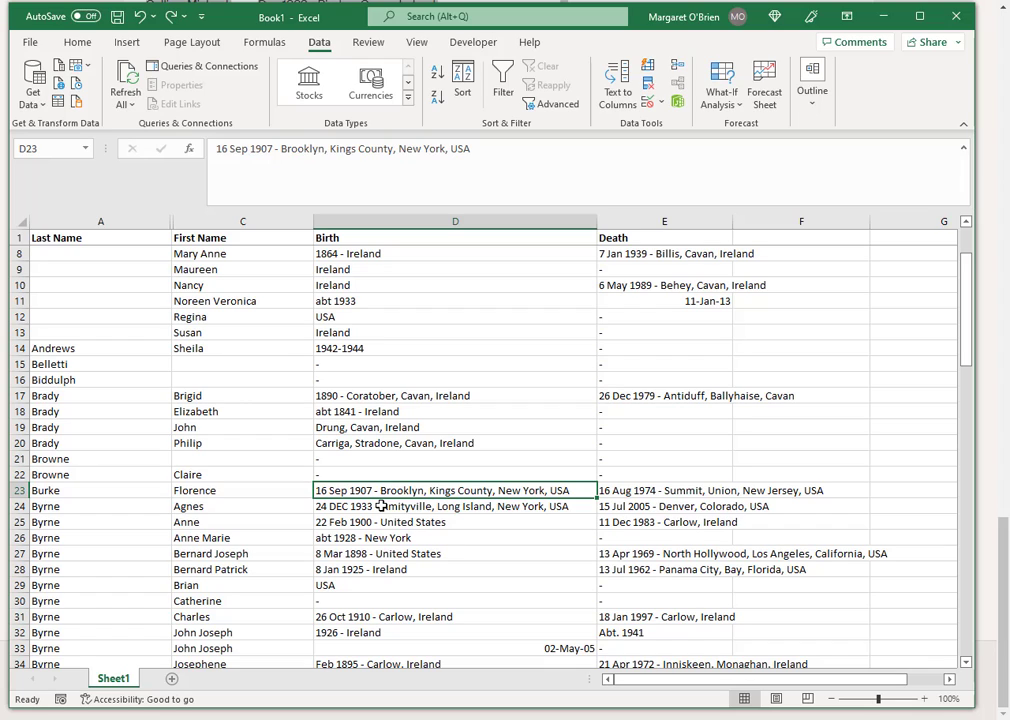
pyautogui.moveTo(496, 490)
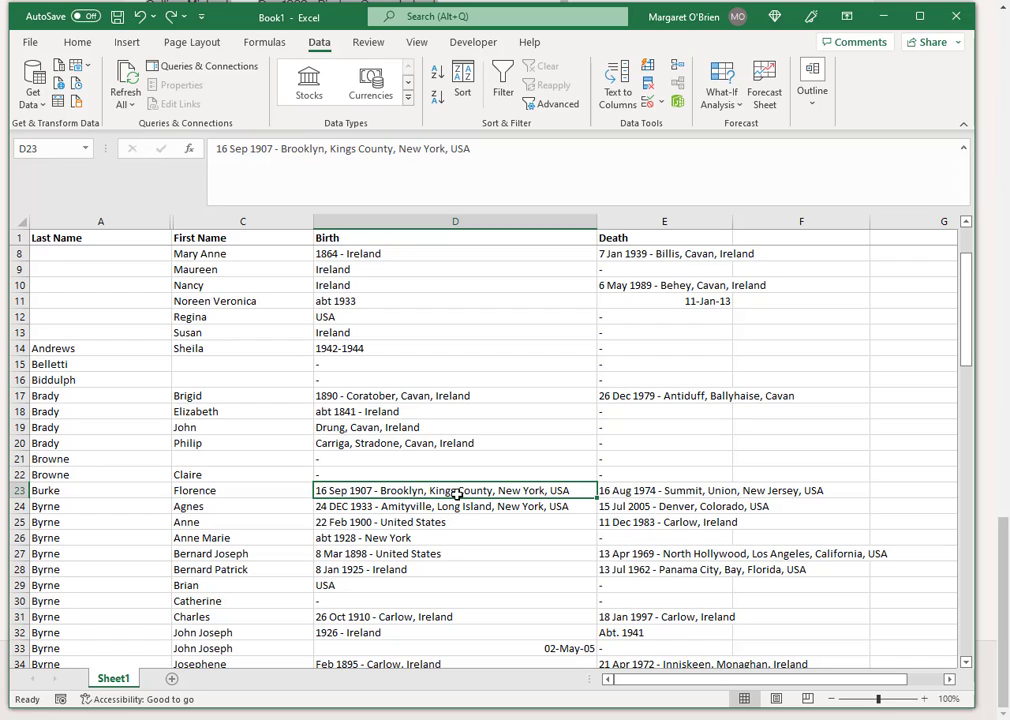
pyautogui.moveTo(532, 335)
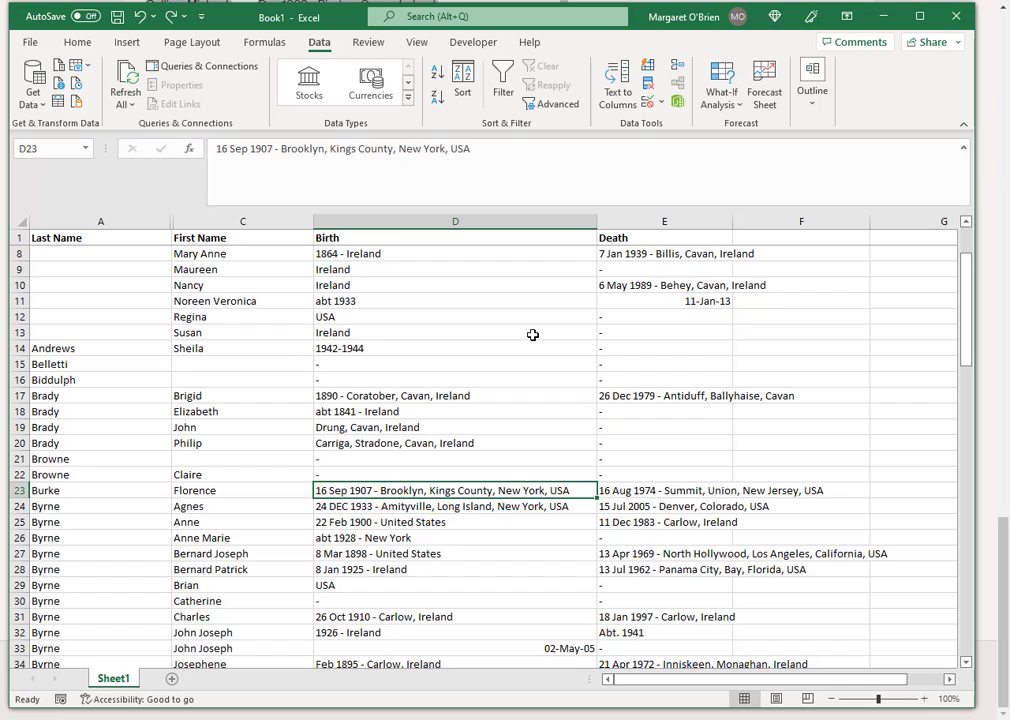
pyautogui.moveTo(501, 340)
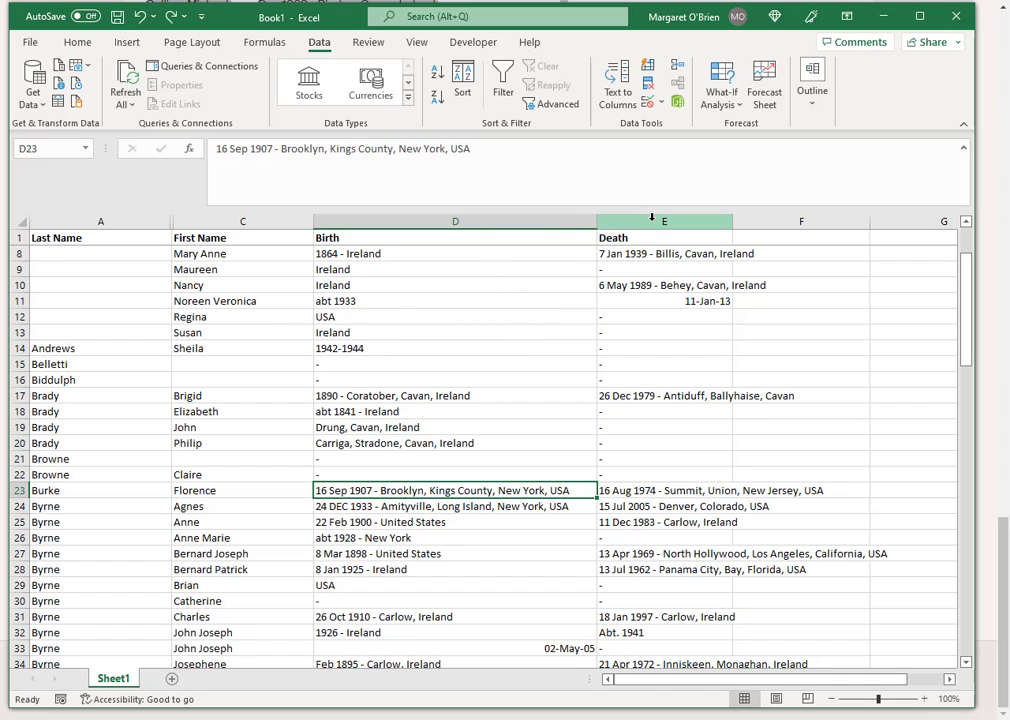
# Insert a blank column after Birth and start Data > Text to Columns
pyautogui.click(664, 221)
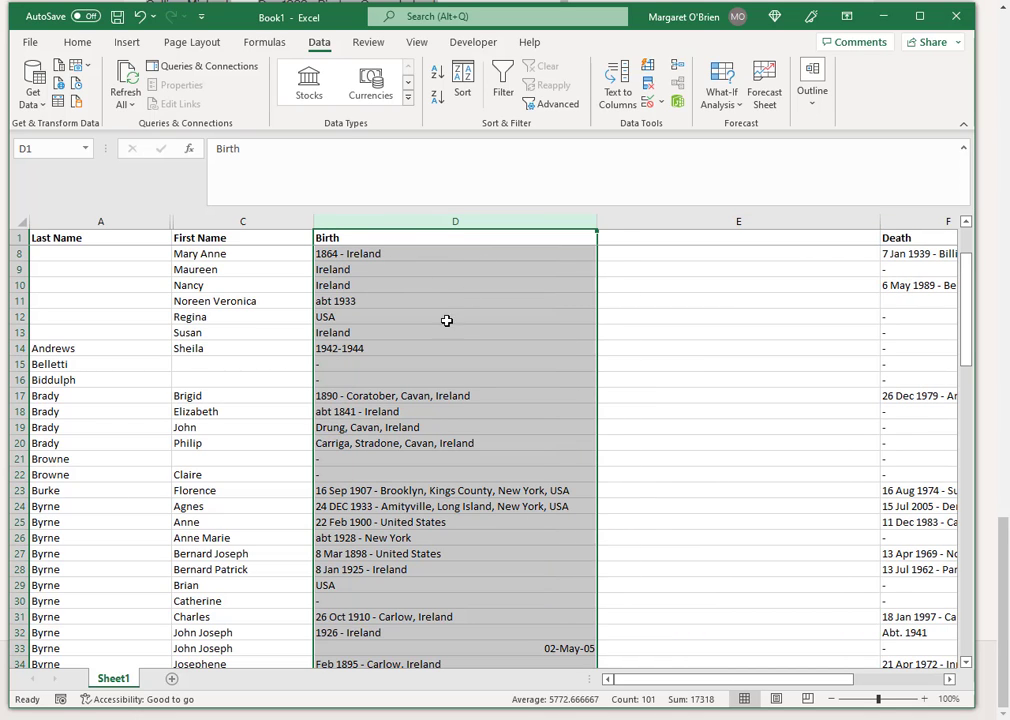
pyautogui.moveTo(455, 52)
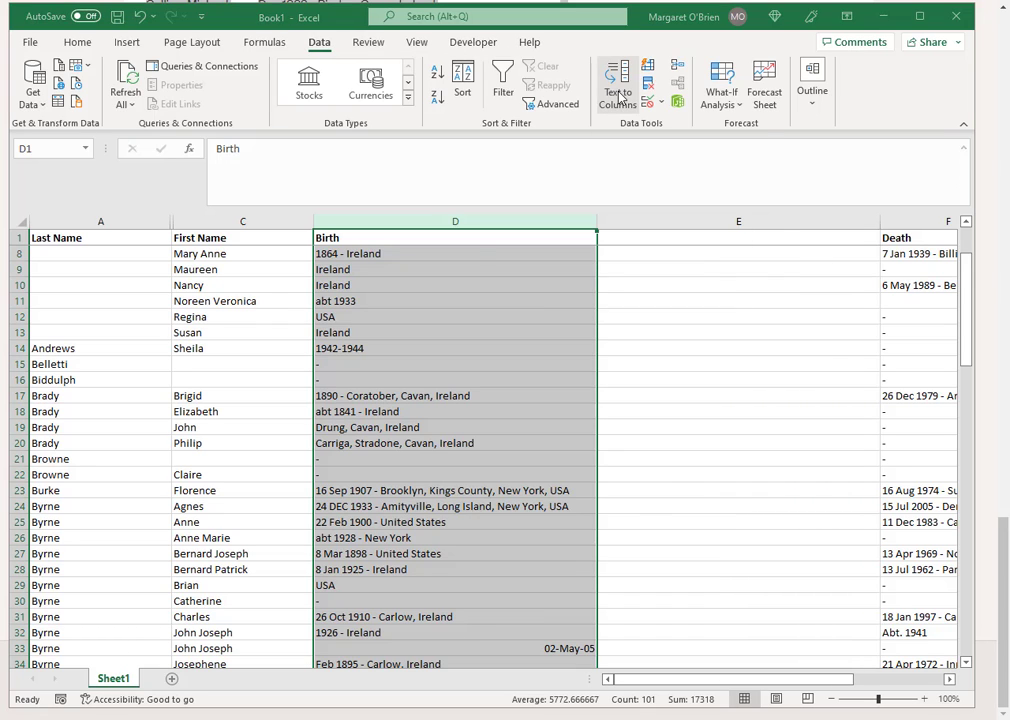
pyautogui.click(613, 84)
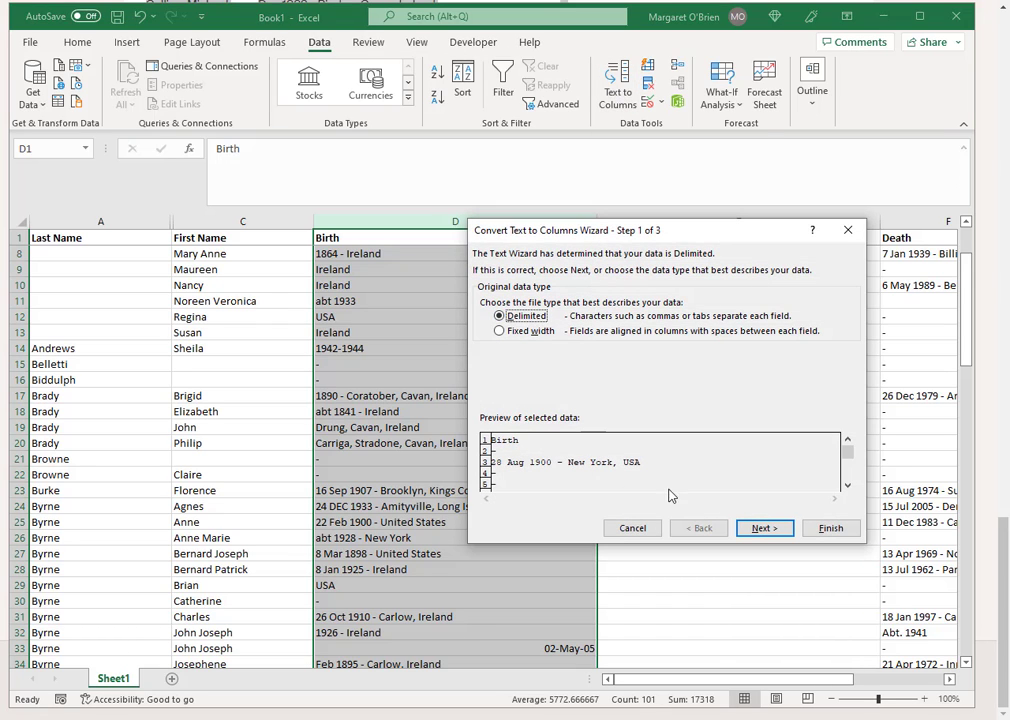
# Split Birth on a hyphen delimiter, keeping dates in D and places in E
pyautogui.click(764, 528)
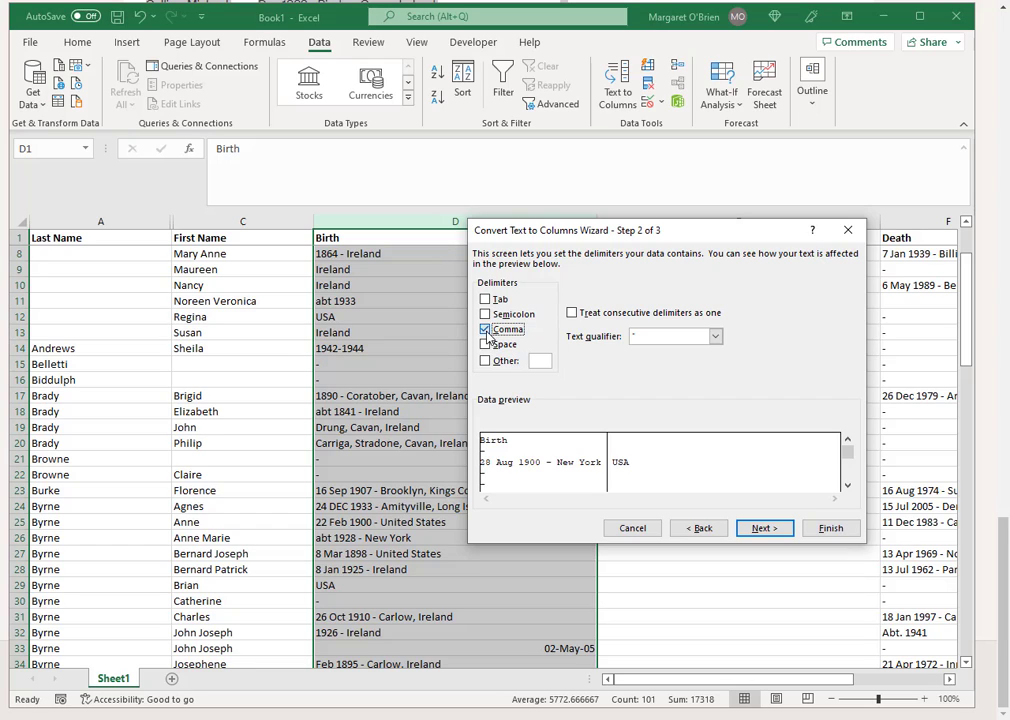
pyautogui.click(485, 360)
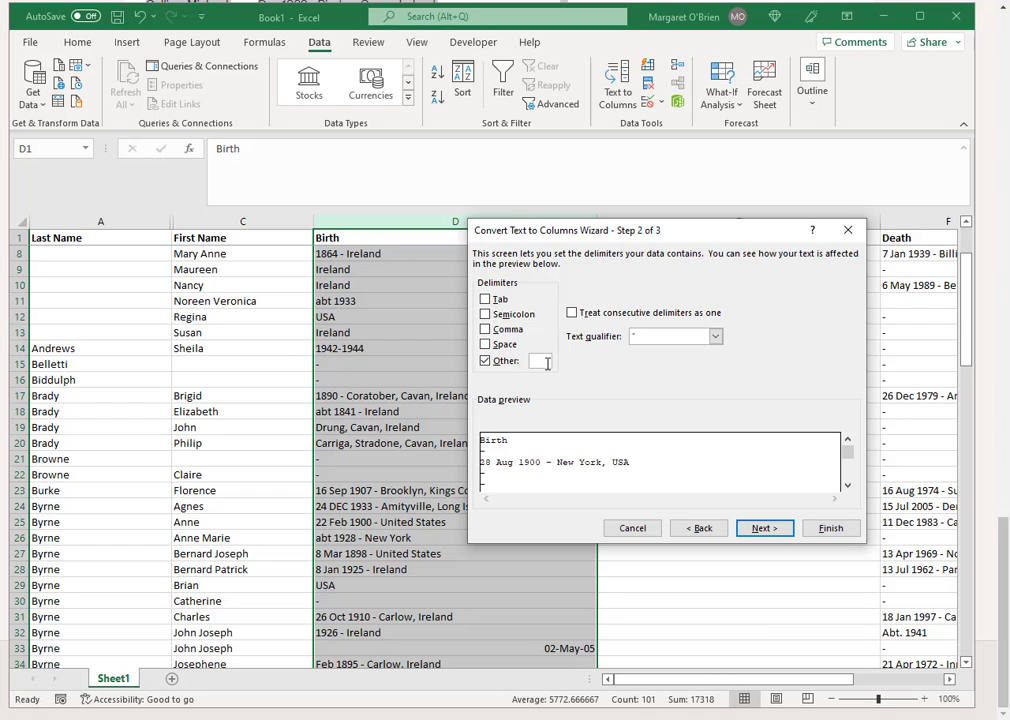
pyautogui.write('-')
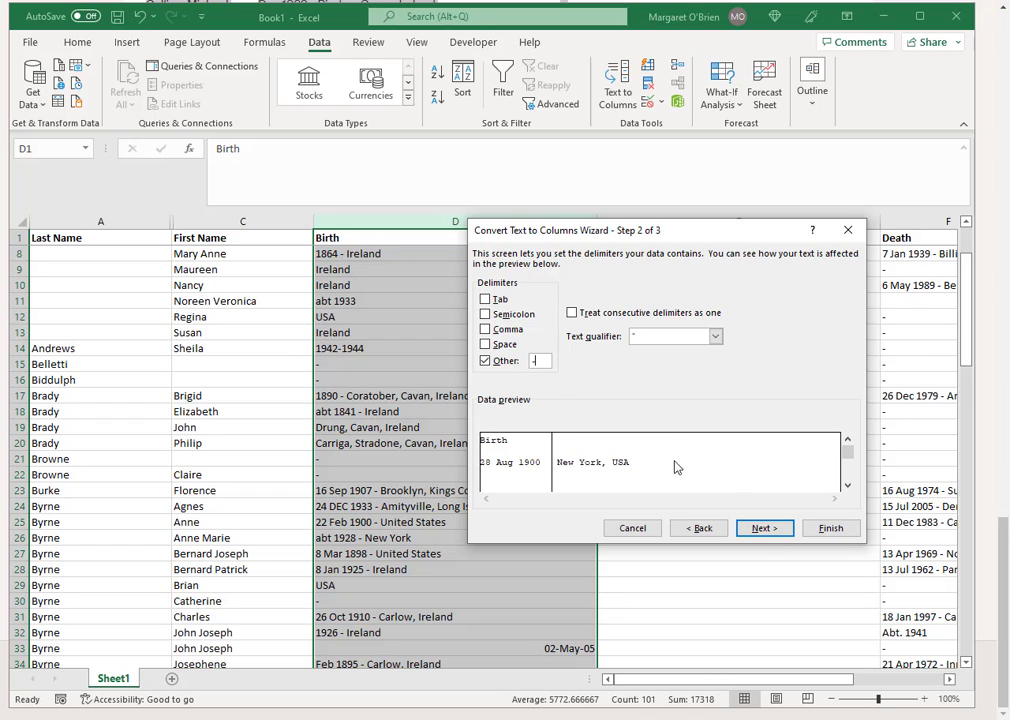
pyautogui.click(764, 528)
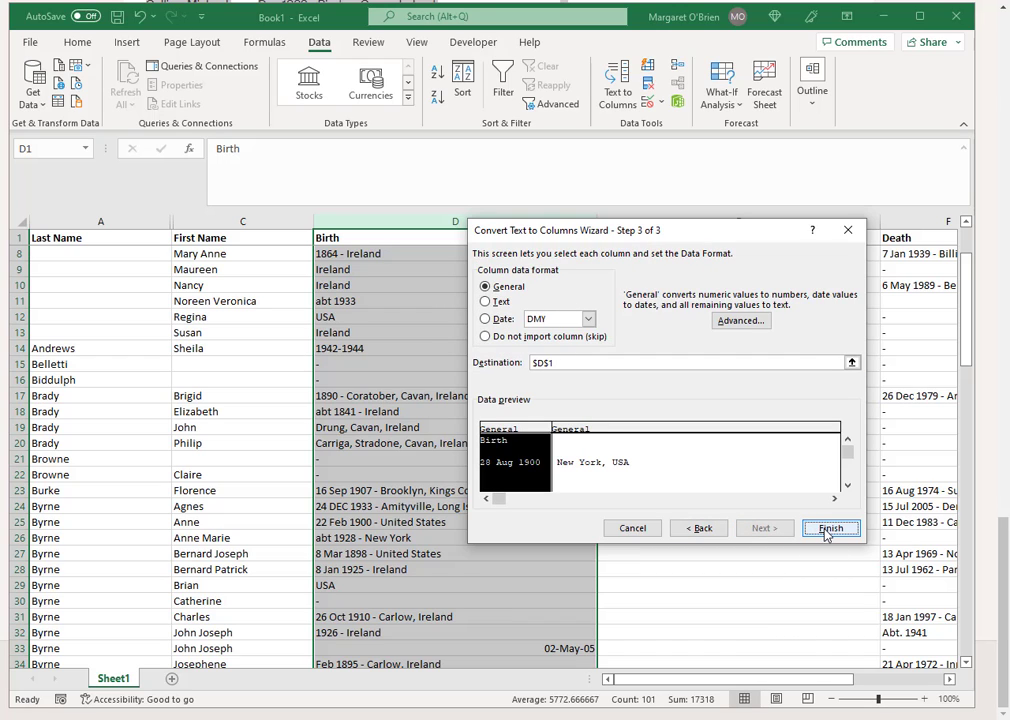
pyautogui.click(831, 528)
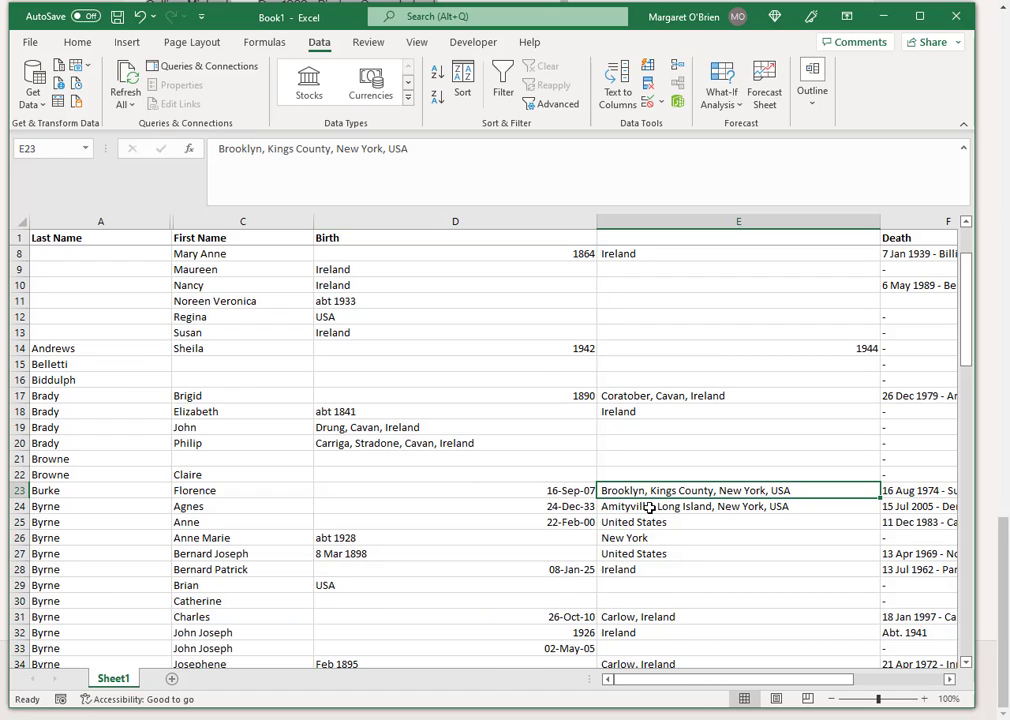
pyautogui.click(455, 506)
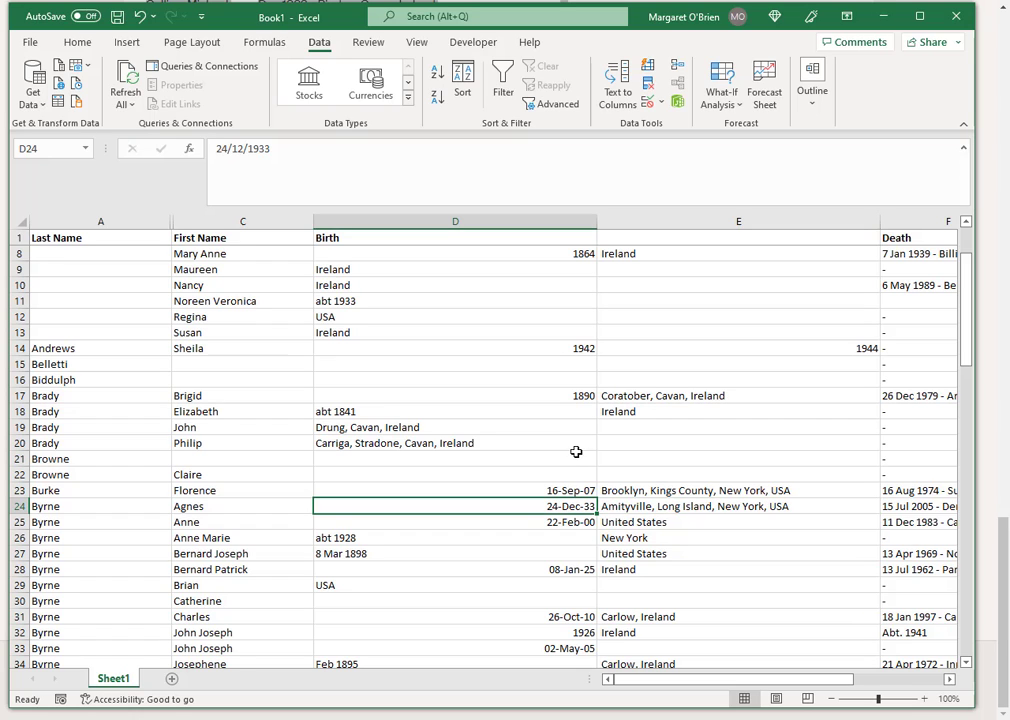
pyautogui.scroll(-3)
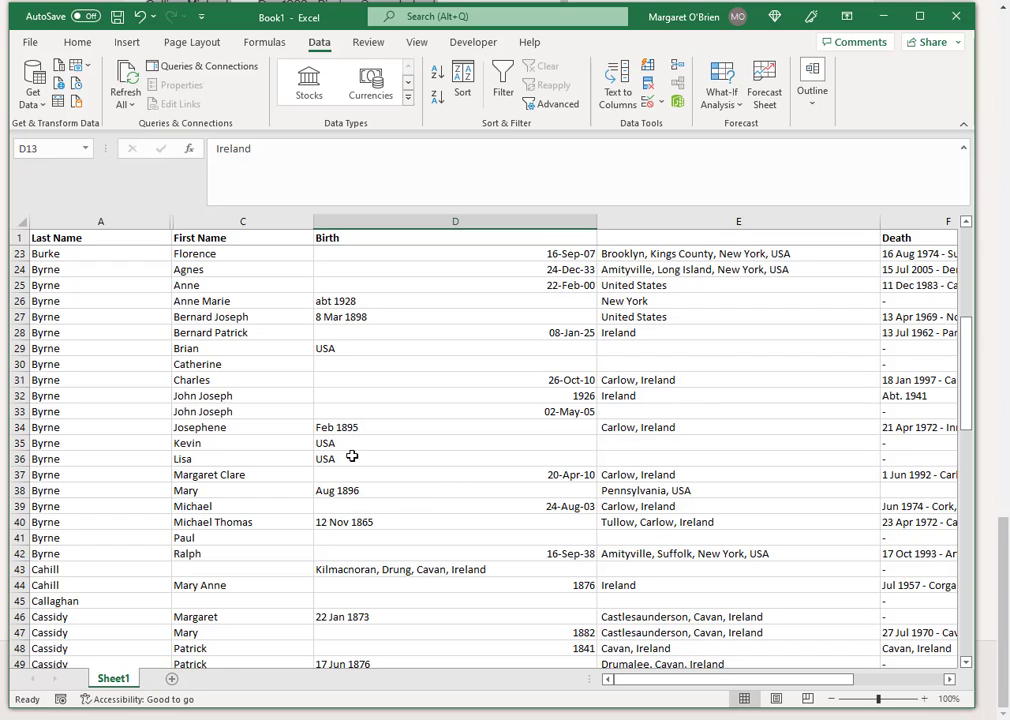
pyautogui.moveTo(445, 512)
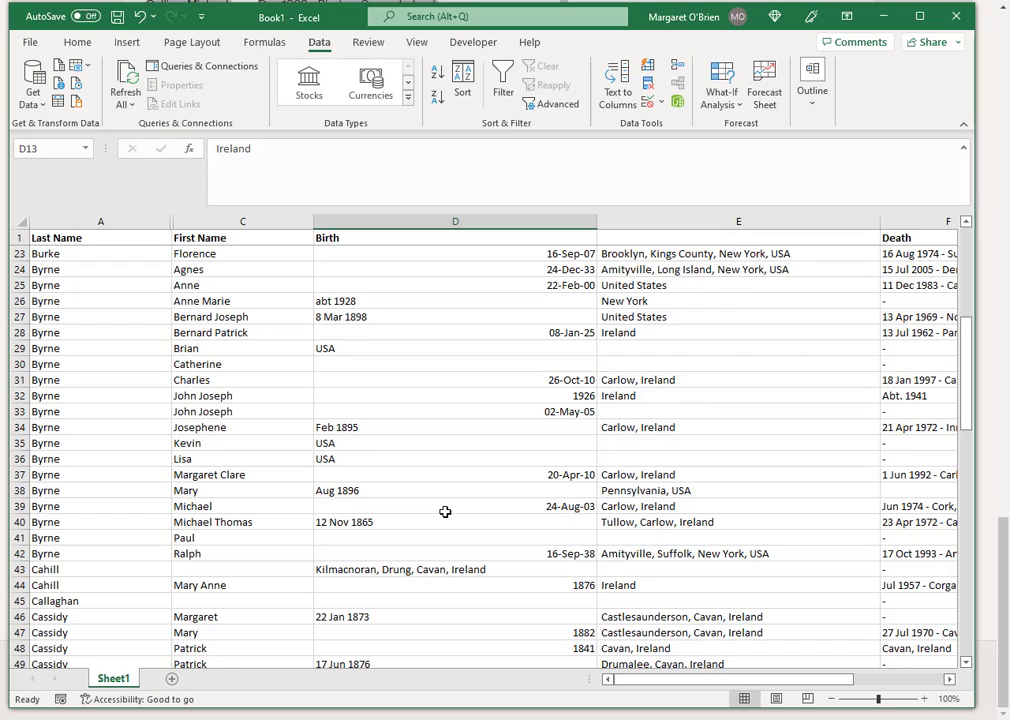
pyautogui.moveTo(386, 460)
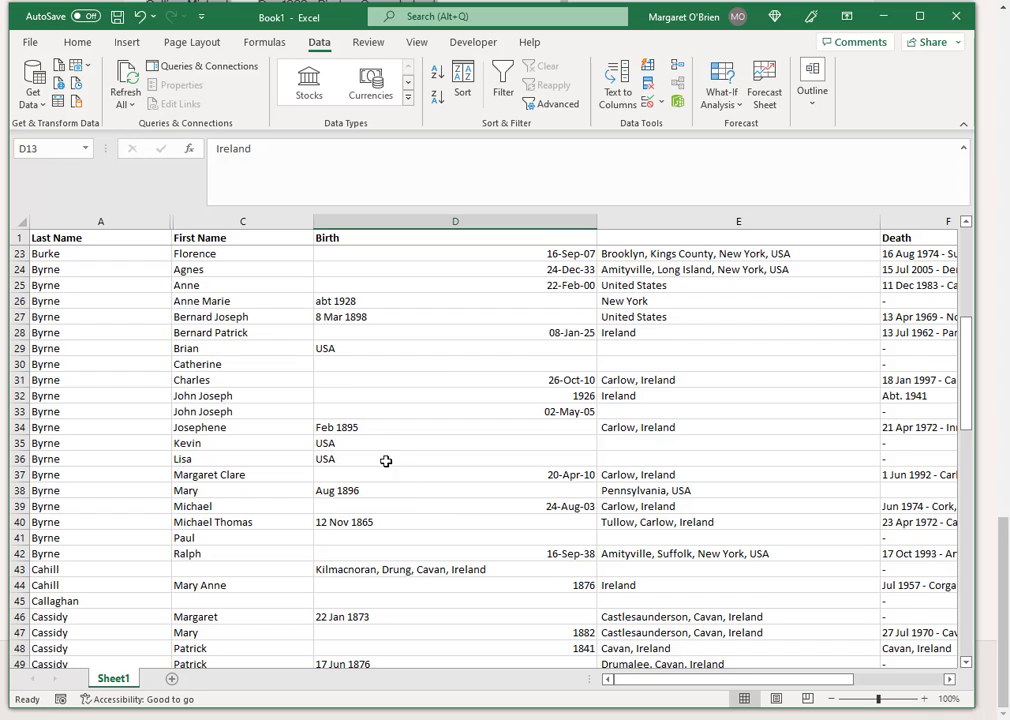
pyautogui.moveTo(373, 471)
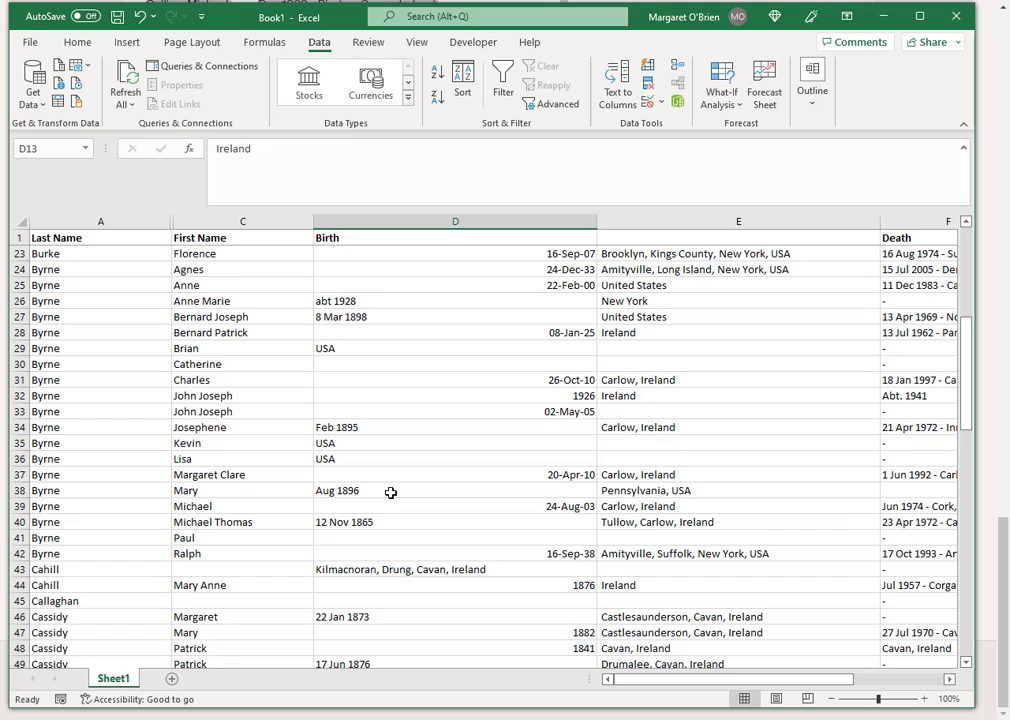
pyautogui.scroll(-3)
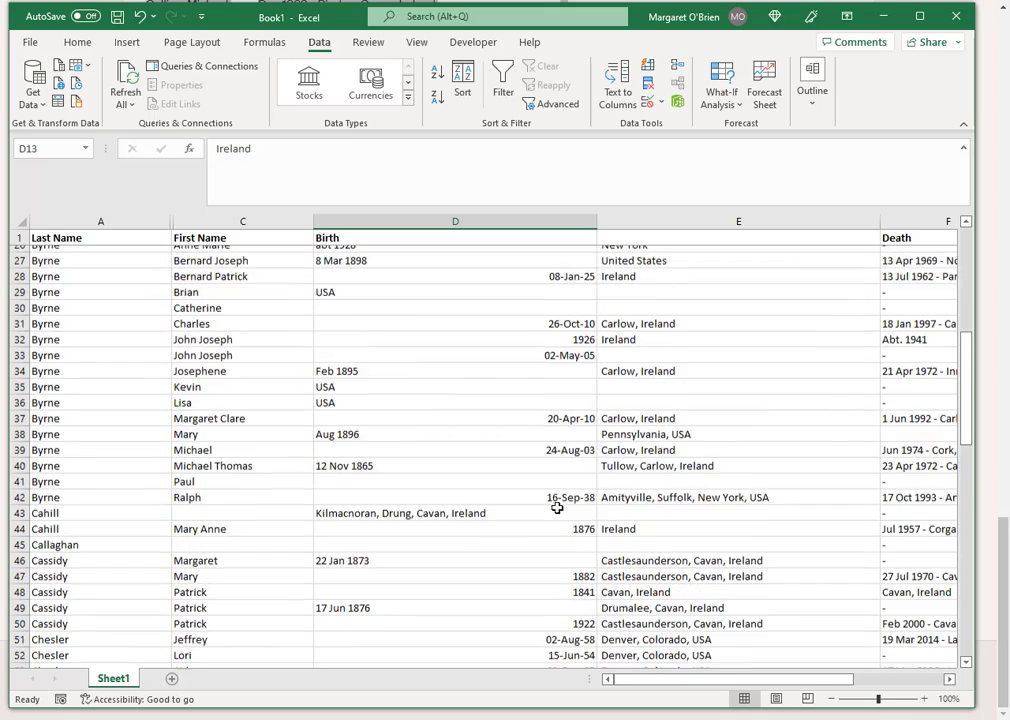
pyautogui.scroll(3)
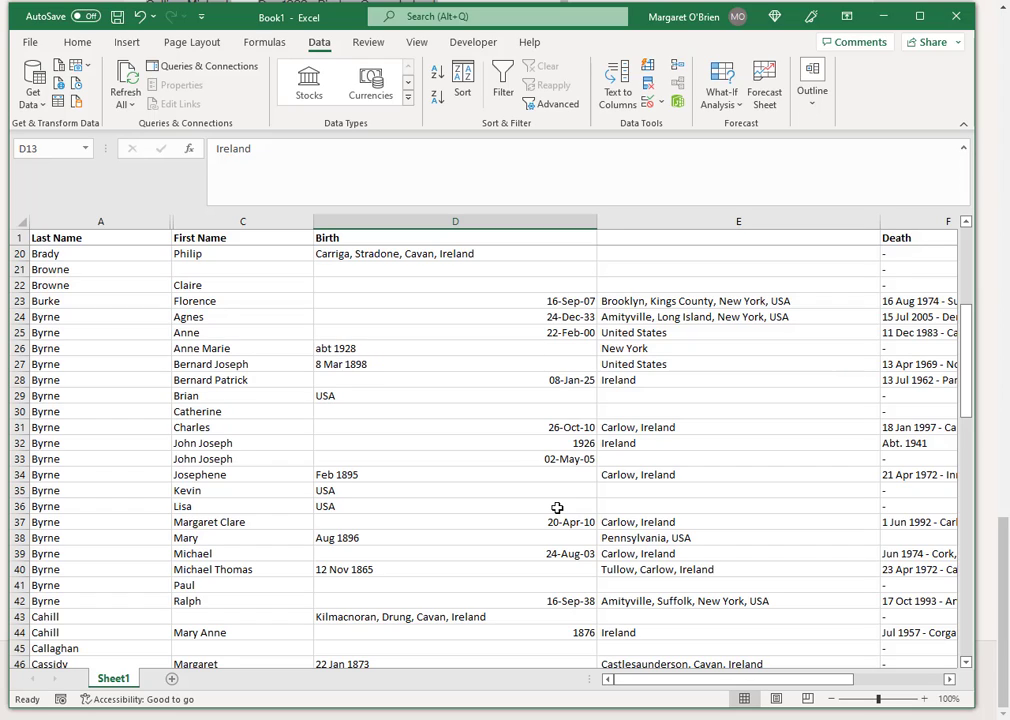
pyautogui.click(455, 253)
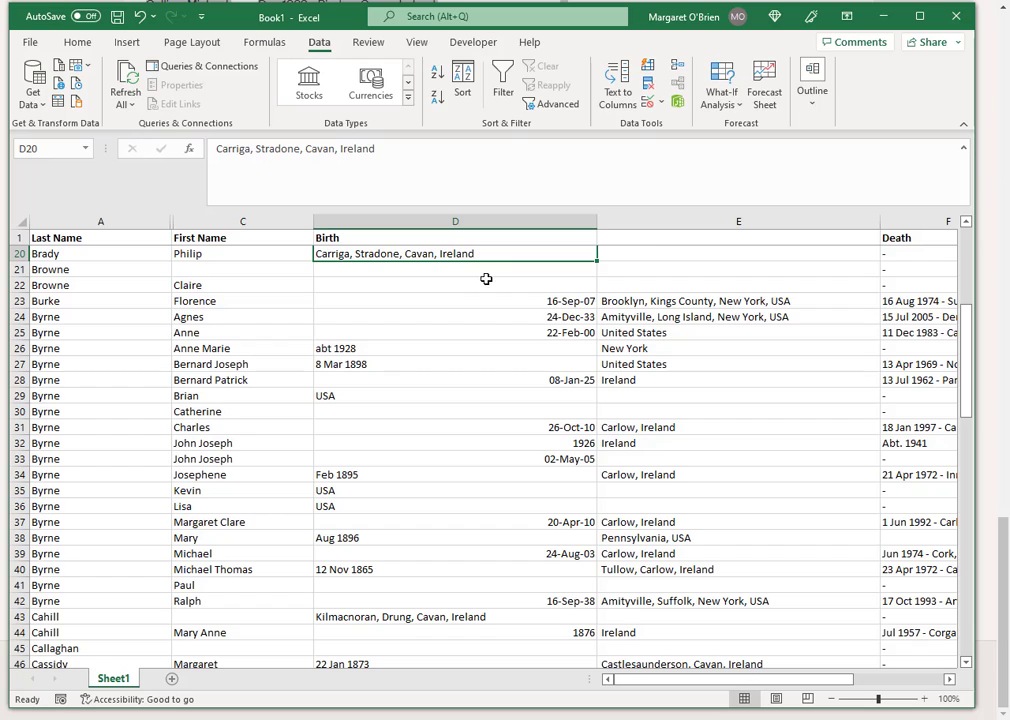
pyautogui.moveTo(473, 452)
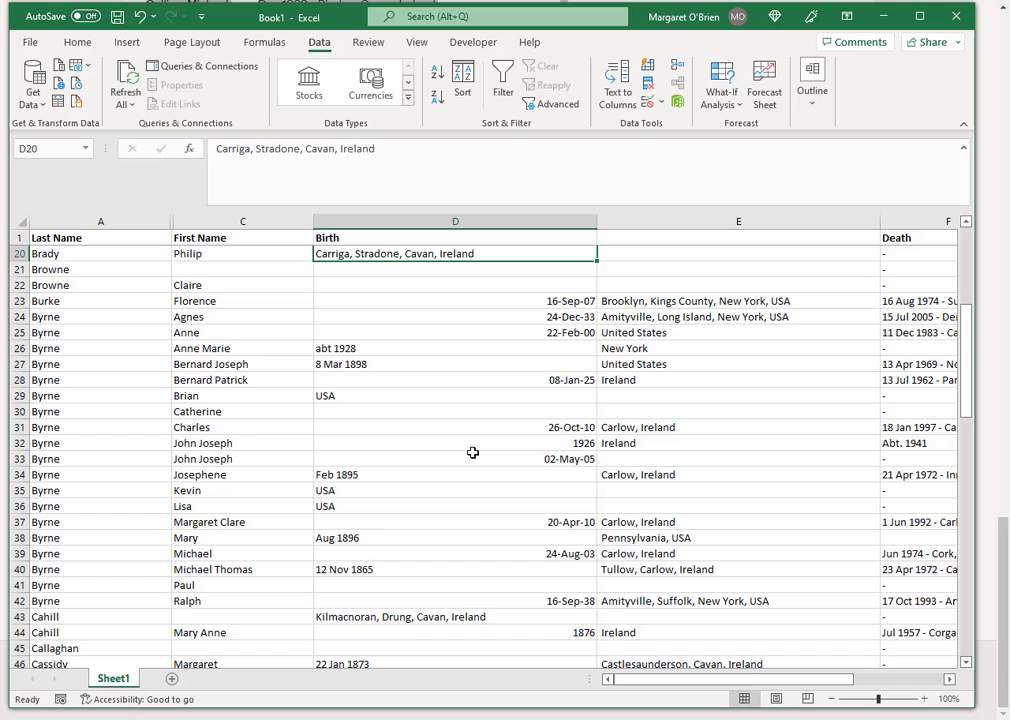
pyautogui.click(452, 301)
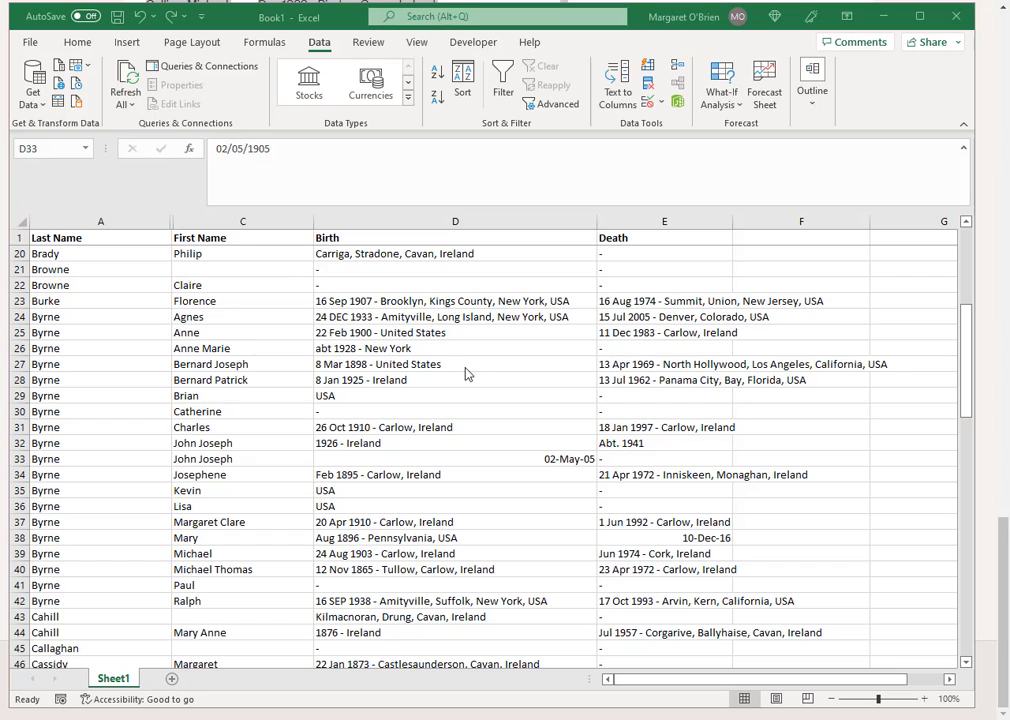
pyautogui.moveTo(488, 469)
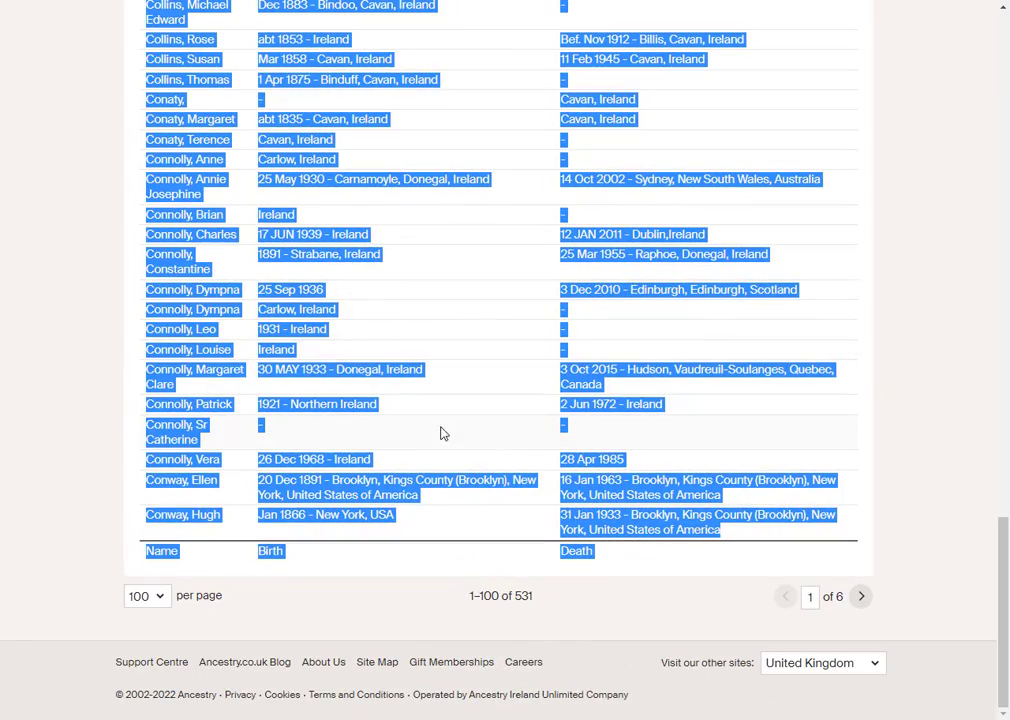
pyautogui.moveTo(832, 607)
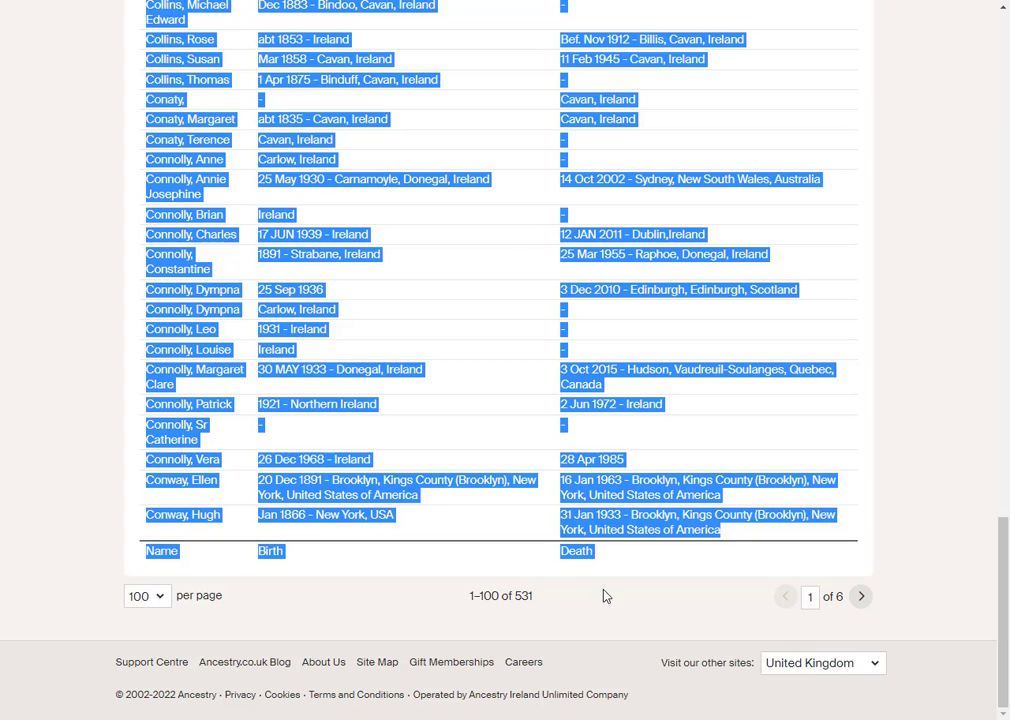
pyautogui.moveTo(860, 597)
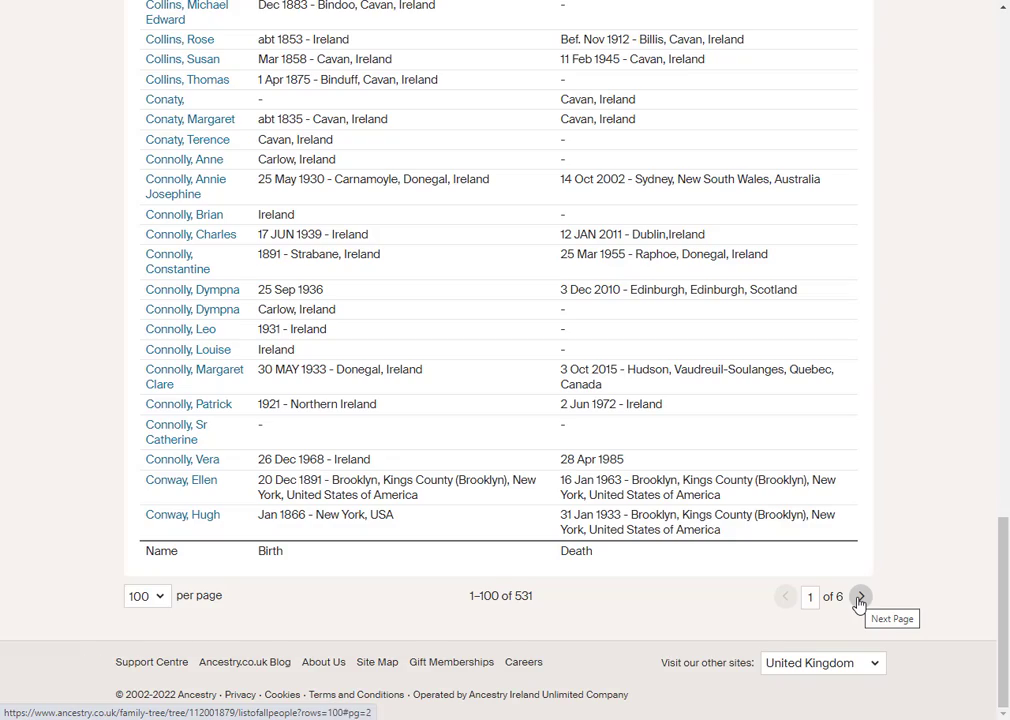
# Go to page 2 of All People, showing entries 101–200 of 531
pyautogui.click(877, 598)
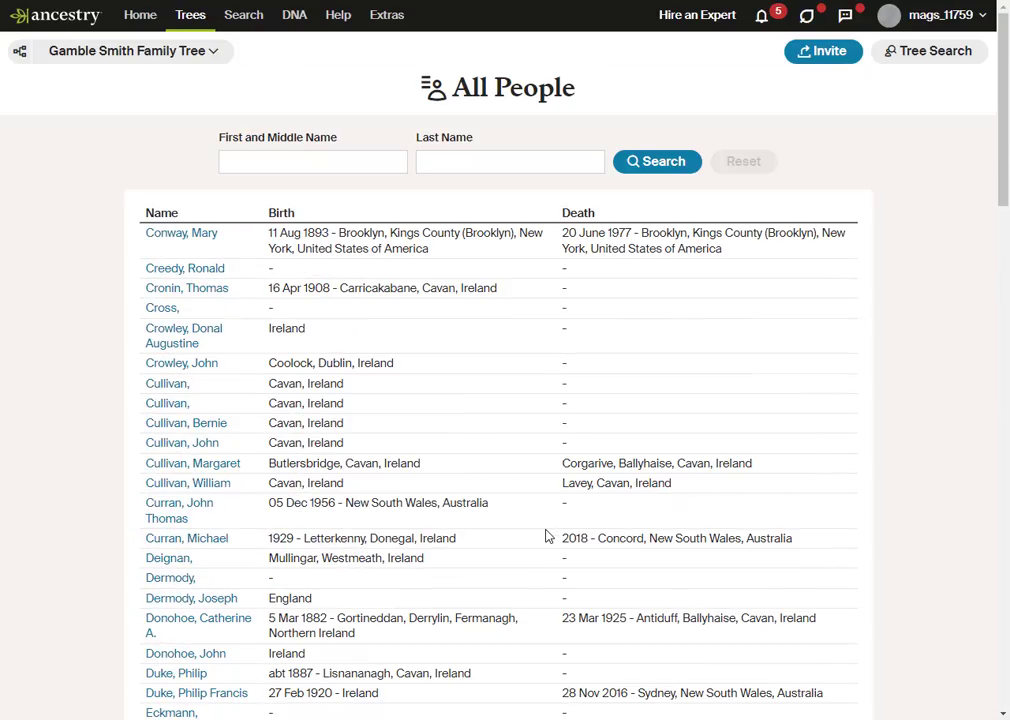
pyautogui.scroll(-3)
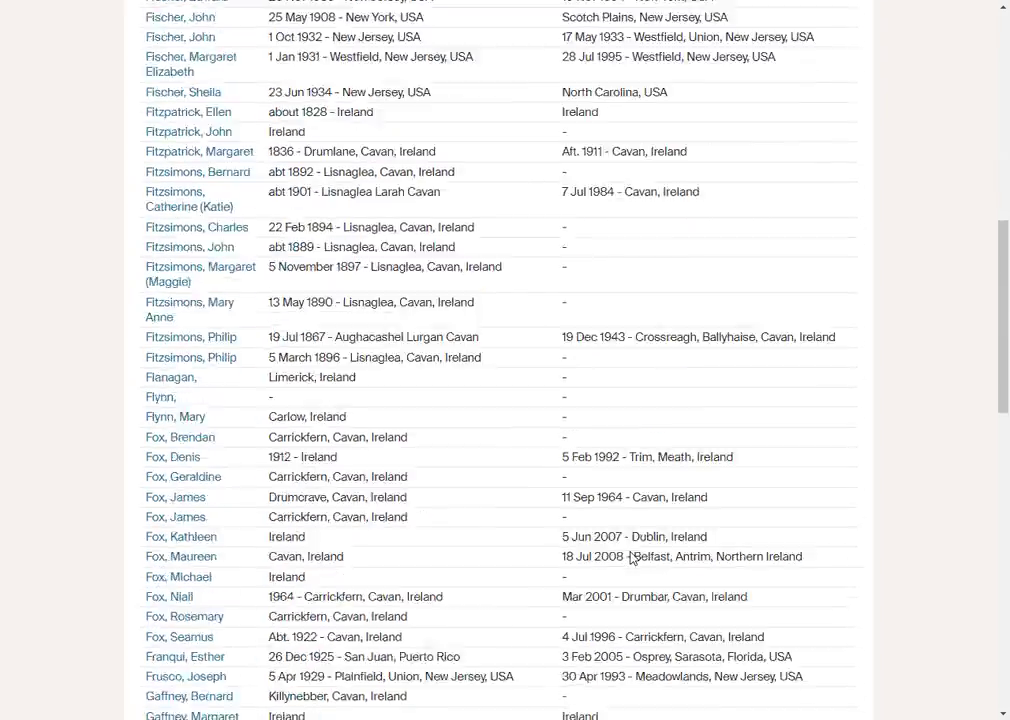
pyautogui.scroll(-3)
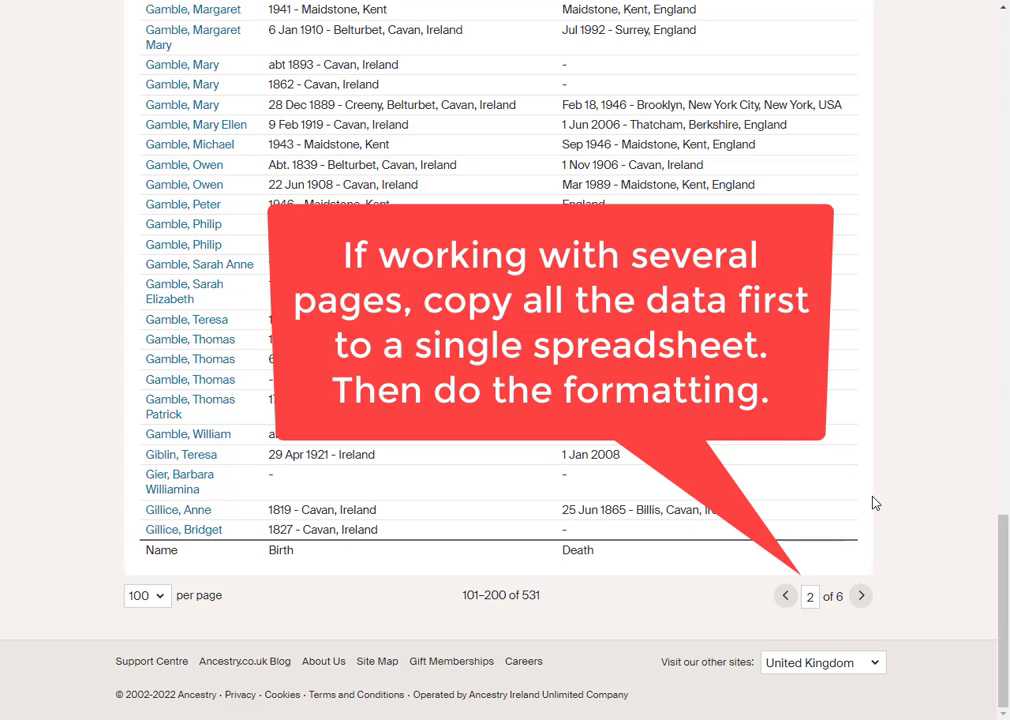
pyautogui.moveTo(860, 502)
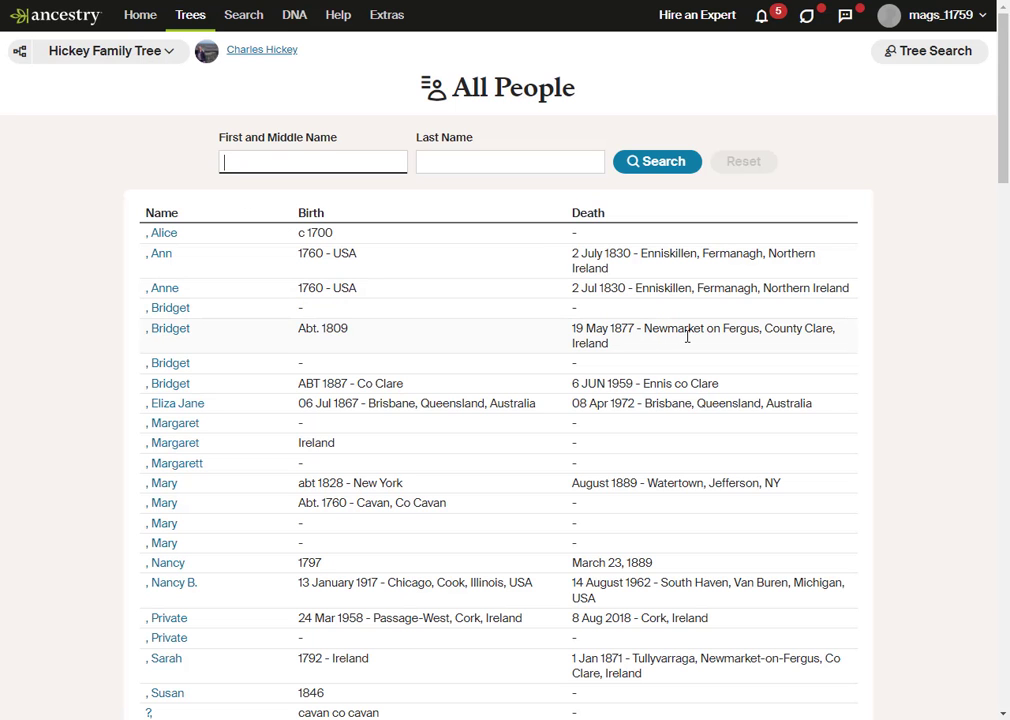
# Scroll through the Hickey Family Tree's All People list of 2,872 people
pyautogui.scroll(-3)
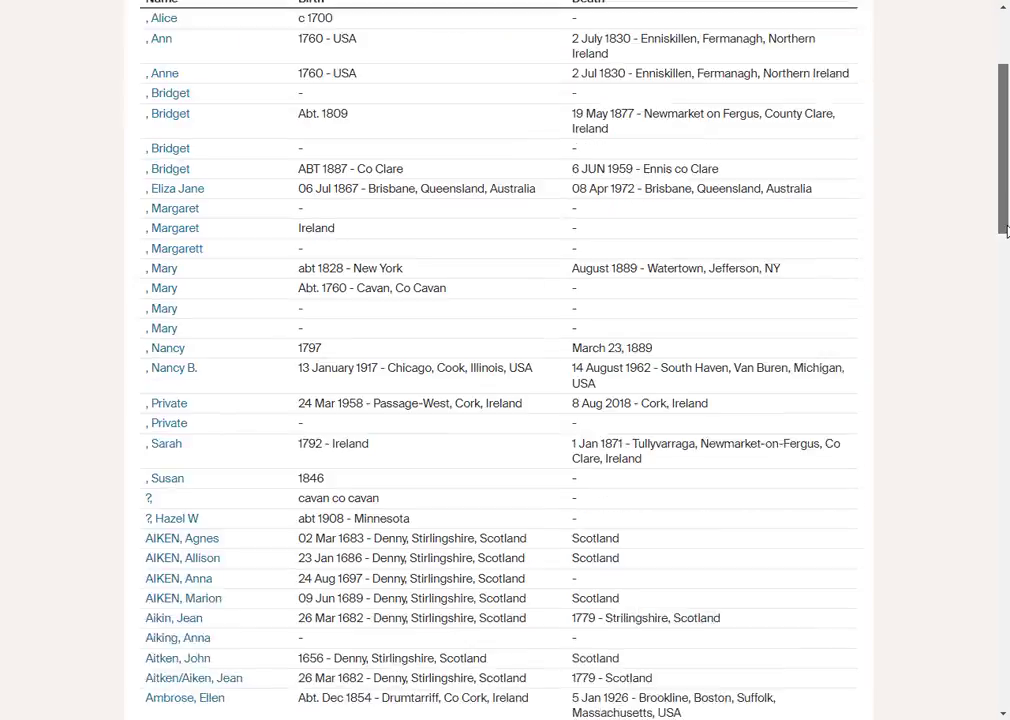
pyautogui.scroll(-3)
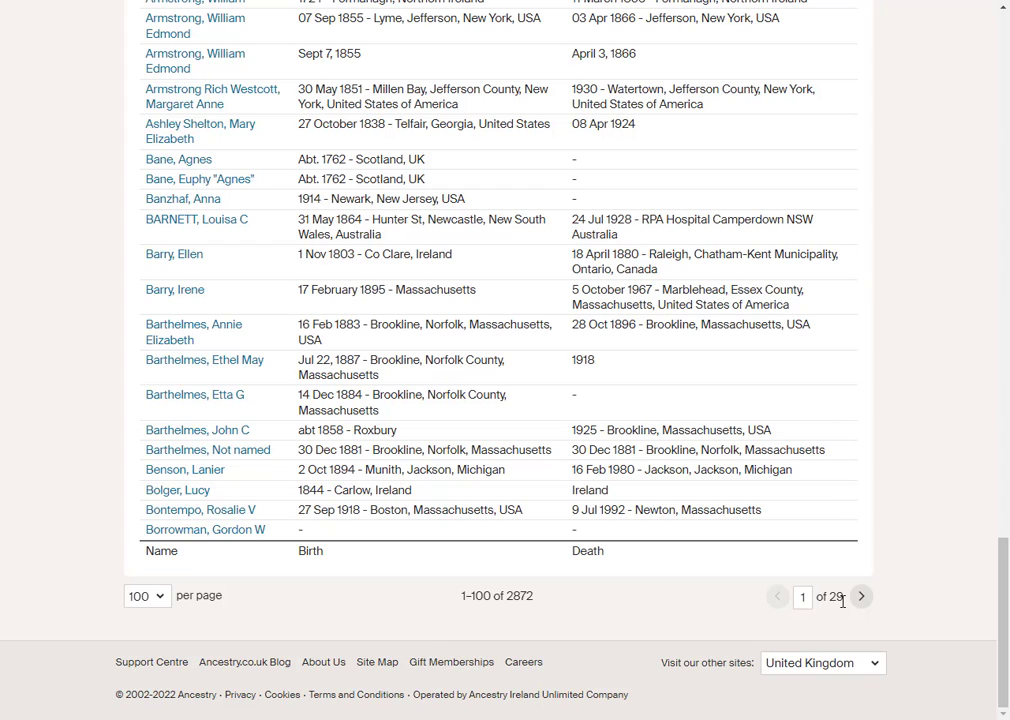
pyautogui.moveTo(862, 596)
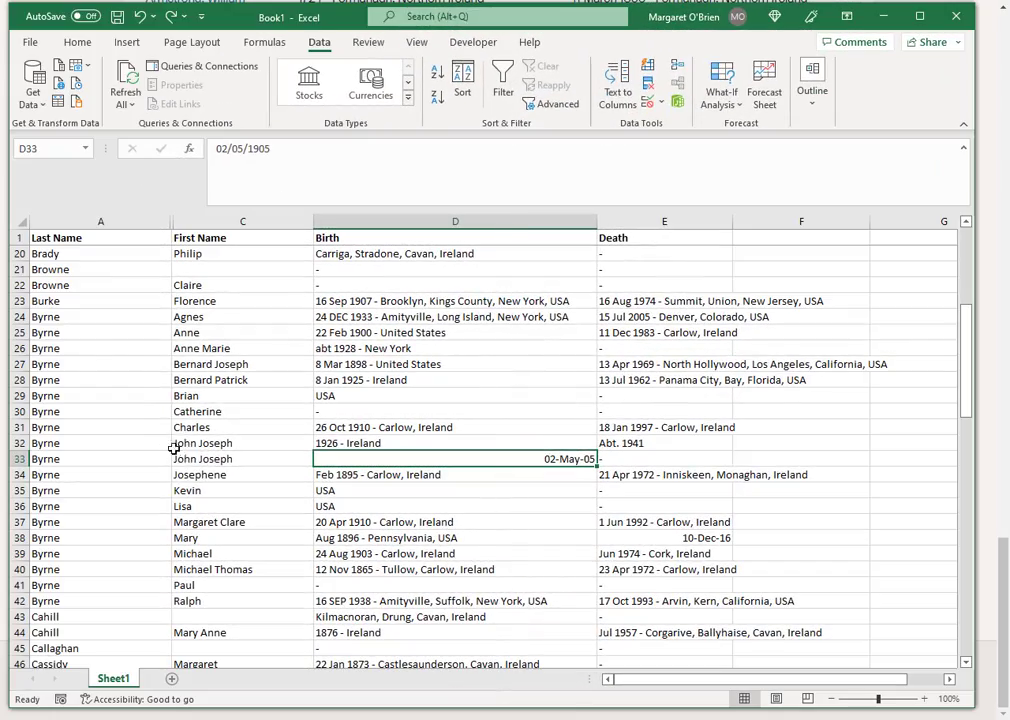
pyautogui.moveTo(238, 458)
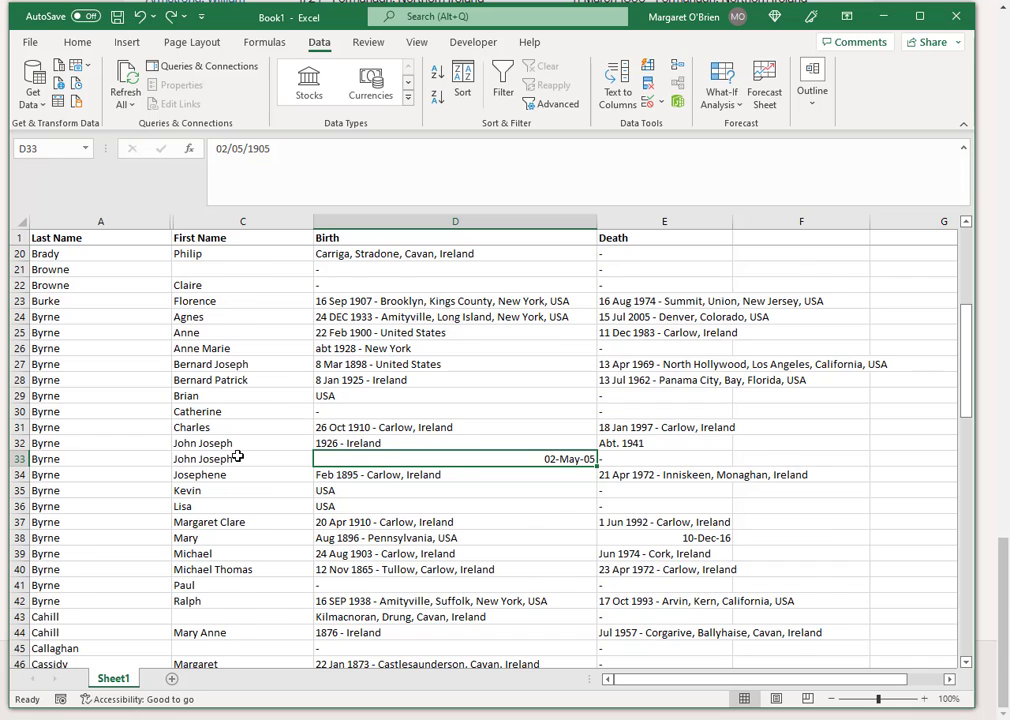